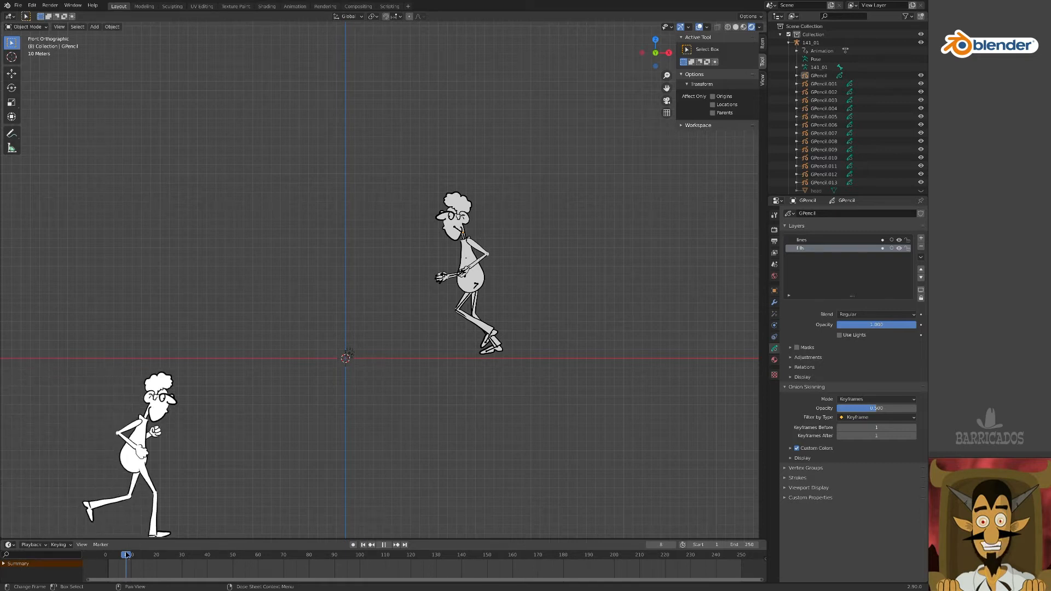
- Hide the lower-left walking character using the eye toggle in the Outliner
{"action": "left_click", "coordinate": [128, 554]}
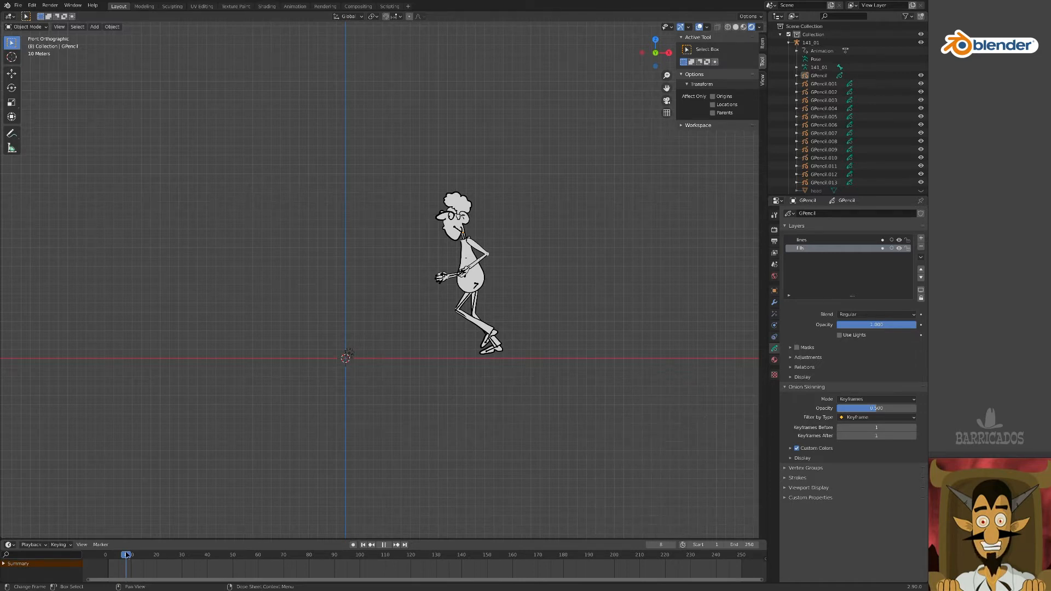
{"action": "left_click", "coordinate": [106, 554]}
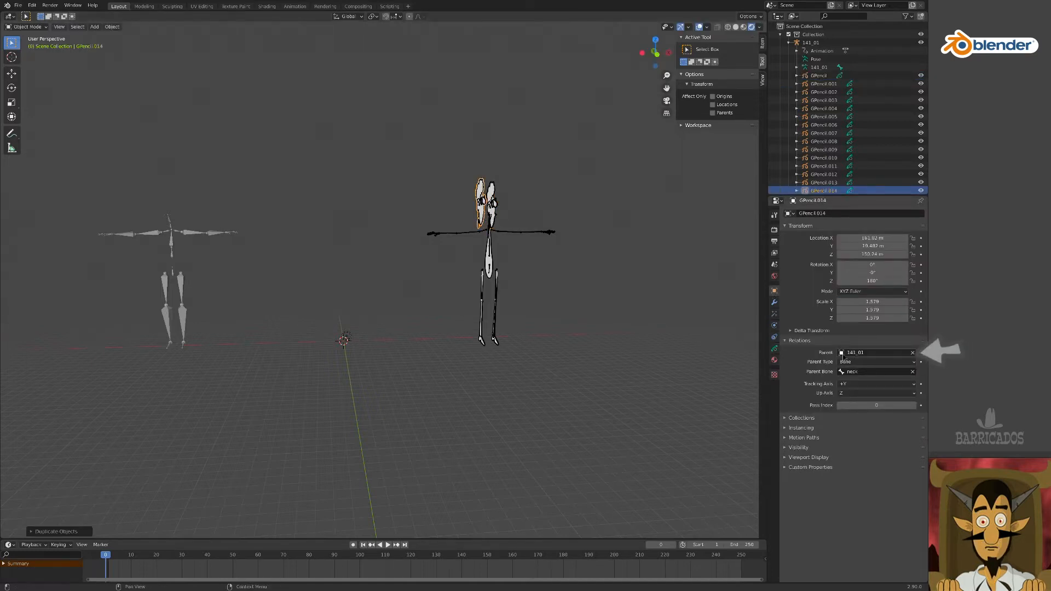
- Attach head drawing GPencil.014 to the neck bone of rig 143_01, then preview the walk
{"action": "left_click", "coordinate": [871, 352]}
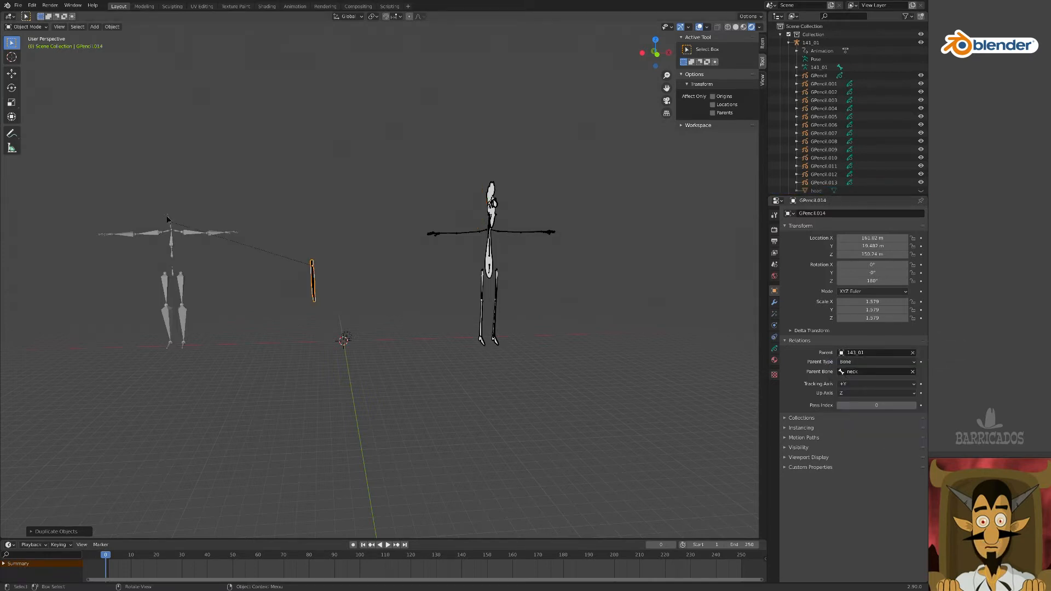
{"action": "key", "text": "r"}
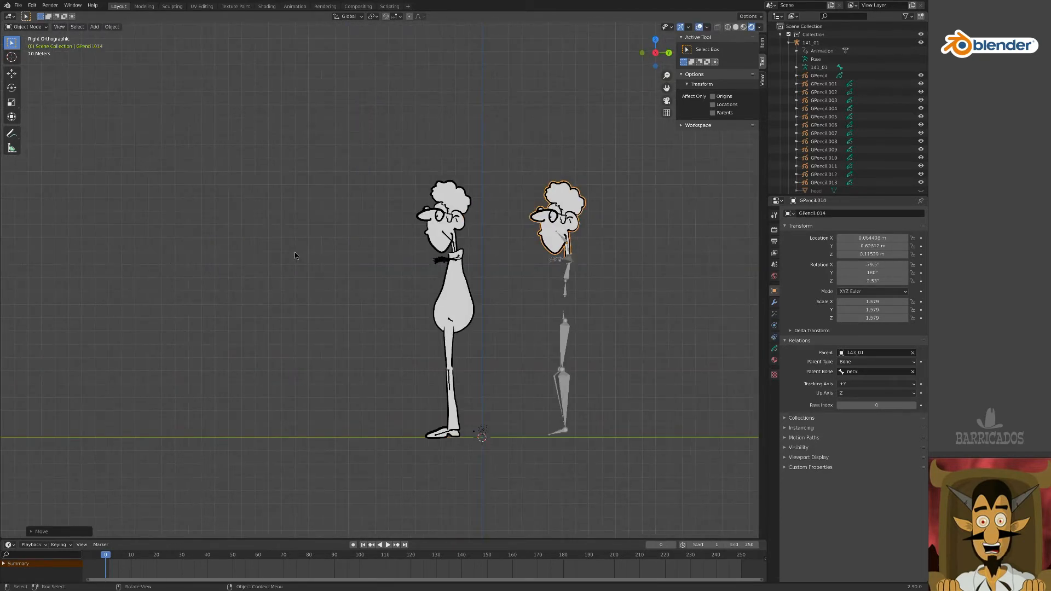
{"action": "left_click", "coordinate": [200, 555]}
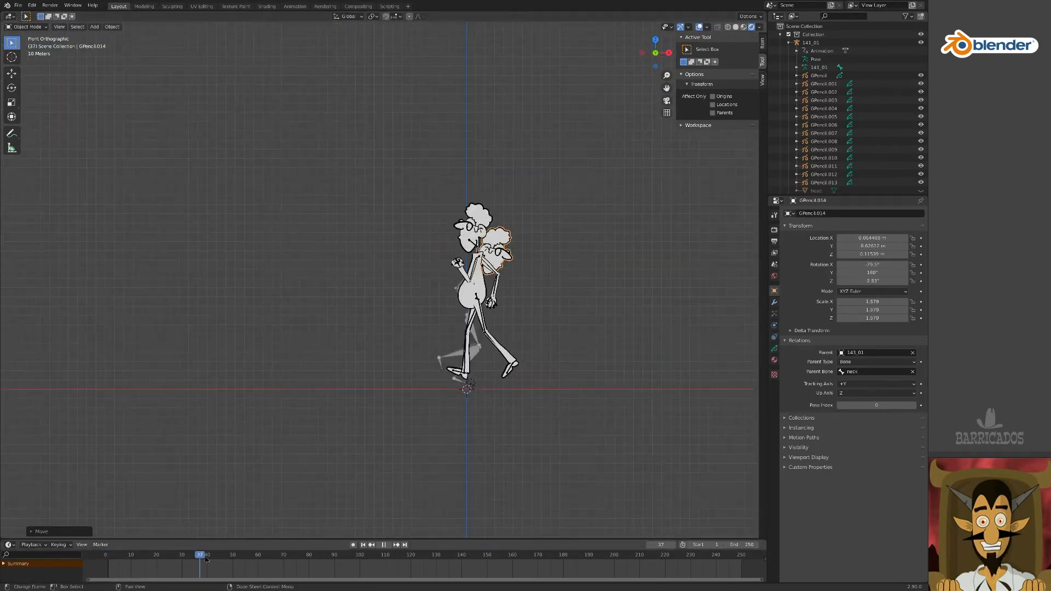
{"action": "left_click", "coordinate": [244, 554]}
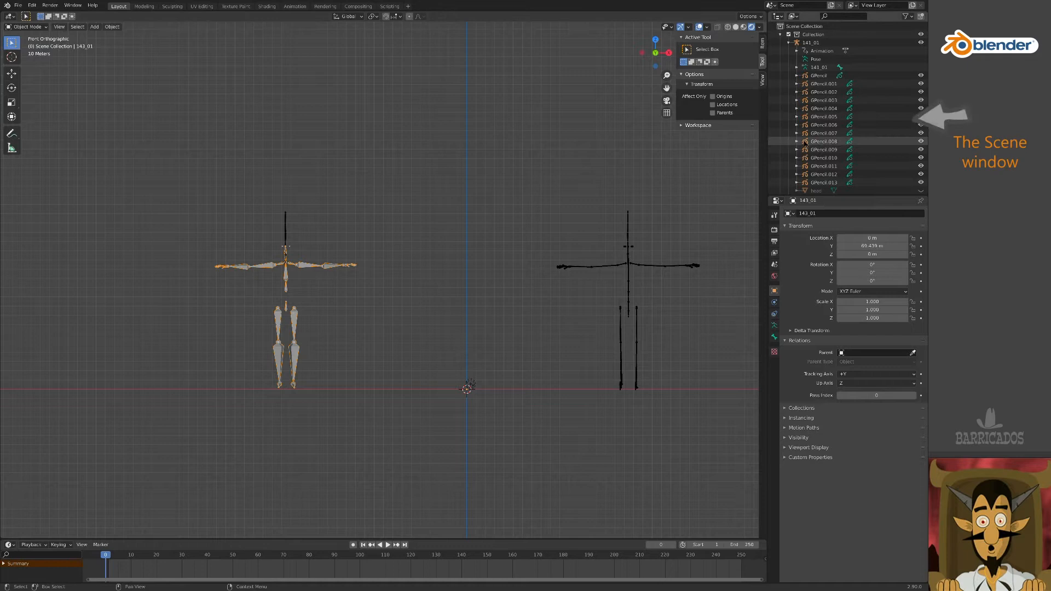
- Rename the two rigs to run short and run long
{"action": "scroll", "scroll_direction": "down", "scroll_amount": 3}
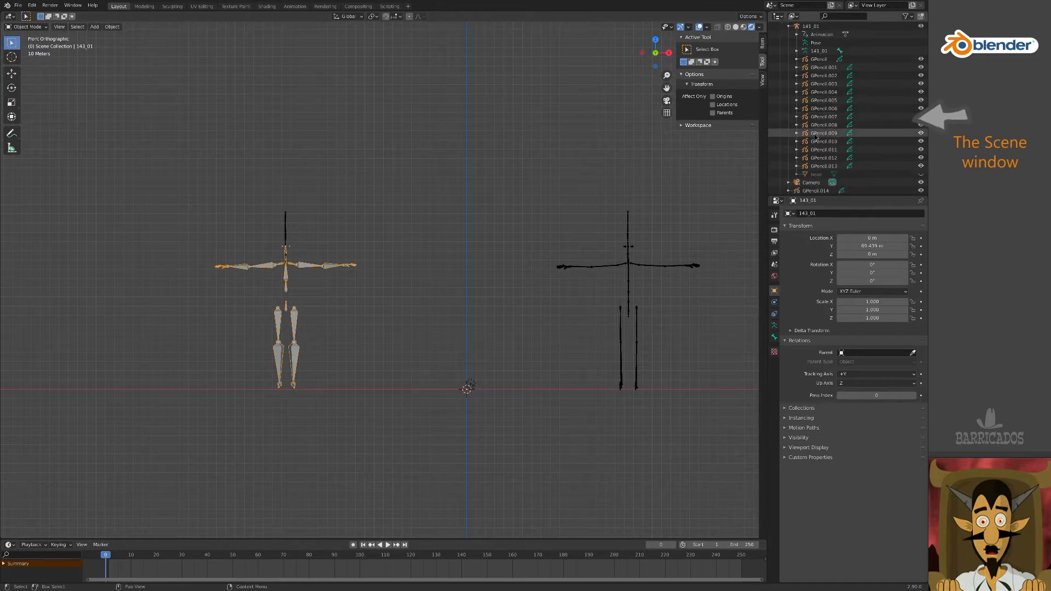
{"action": "scroll", "scroll_direction": "down", "scroll_amount": 3}
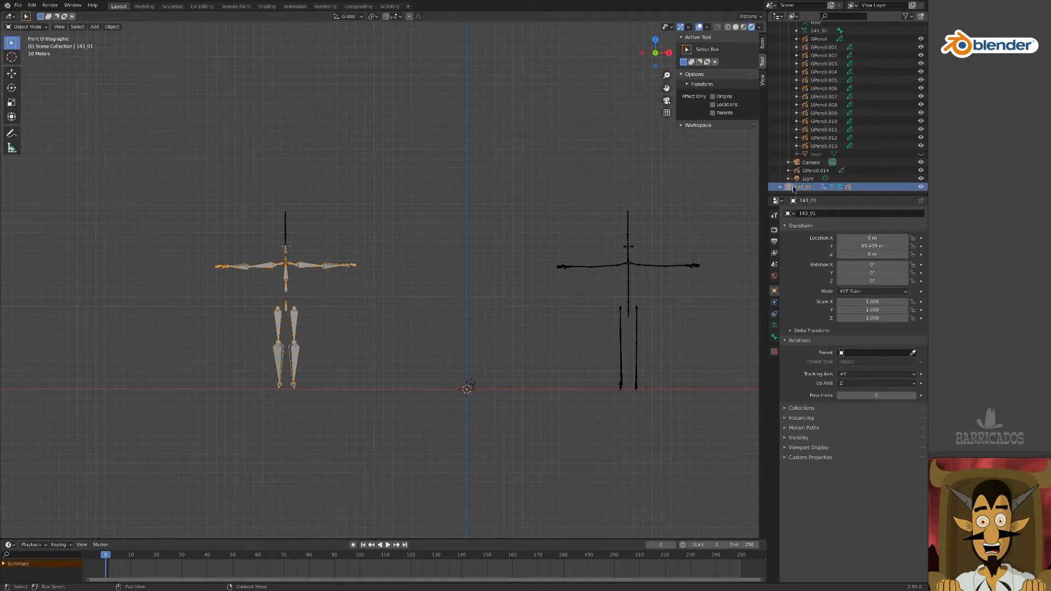
{"action": "double_click", "coordinate": [802, 186]}
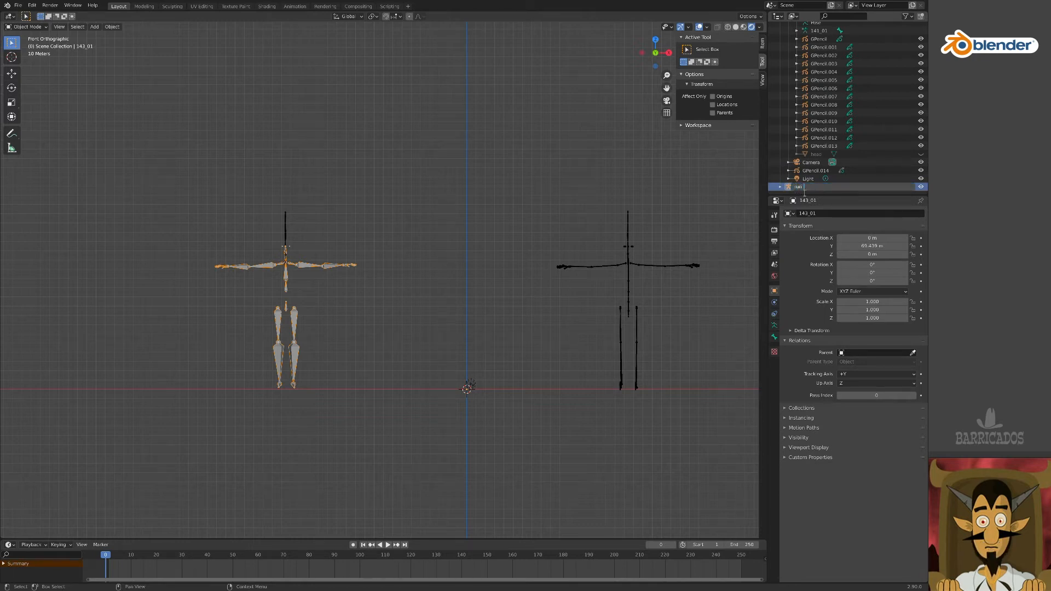
{"action": "double_click", "coordinate": [798, 186]}
{"action": "type", "text": "run short"}
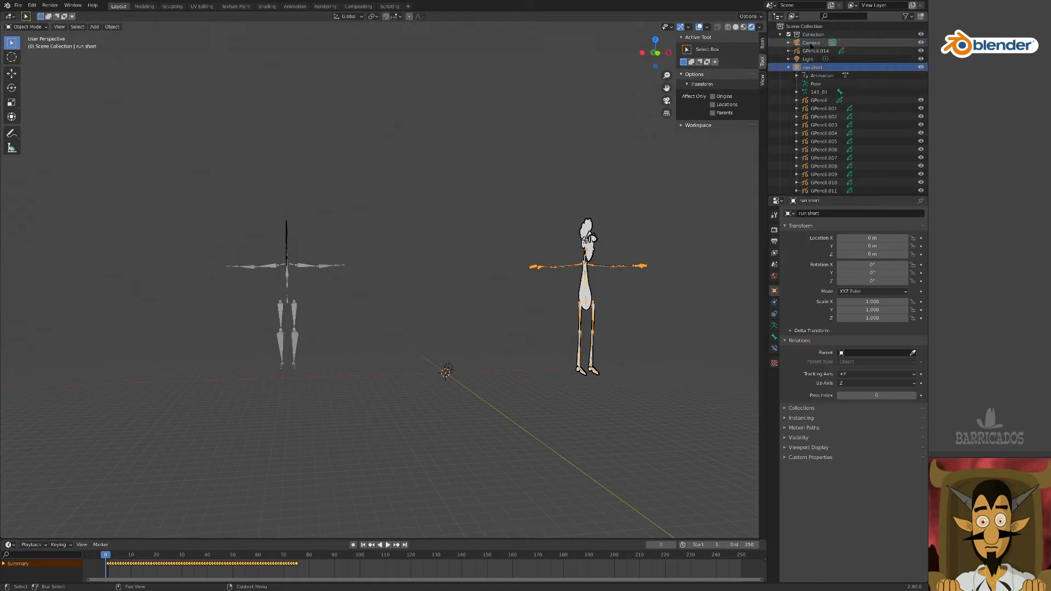
- Collapse the run short hierarchy and expand run long in the Outliner
{"action": "left_click", "coordinate": [816, 51]}
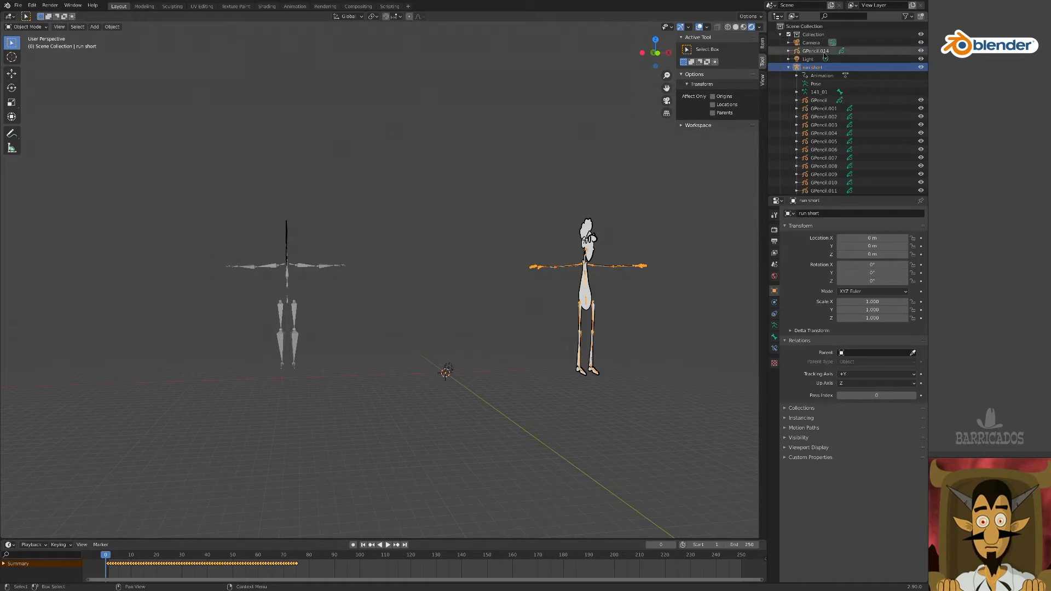
{"action": "left_click", "coordinate": [811, 75]}
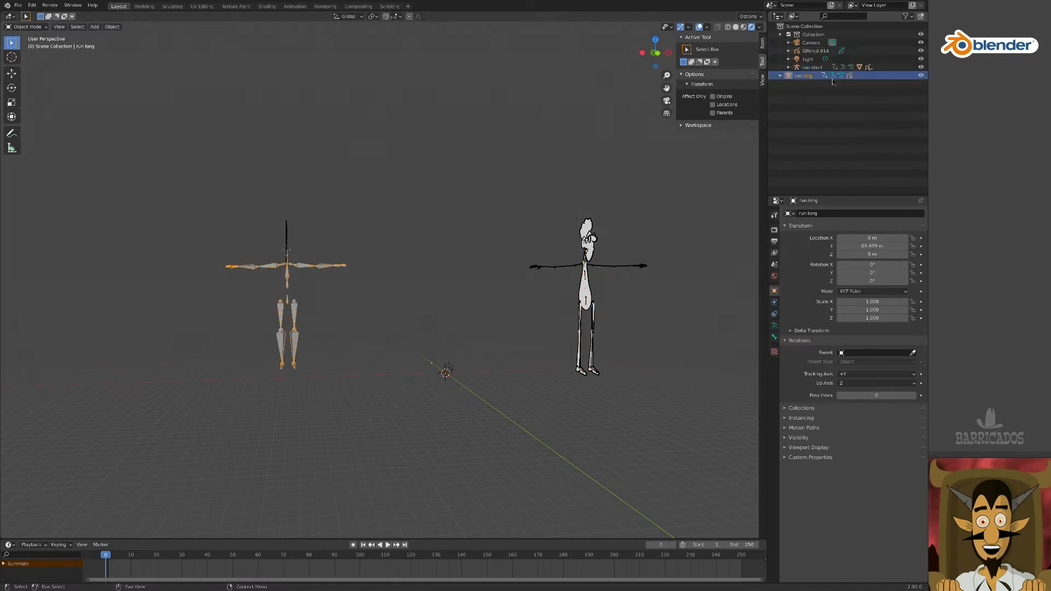
{"action": "left_click", "coordinate": [387, 544]}
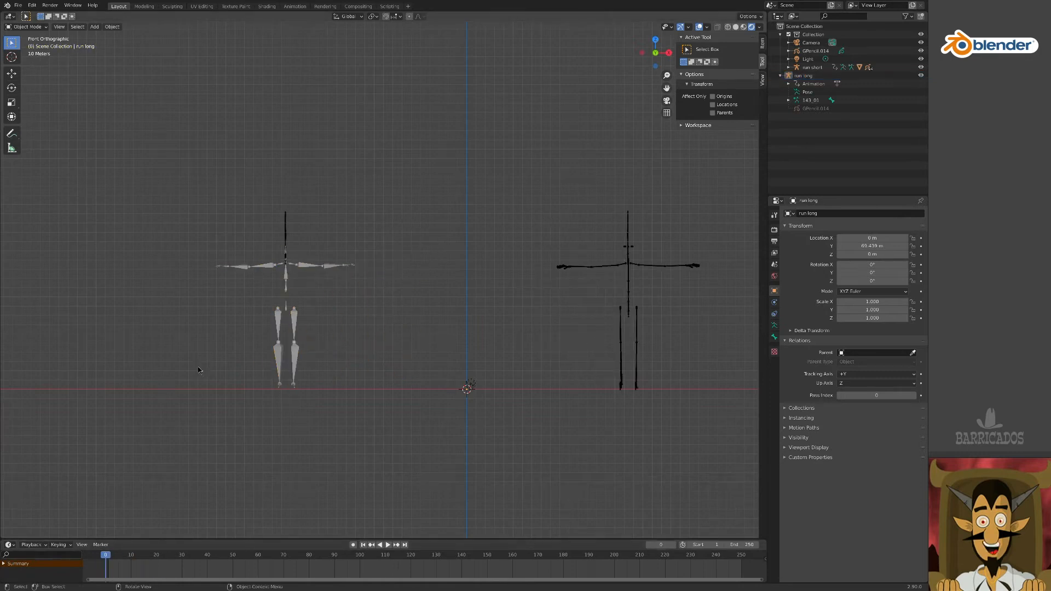
{"action": "mouse_move", "coordinate": [281, 364]}
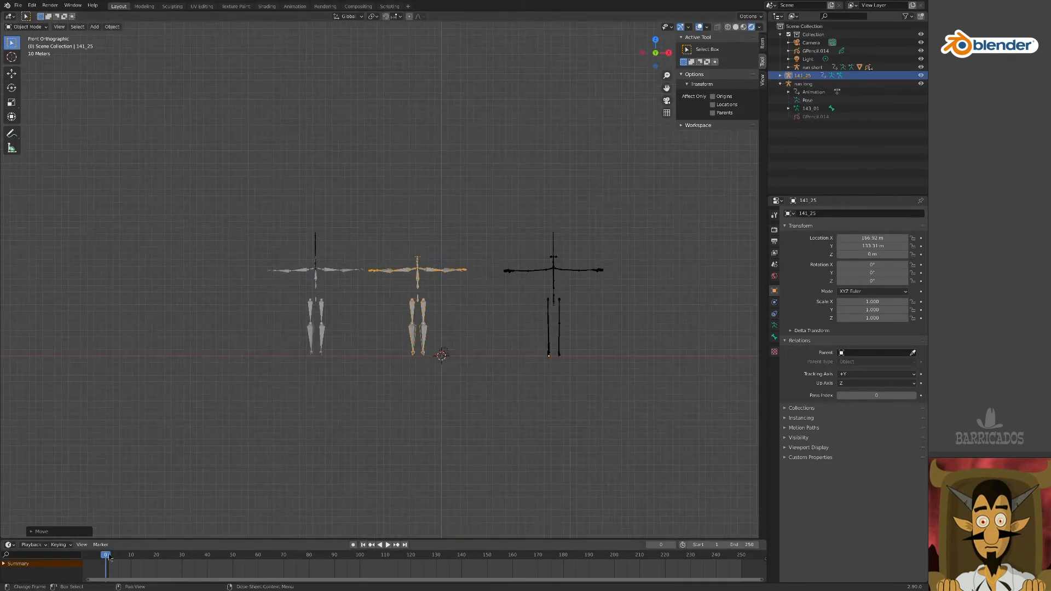
- Give the walk rig head GPencil.015 on its neck bone, then preview the walk animation
{"action": "left_click", "coordinate": [378, 544]}
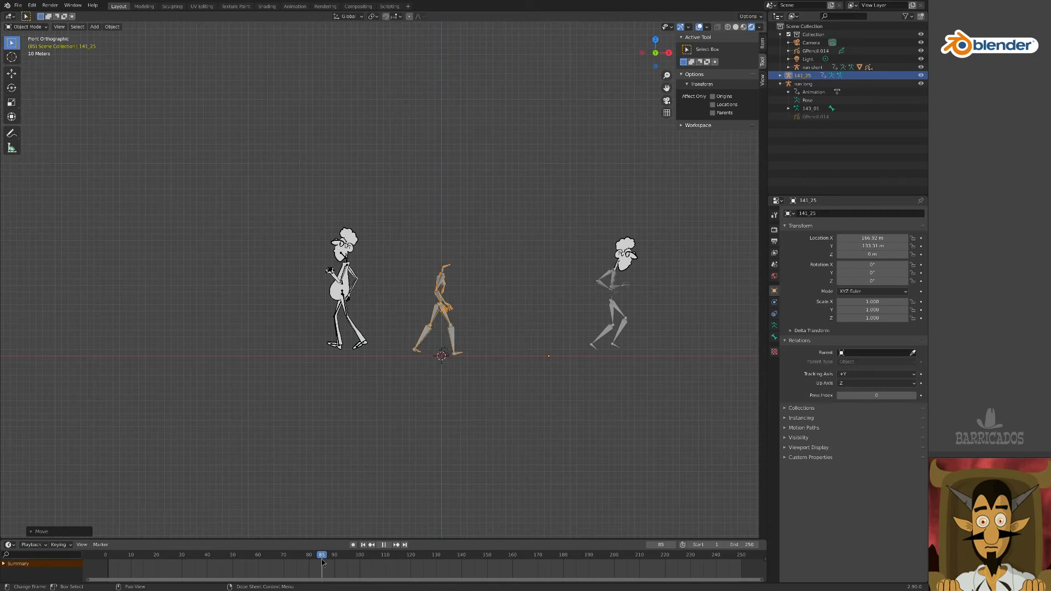
{"action": "left_click", "coordinate": [105, 555]}
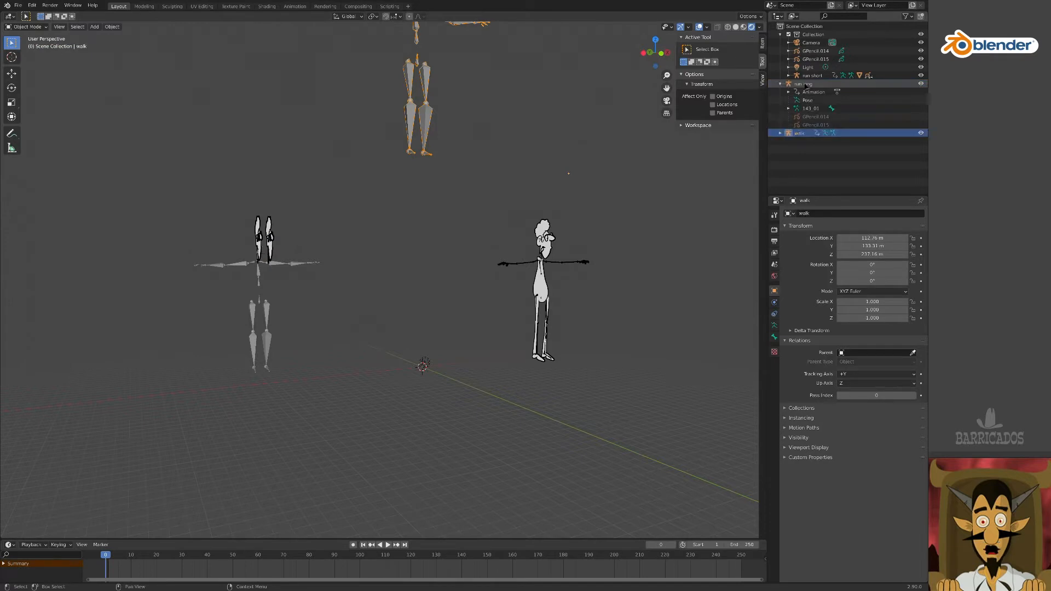
{"action": "left_click", "coordinate": [815, 59]}
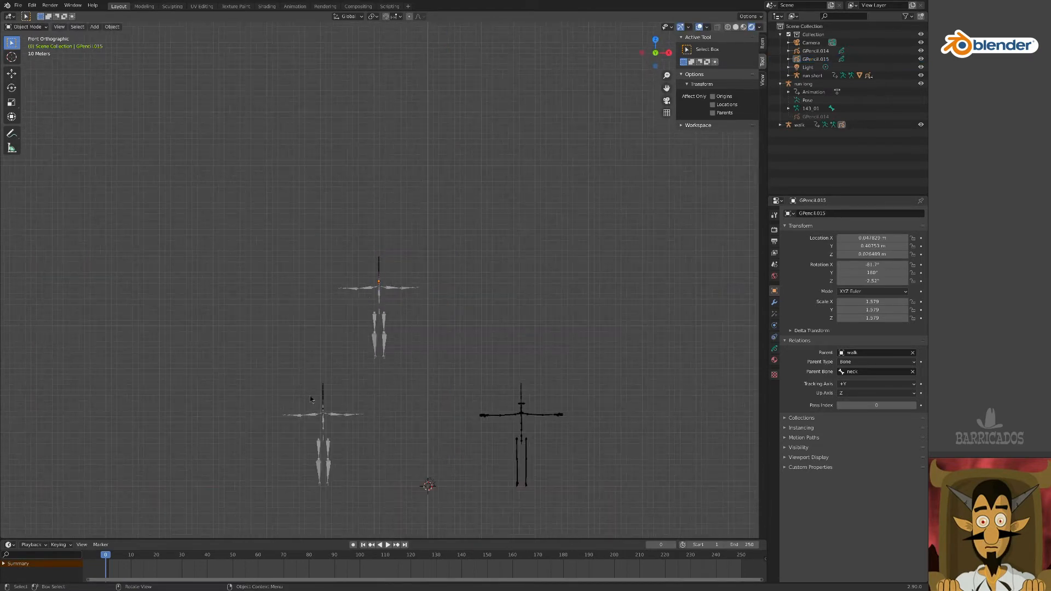
{"action": "left_click", "coordinate": [387, 544]}
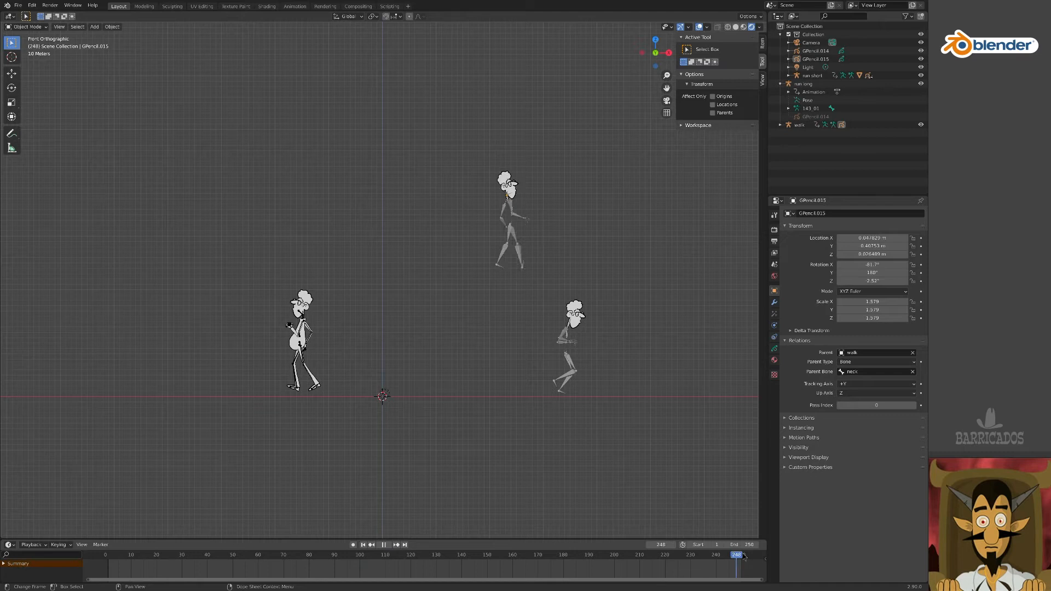
{"action": "left_click", "coordinate": [155, 554]}
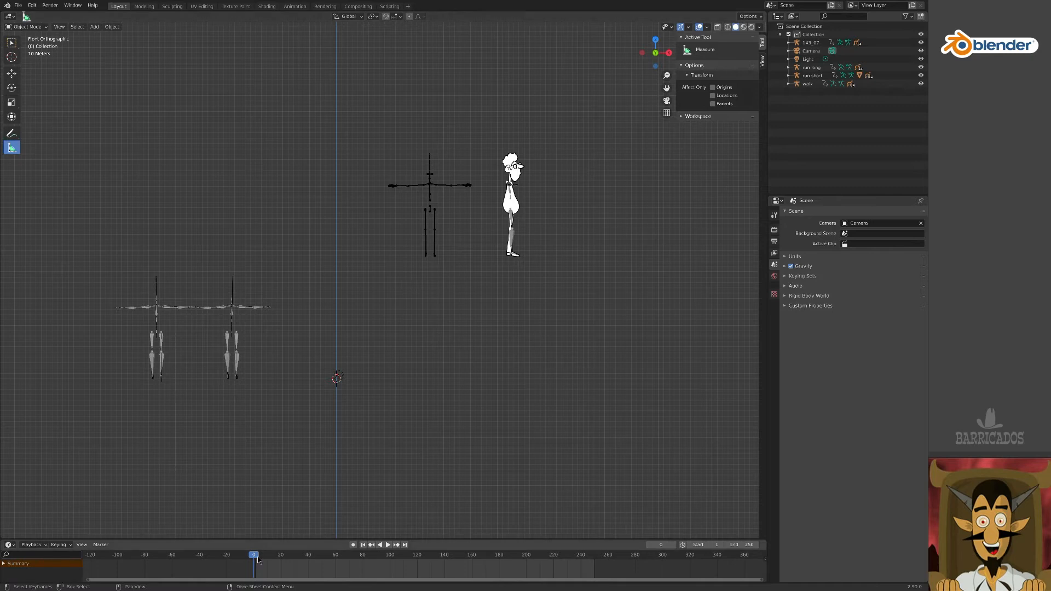
- Scrub to frames 347 and 118 and play back the four rigs' animations
{"action": "left_click", "coordinate": [387, 544]}
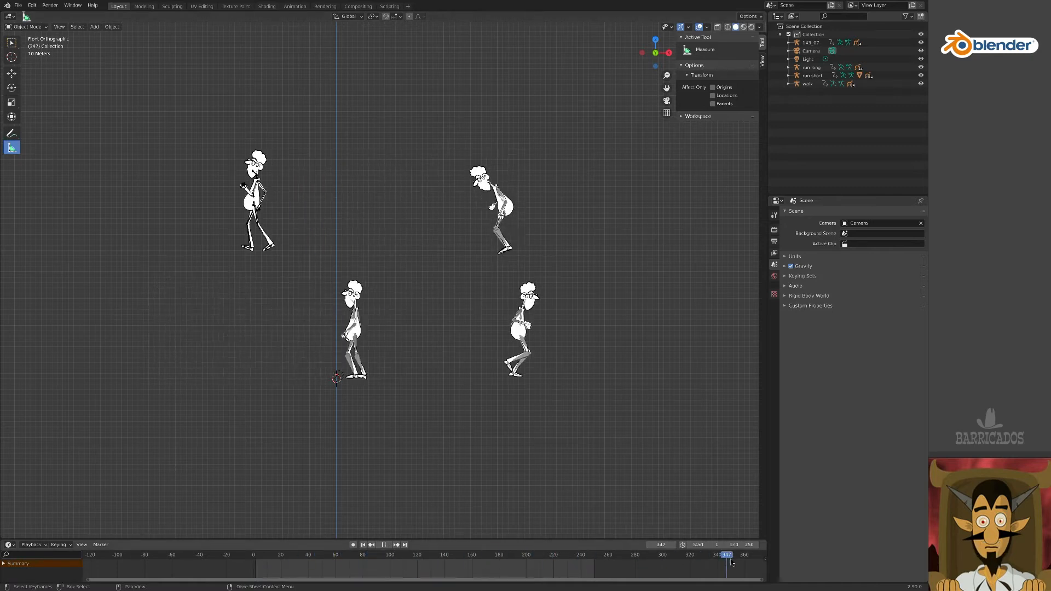
{"action": "left_click", "coordinate": [415, 554]}
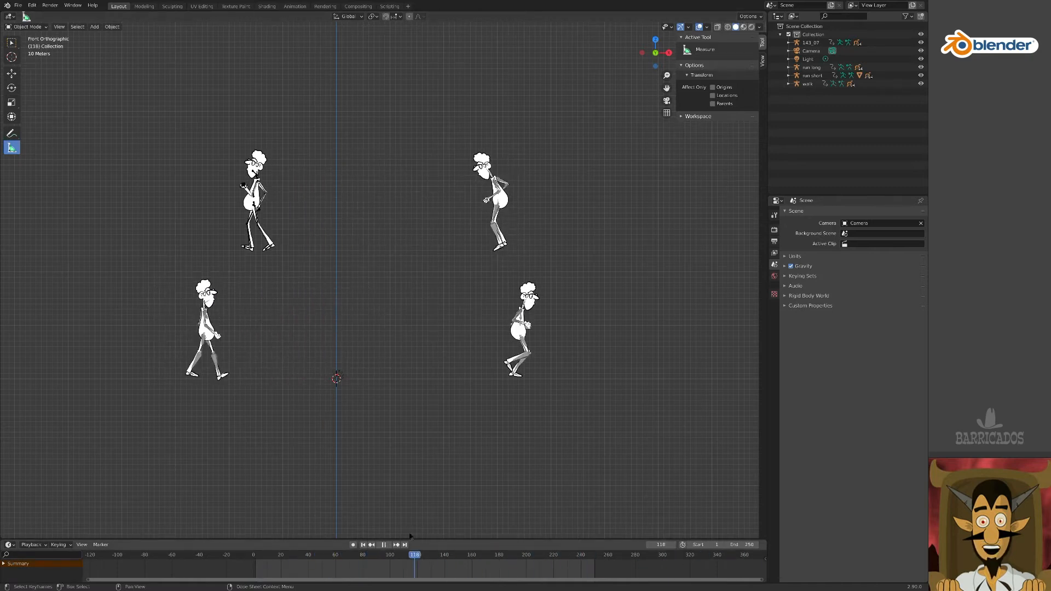
{"action": "left_click", "coordinate": [253, 555]}
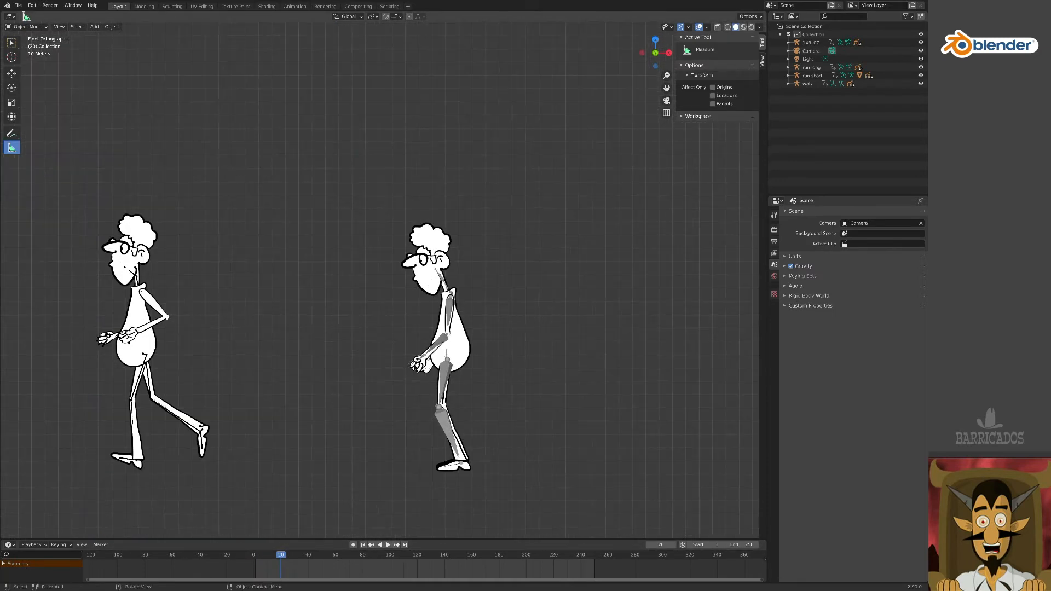
{"action": "left_click", "coordinate": [252, 554]}
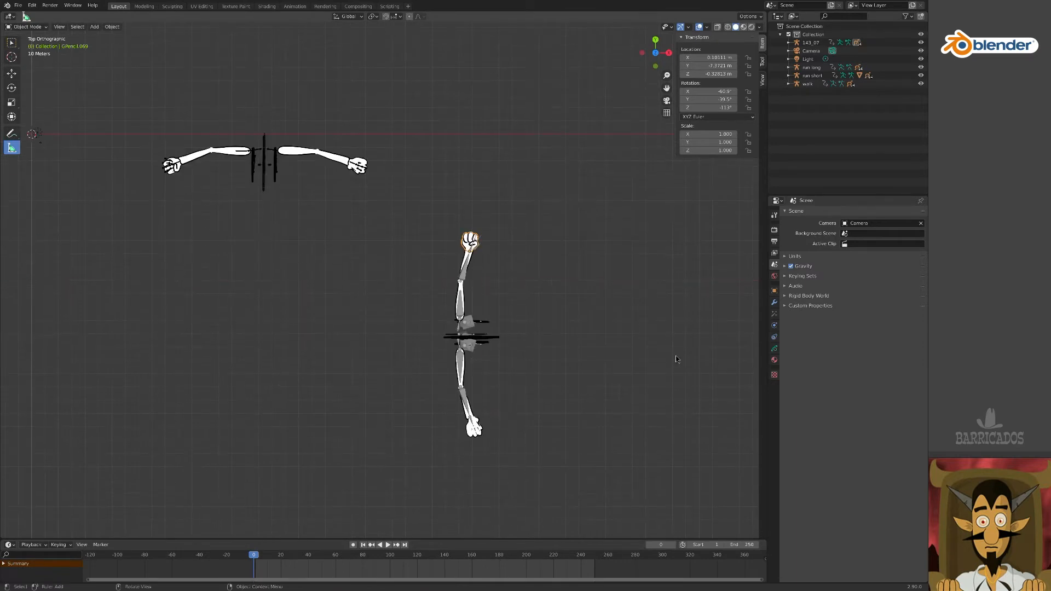
{"action": "mouse_move", "coordinate": [722, 338]}
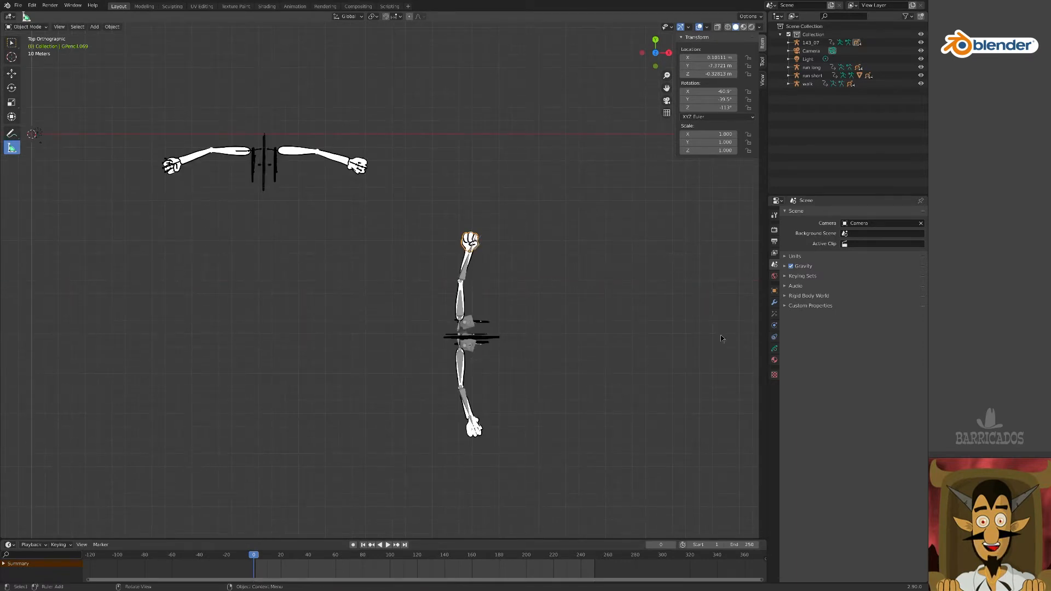
- Parent hand drawings GPencil.069 and GPencil.066 to 143_07's hand bone, then preview them
{"action": "left_click", "coordinate": [774, 290]}
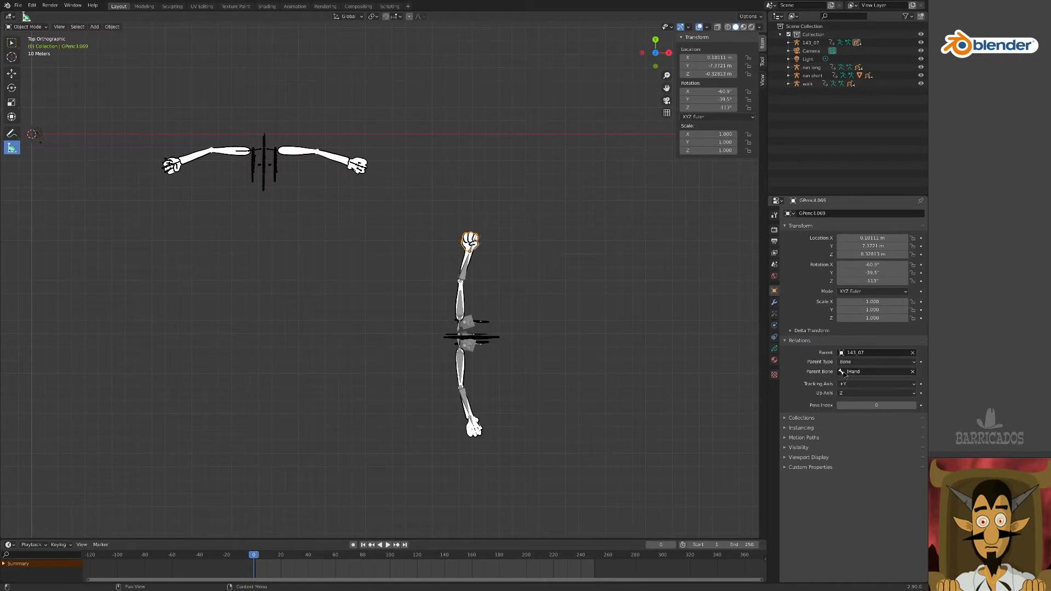
{"action": "left_click", "coordinate": [874, 371]}
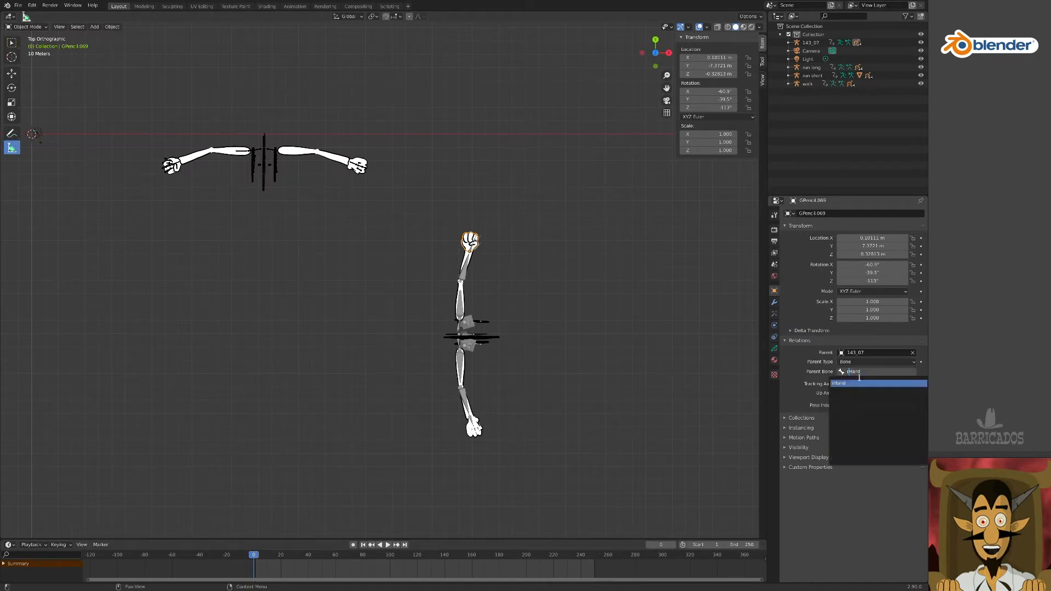
{"action": "left_click", "coordinate": [852, 371]}
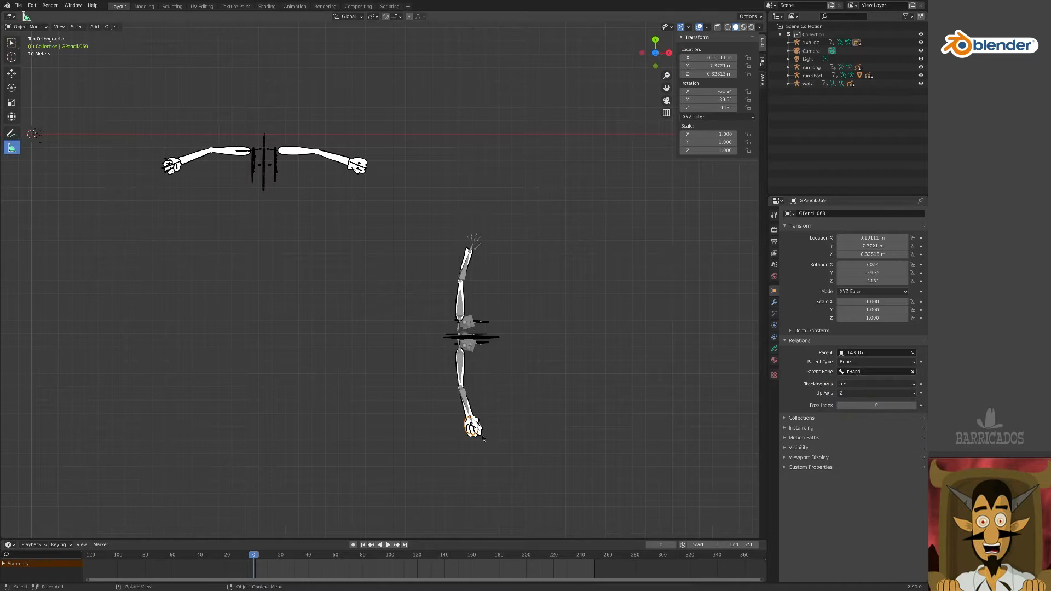
{"action": "left_click", "coordinate": [874, 371]}
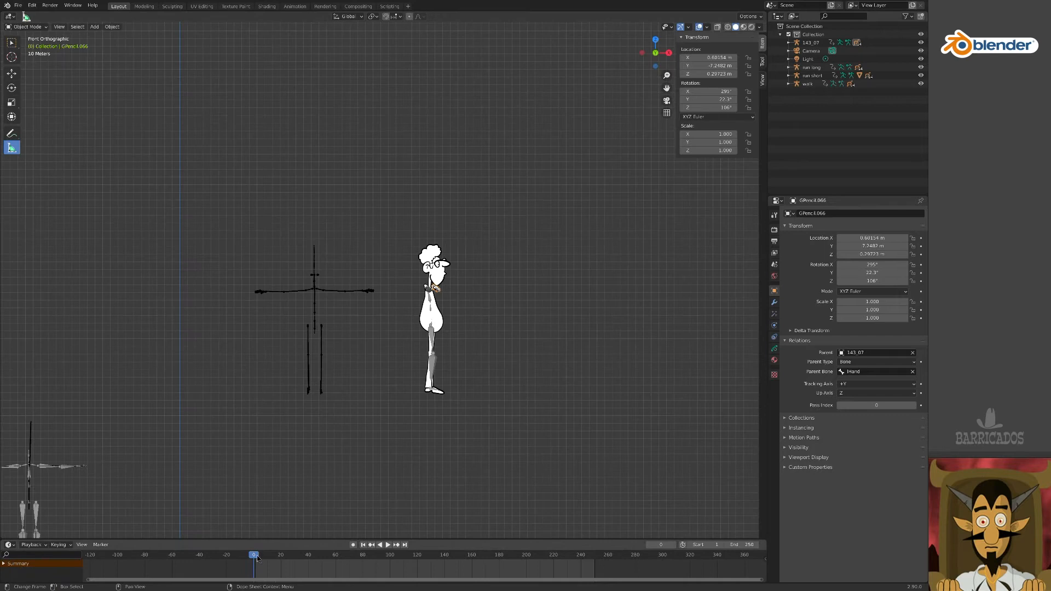
{"action": "left_click", "coordinate": [378, 544]}
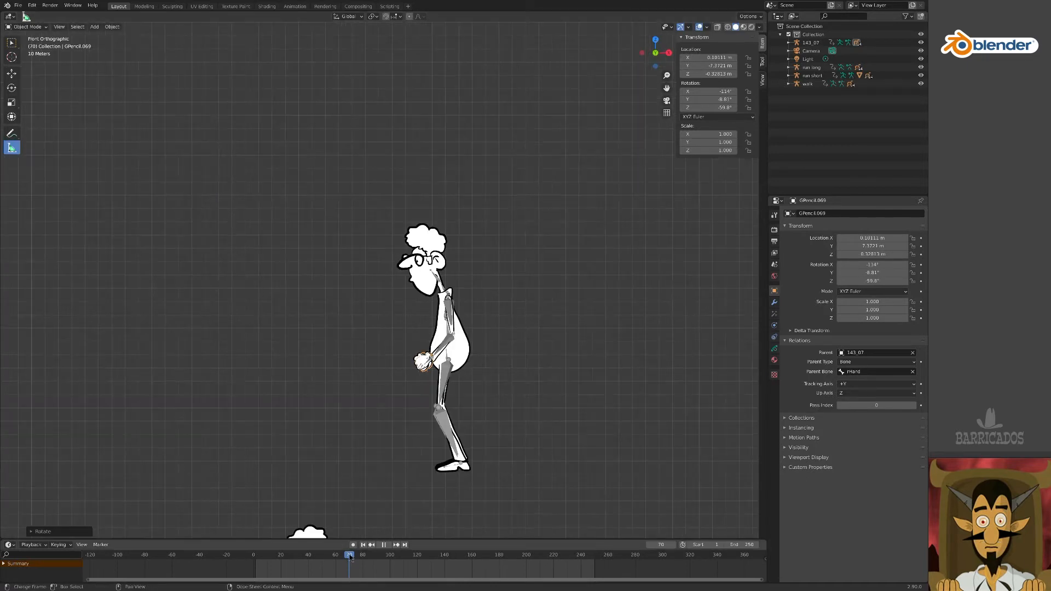
{"action": "left_click", "coordinate": [427, 555]}
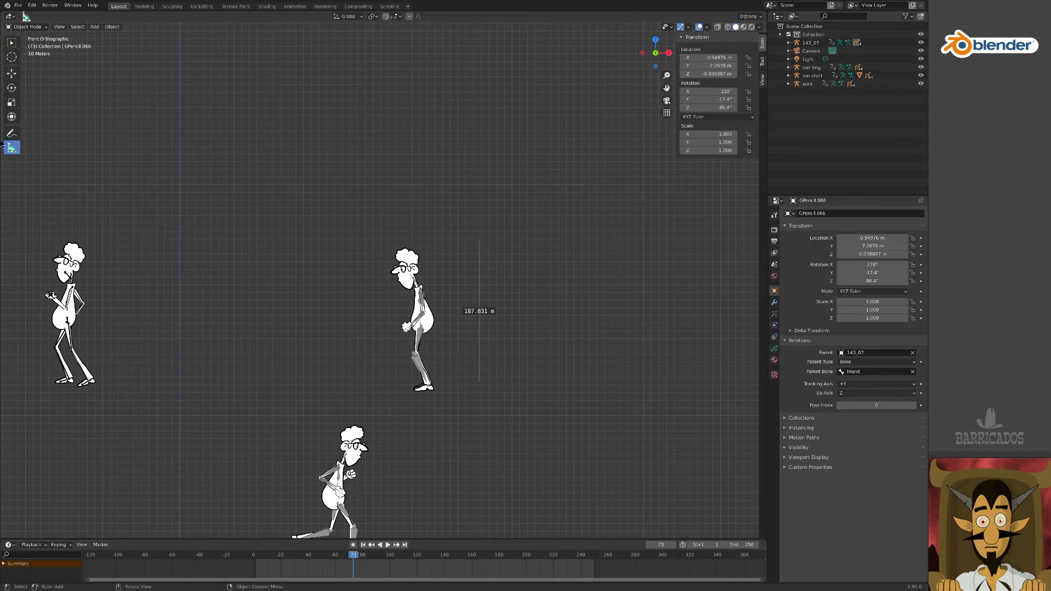
{"action": "mouse_move", "coordinate": [11, 147]}
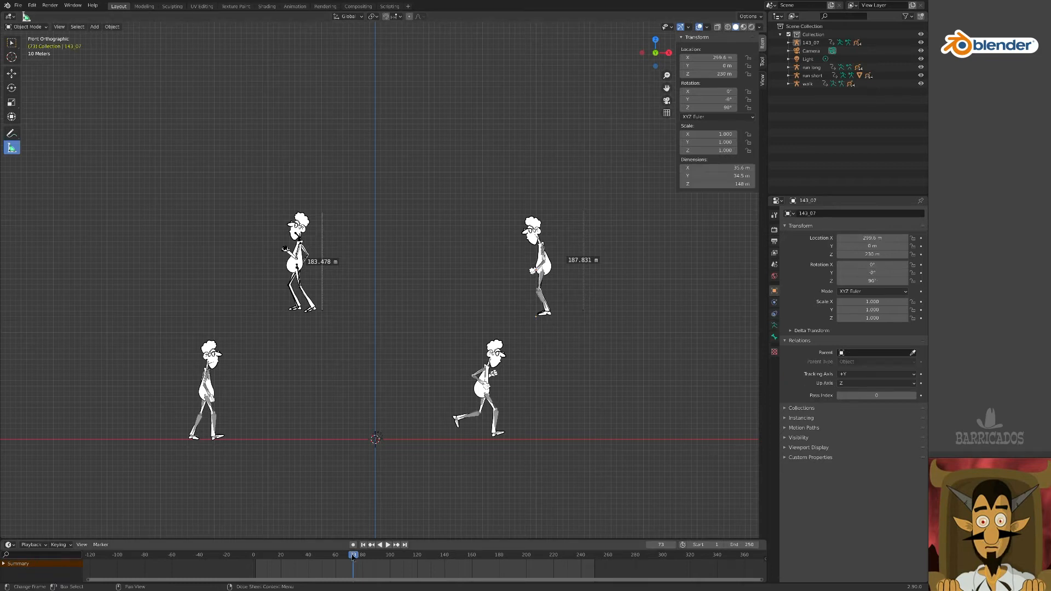
- Return to frame 0 and duplicate the armature as rig 143_11
{"action": "left_click", "coordinate": [254, 555]}
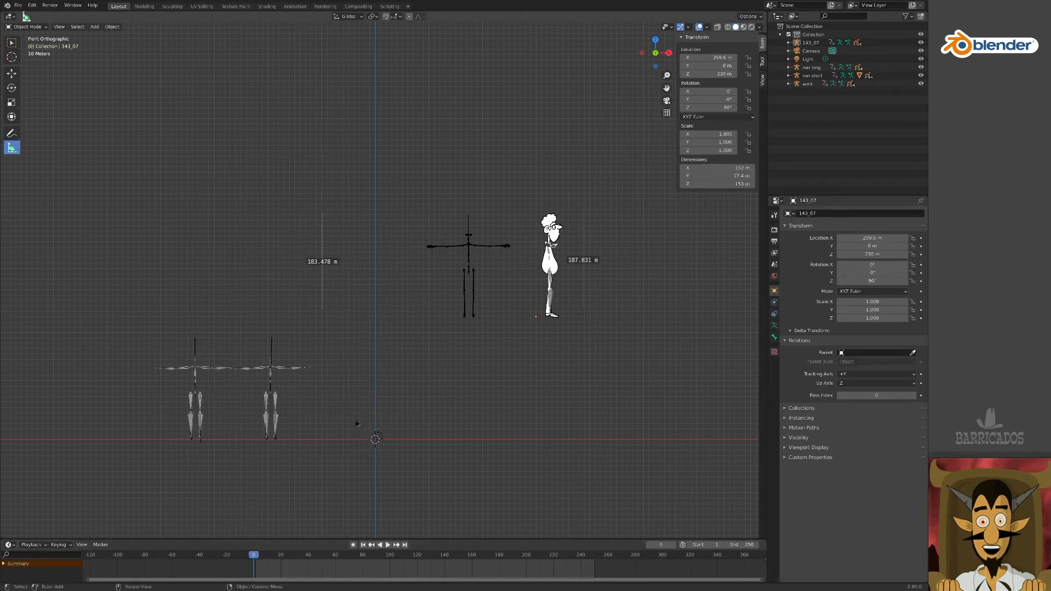
{"action": "left_click", "coordinate": [18, 5]}
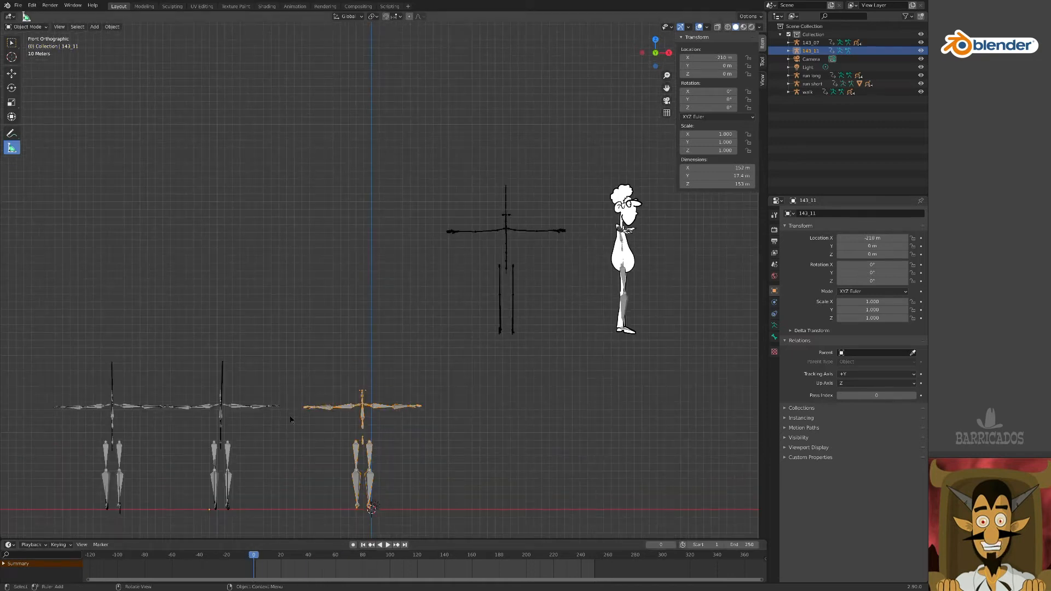
{"action": "mouse_move", "coordinate": [334, 397]}
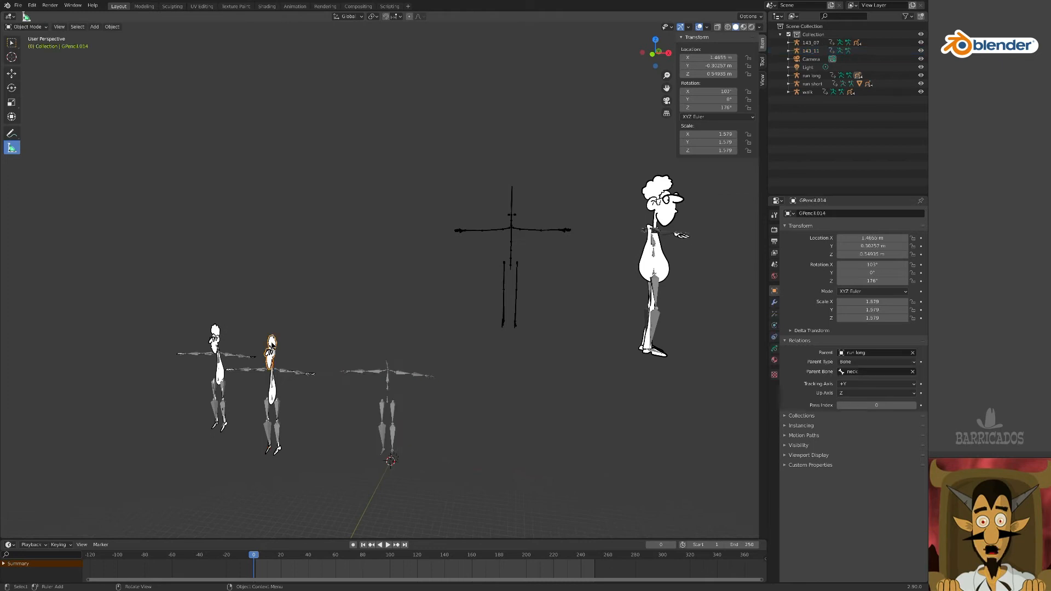
- Duplicate the character drawings and make 143_11 their parent
{"action": "key", "text": "shift+d"}
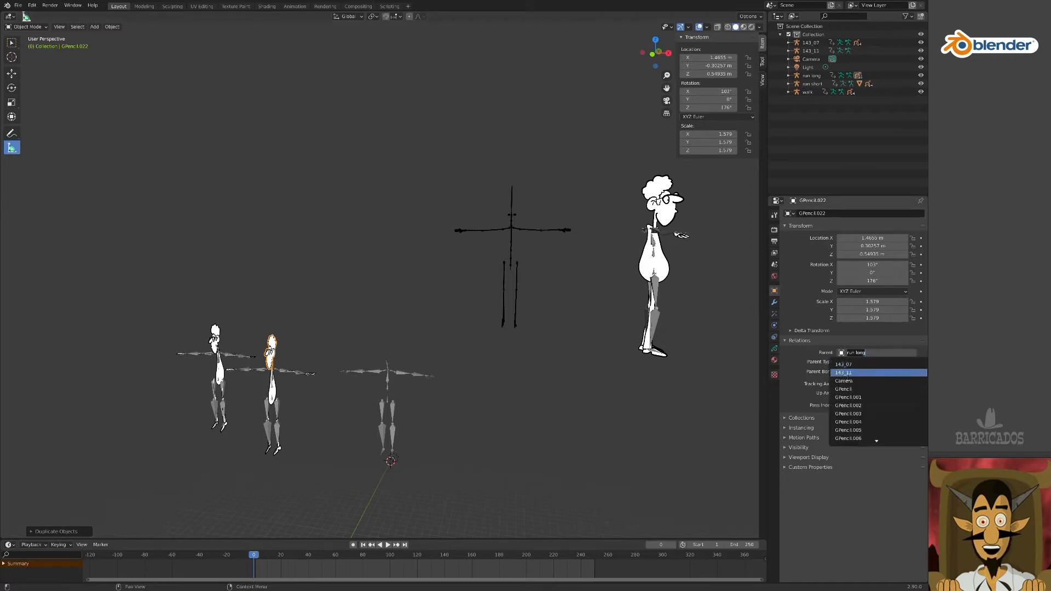
{"action": "left_click", "coordinate": [842, 372]}
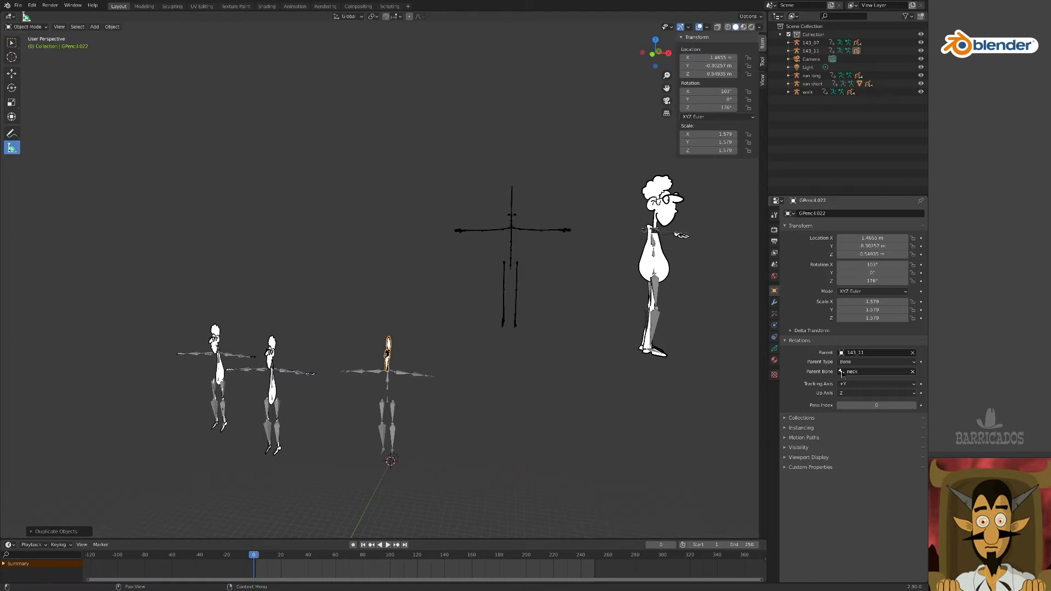
{"action": "mouse_move", "coordinate": [293, 387]}
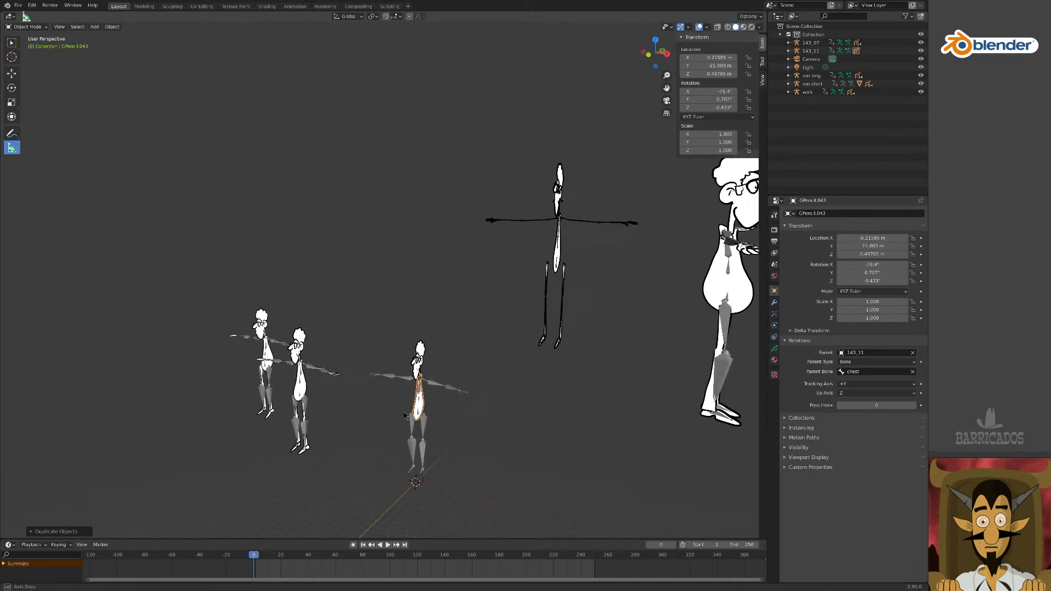
{"action": "left_click", "coordinate": [811, 75]}
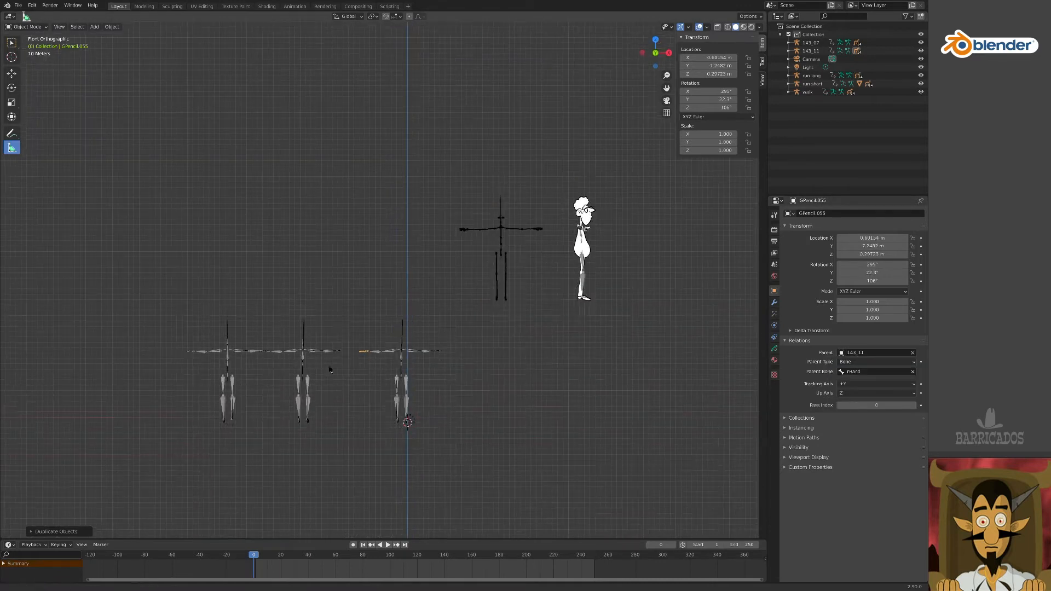
- Check the poses, then attach the new hand drawing to 143_11's left hand bone
{"action": "left_click", "coordinate": [378, 544]}
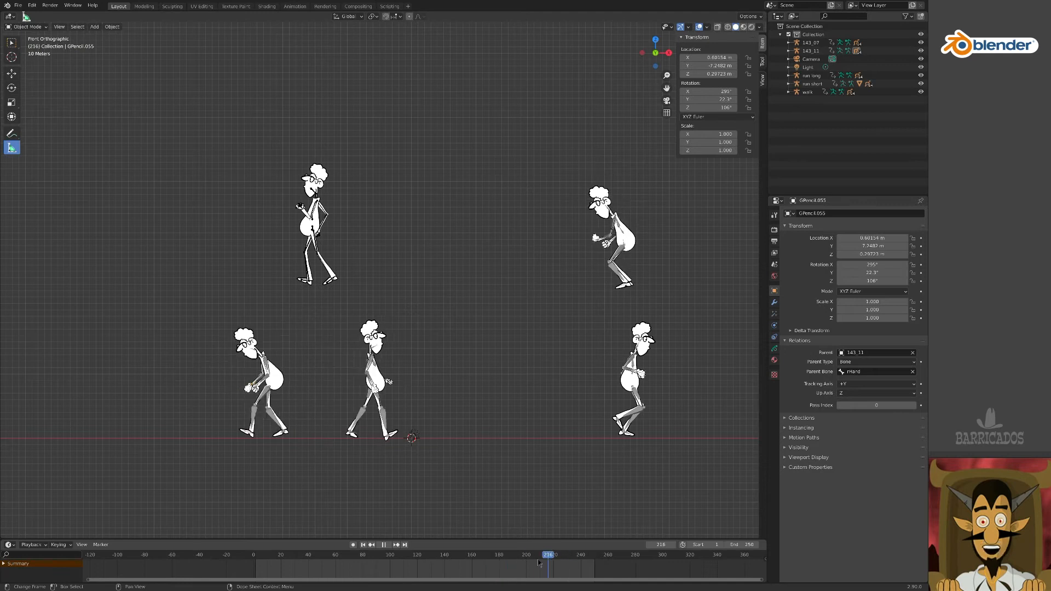
{"action": "left_click", "coordinate": [346, 554]}
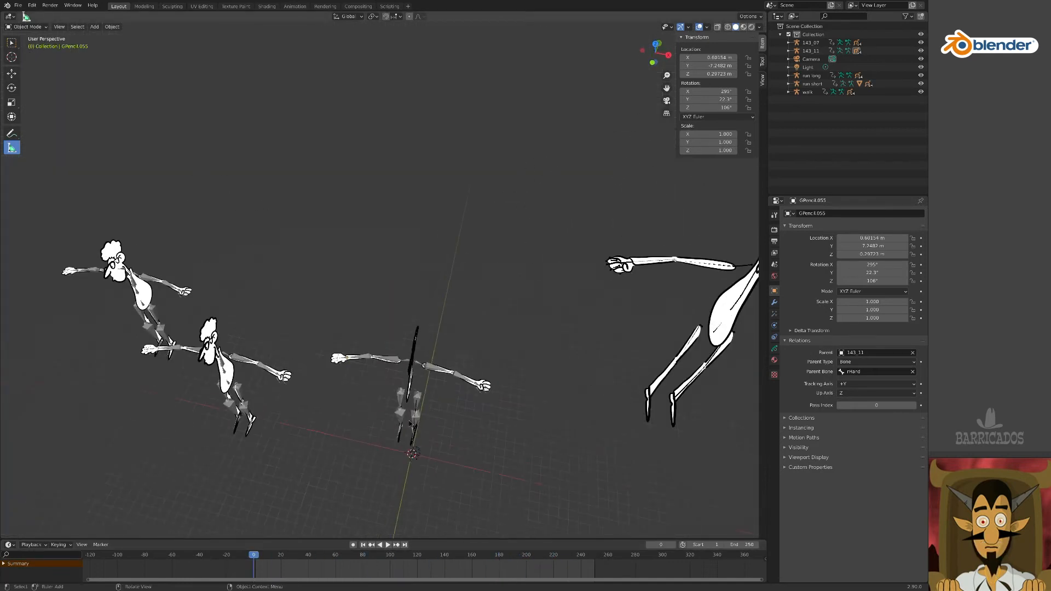
{"action": "left_click", "coordinate": [874, 371]}
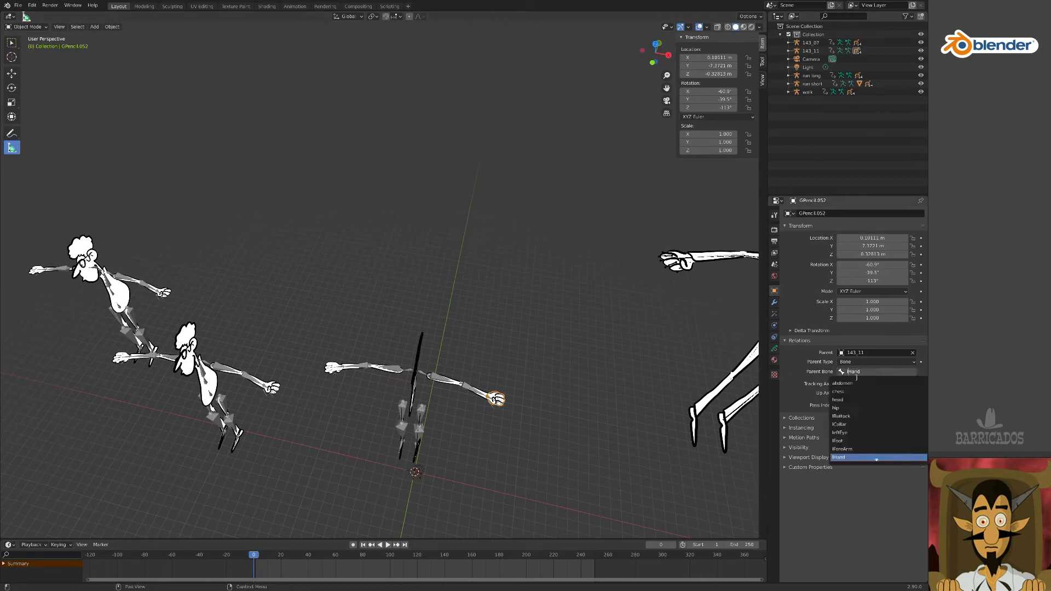
{"action": "left_click", "coordinate": [859, 456]}
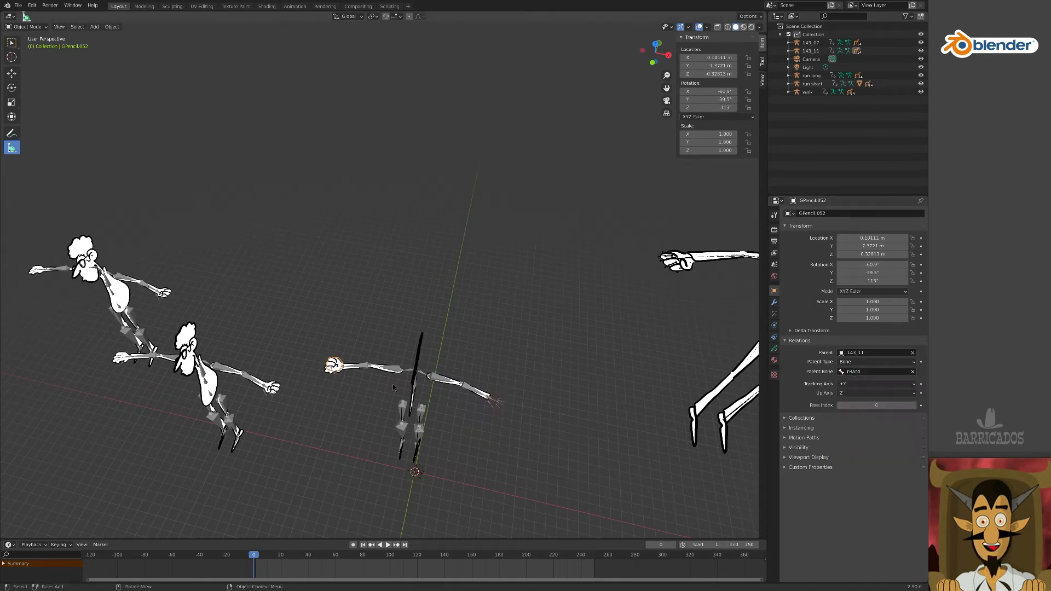
{"action": "left_click", "coordinate": [875, 361]}
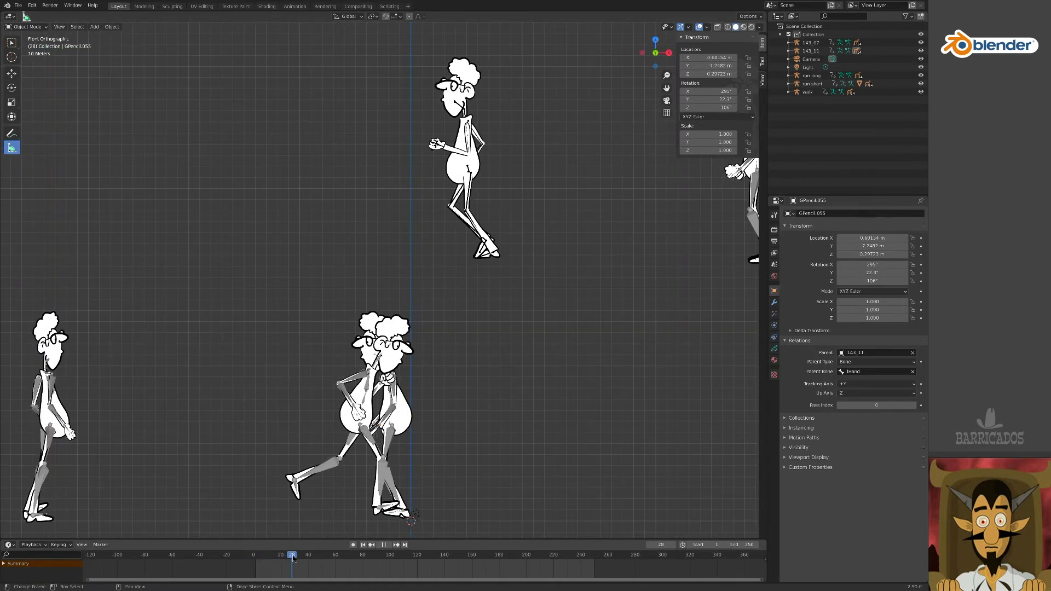
- Confirm the hand drawings' rotation, play back all characters, and select the bending head drawing
{"action": "left_click", "coordinate": [271, 555]}
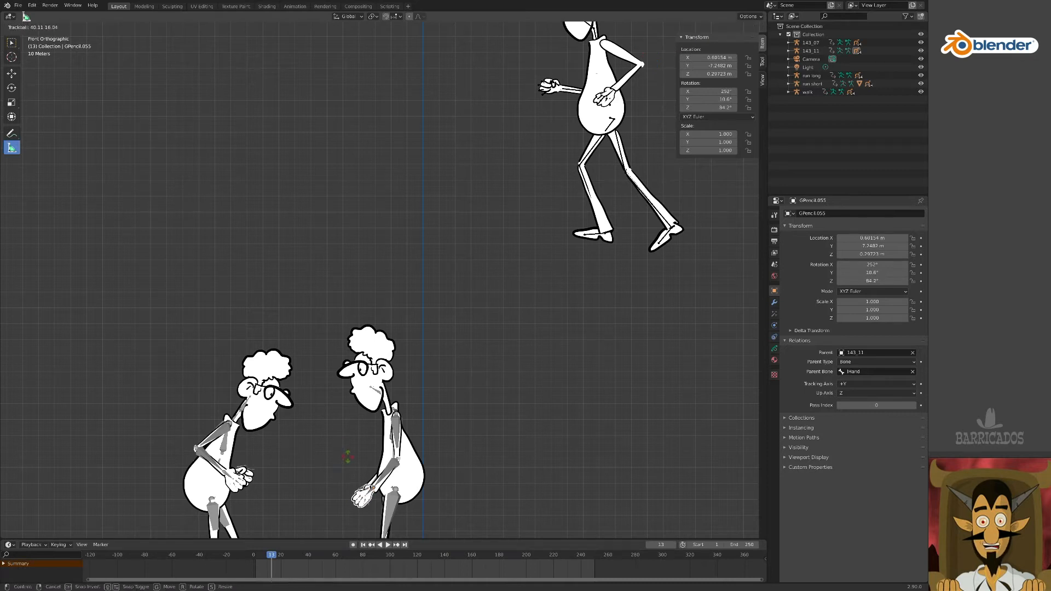
{"action": "left_click", "coordinate": [362, 492]}
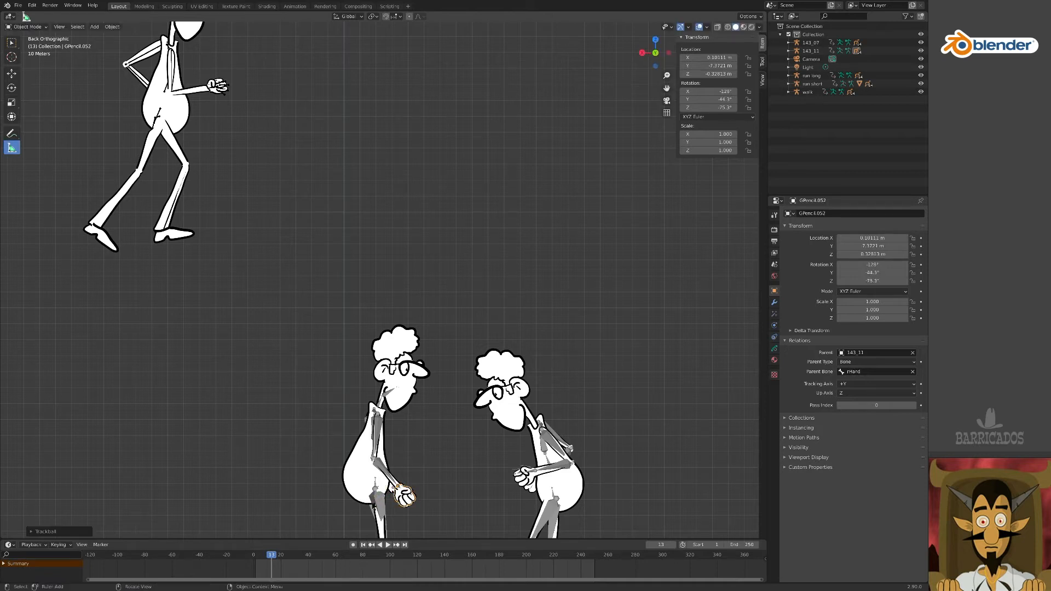
{"action": "left_click", "coordinate": [383, 544]}
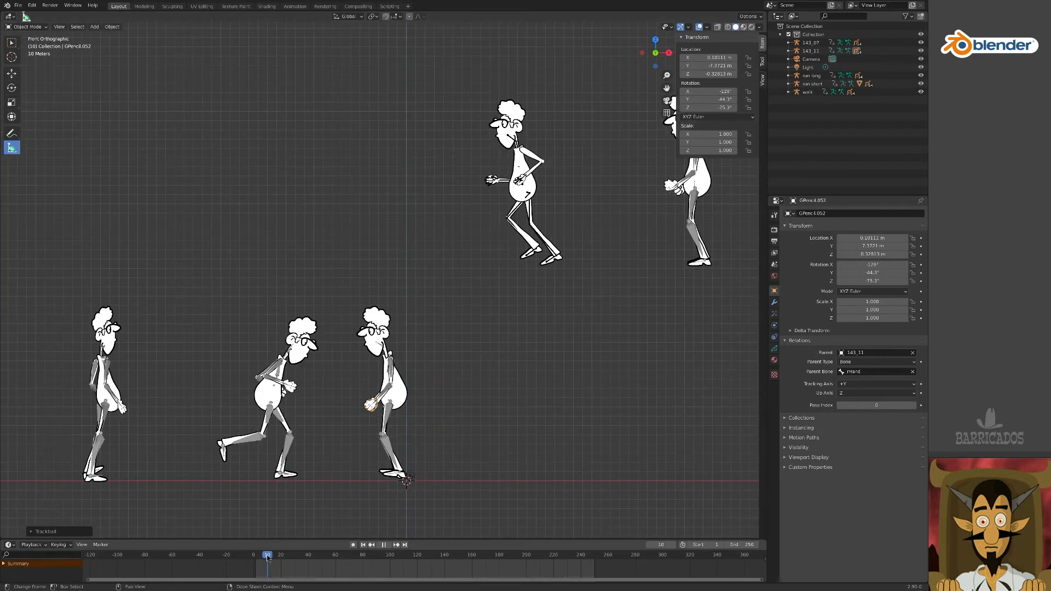
{"action": "left_click", "coordinate": [532, 555]}
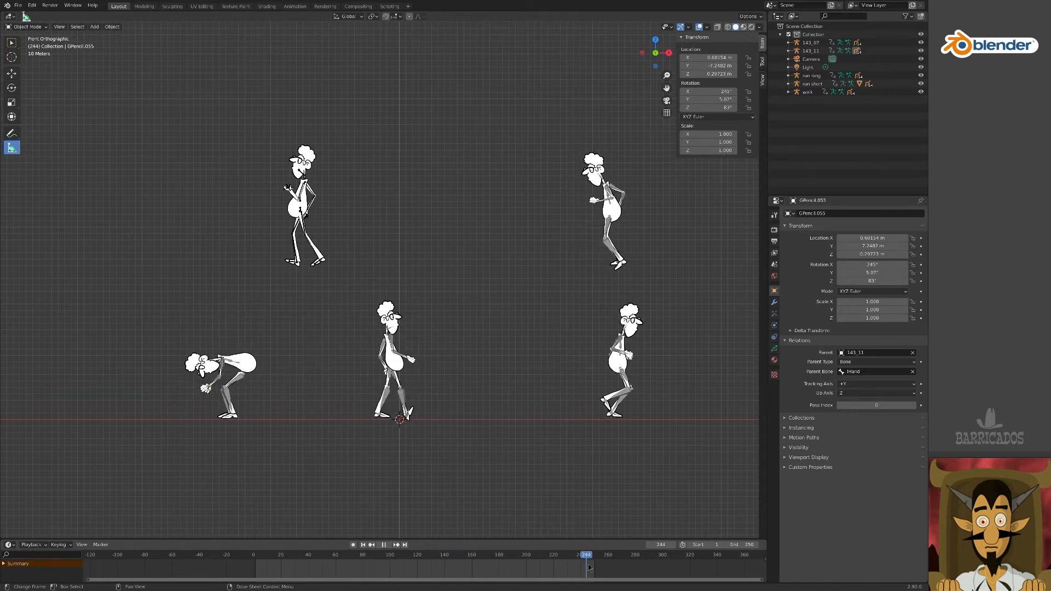
{"action": "left_click", "coordinate": [594, 563]}
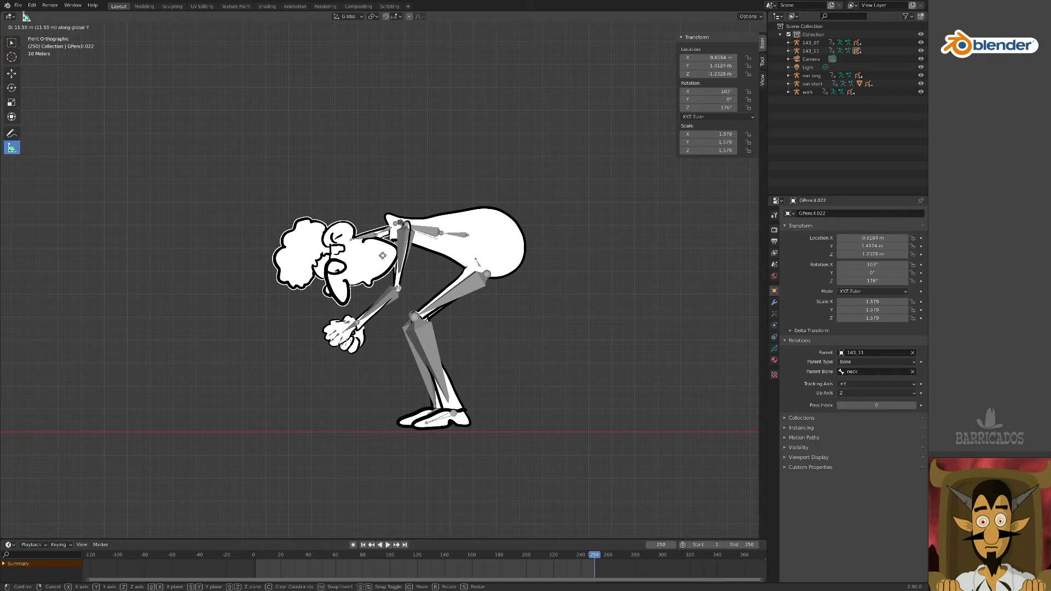
{"action": "mouse_move", "coordinate": [382, 253]}
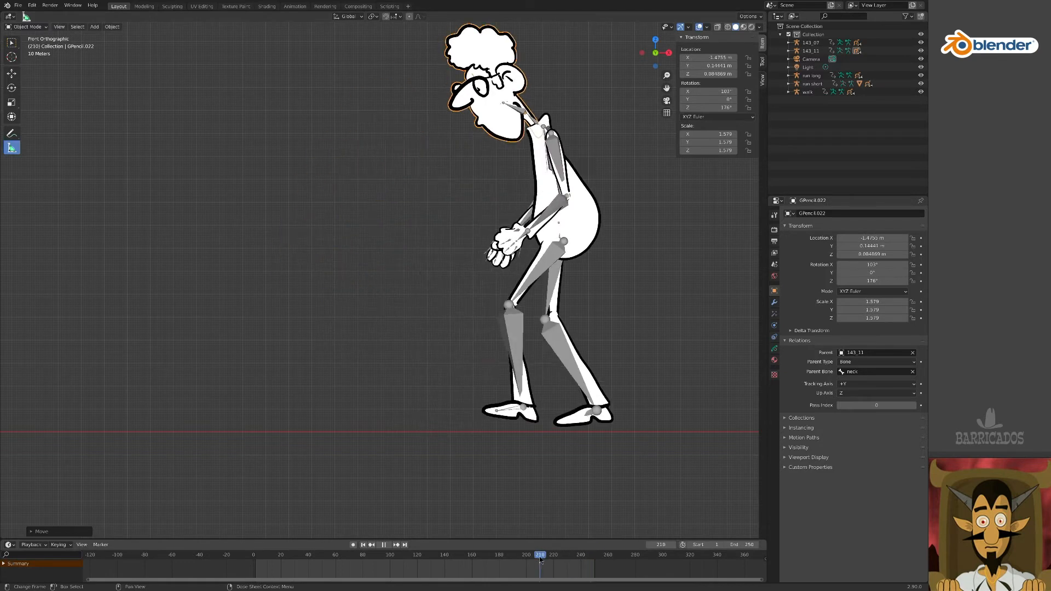
- Select the bending character's torso drawing and go to the final frame
{"action": "left_click", "coordinate": [587, 554]}
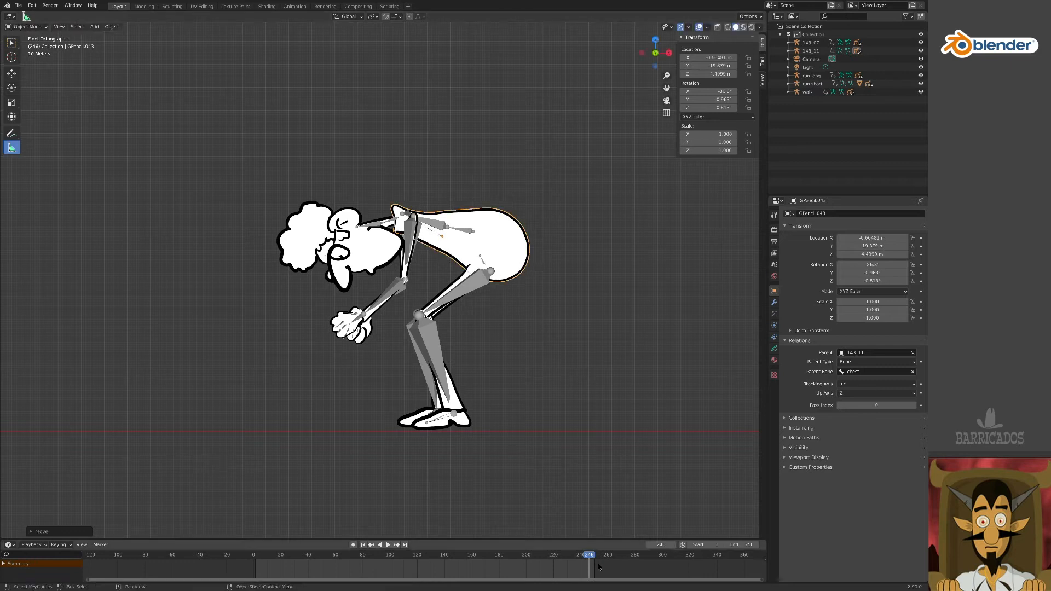
{"action": "left_click", "coordinate": [379, 544]}
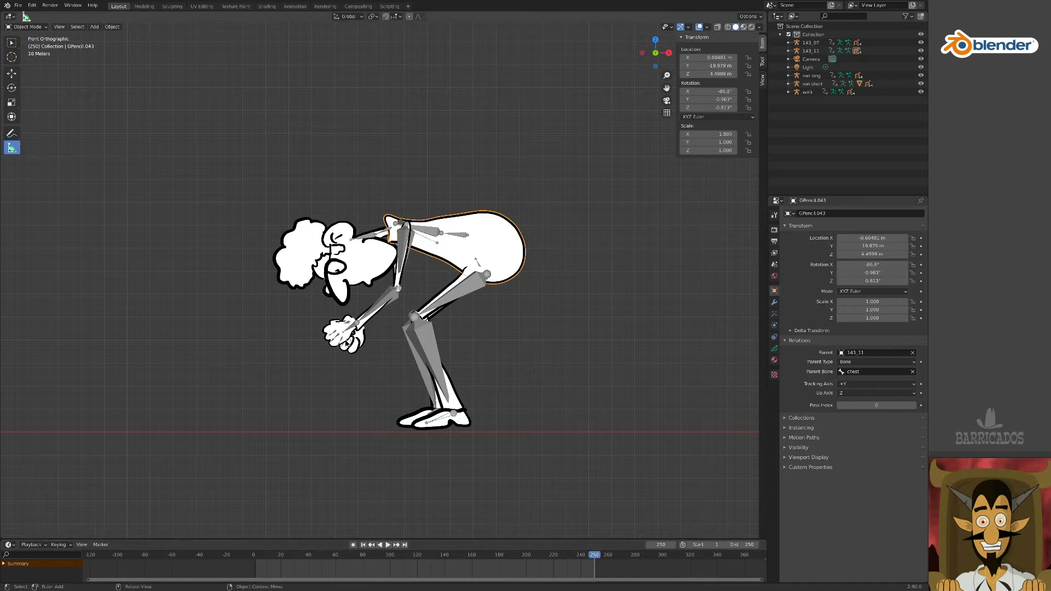
- Select the bending character's hand drawing and expand its layer keyframe channels in a Dope Sheet
{"action": "left_click", "coordinate": [341, 338]}
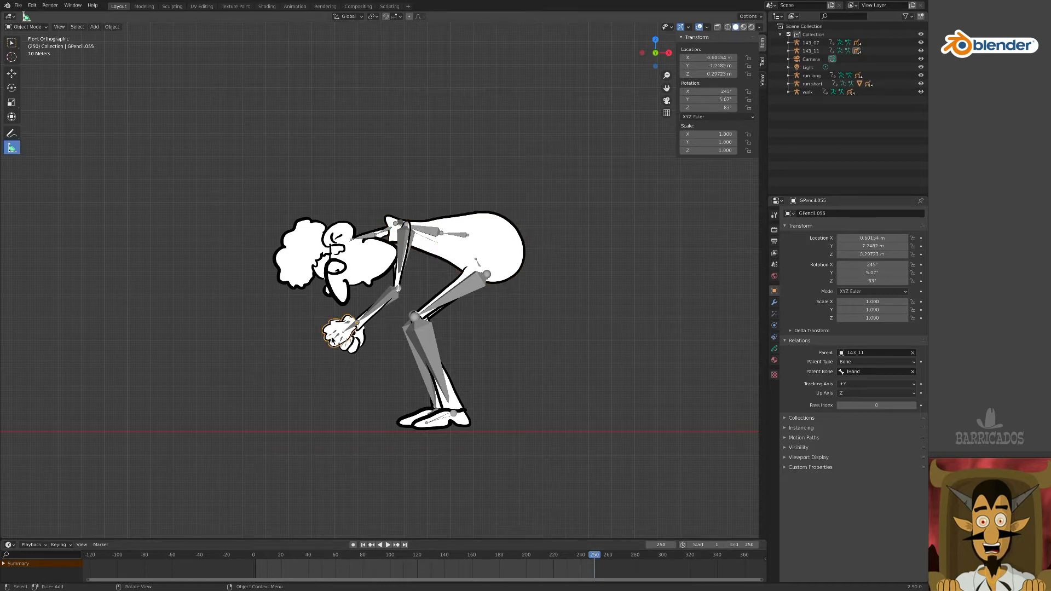
{"action": "left_click", "coordinate": [7, 544]}
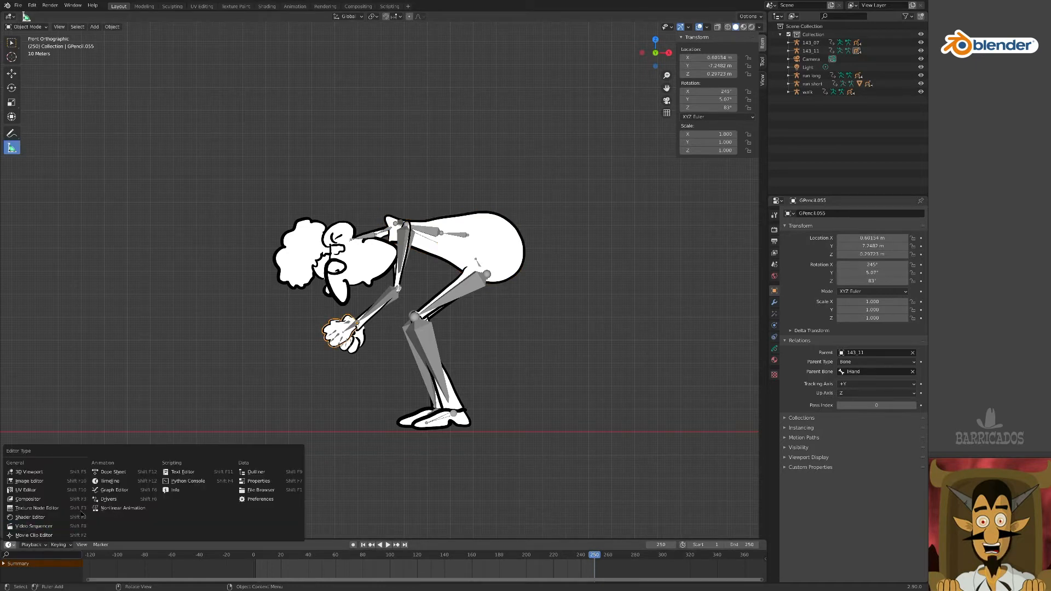
{"action": "left_click", "coordinate": [105, 471]}
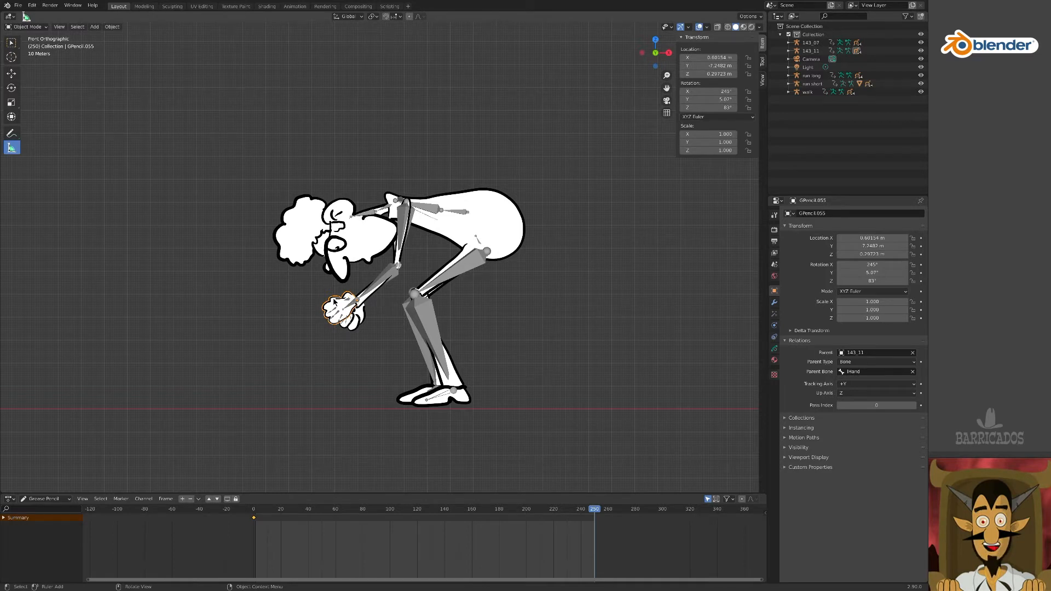
{"action": "left_click", "coordinate": [17, 517]}
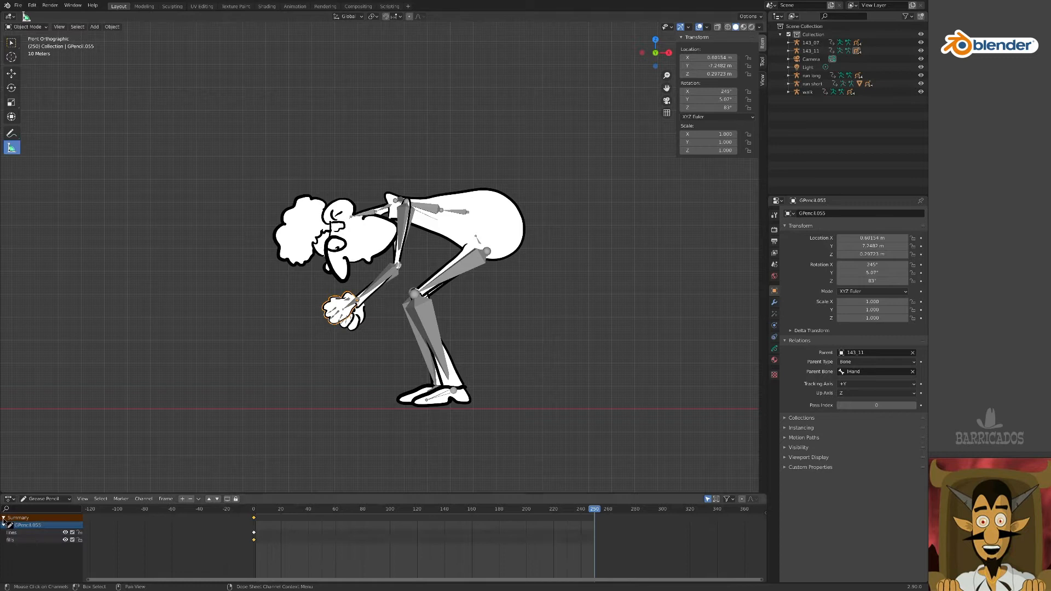
{"action": "left_click", "coordinate": [27, 525]}
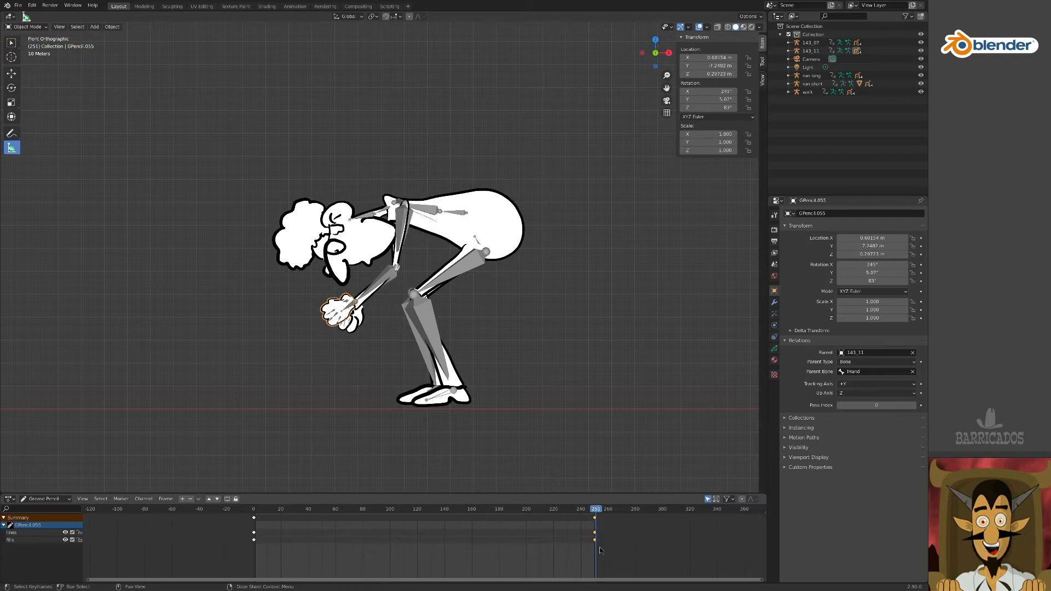
{"action": "mouse_move", "coordinate": [586, 550]}
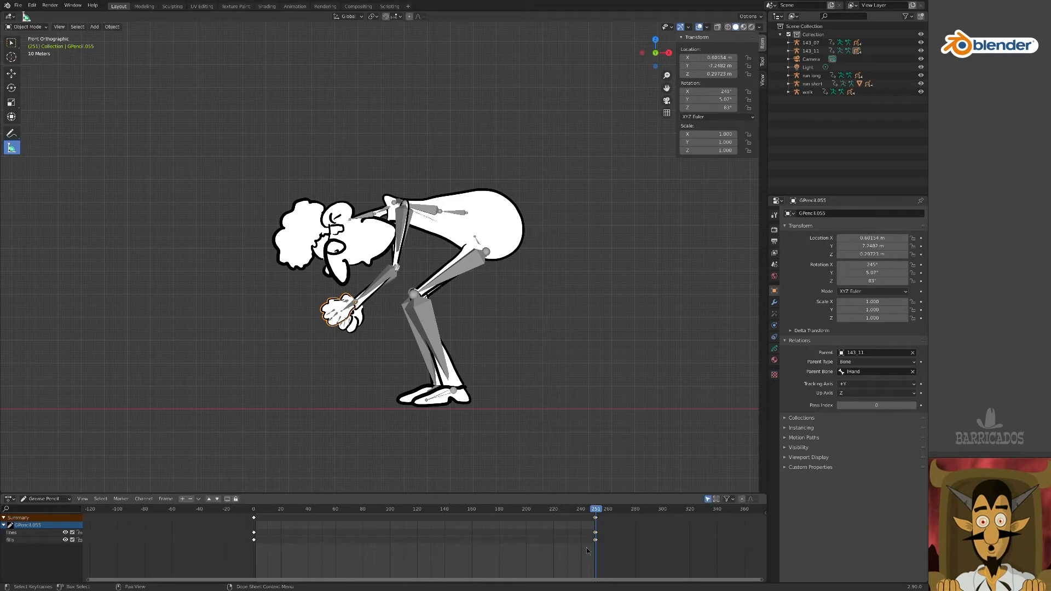
{"action": "mouse_move", "coordinate": [581, 544]}
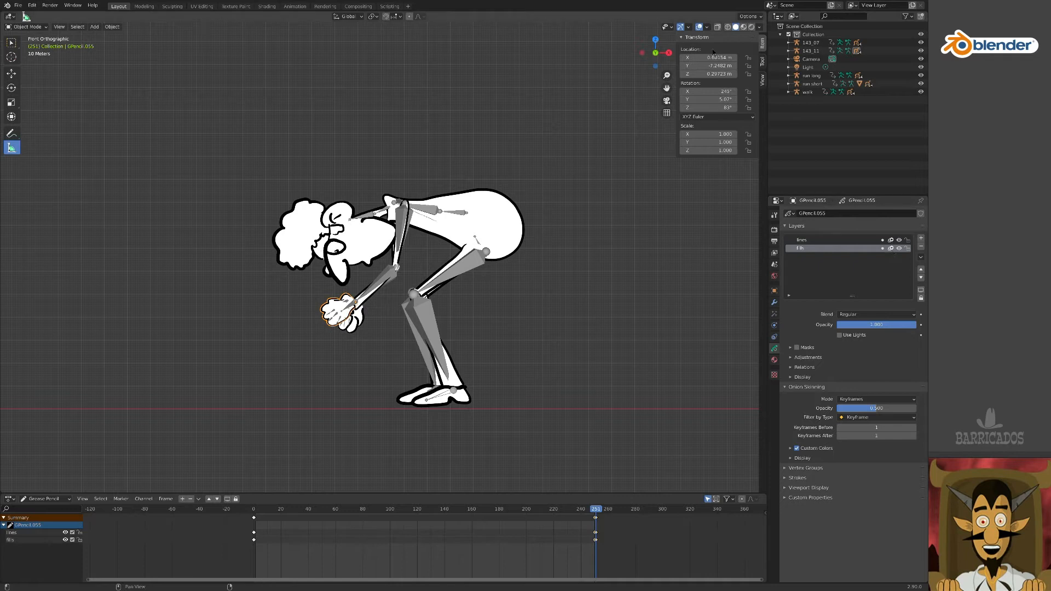
- Enter Edit Mode on the hand drawing and delete the old hand points
{"action": "left_click", "coordinate": [705, 27]}
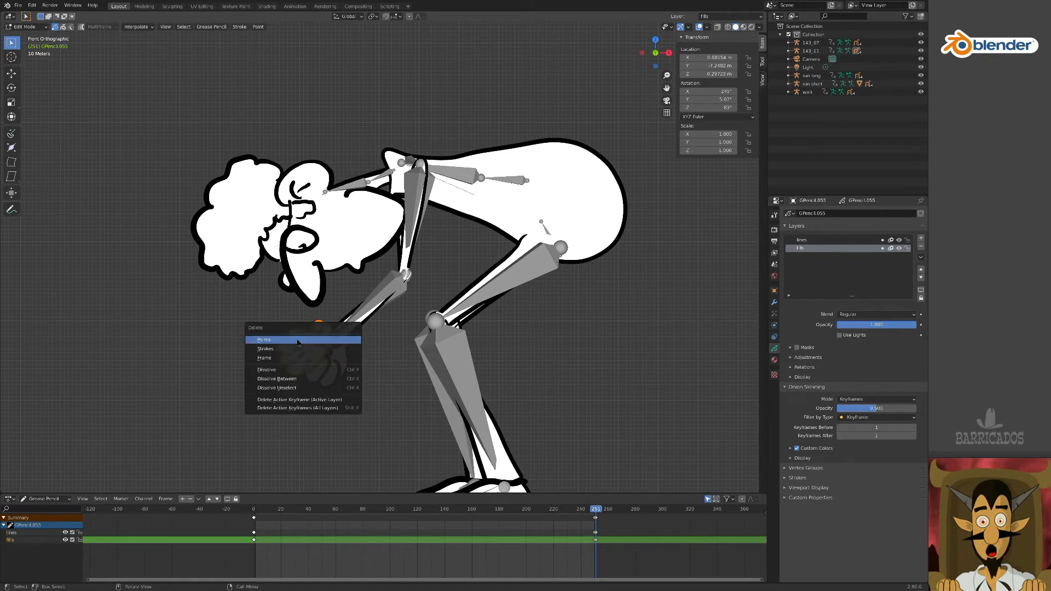
{"action": "left_click", "coordinate": [27, 27]}
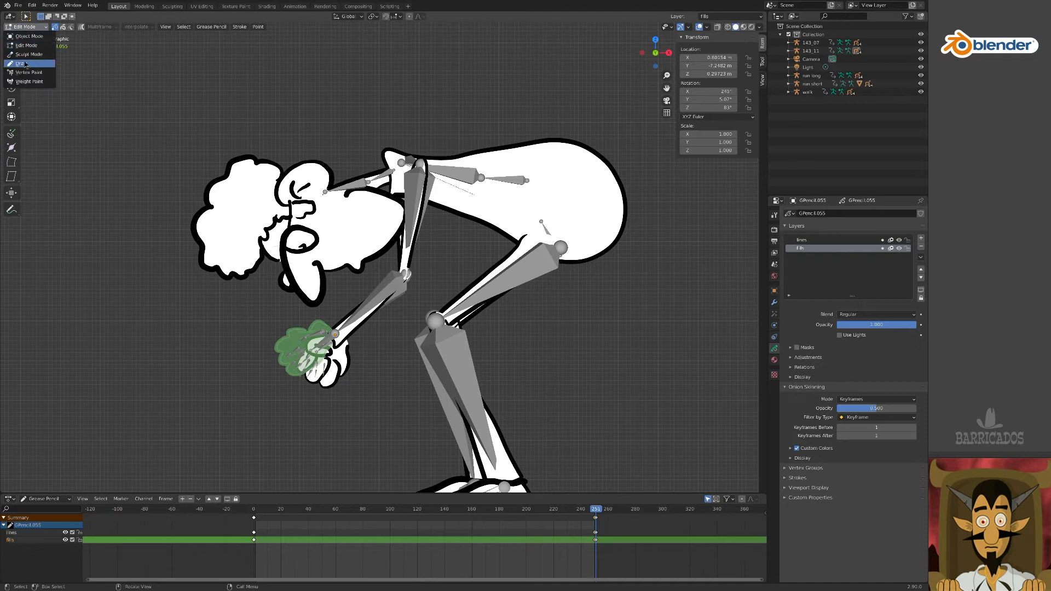
- Switch to Draw Mode to redraw open hands with the white Fill material
{"action": "left_click", "coordinate": [22, 63]}
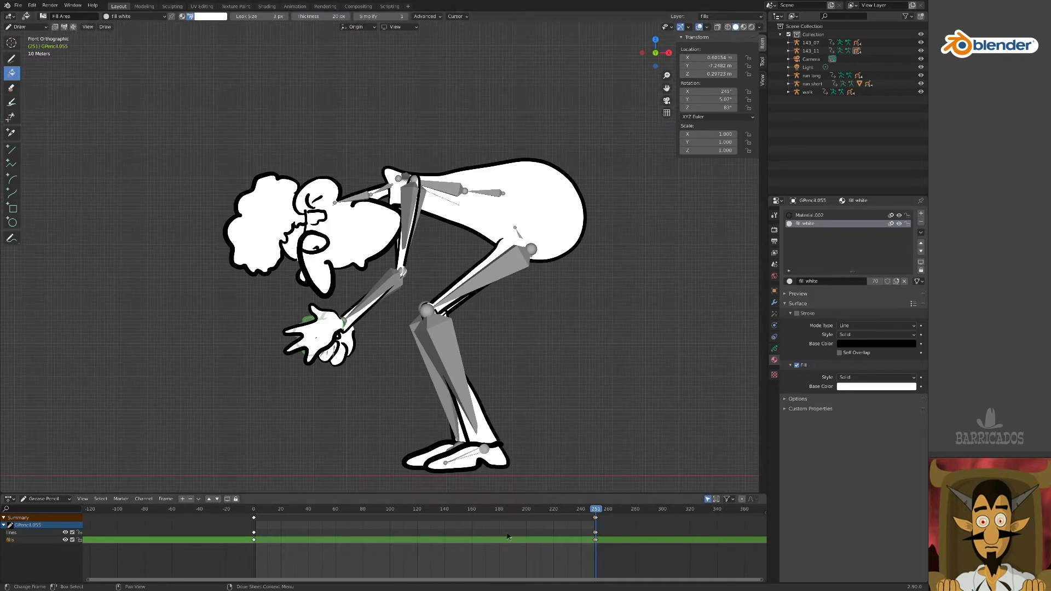
- Scrub earlier and later frames to verify the redrawn hands, then select the second character
{"action": "left_click", "coordinate": [654, 508]}
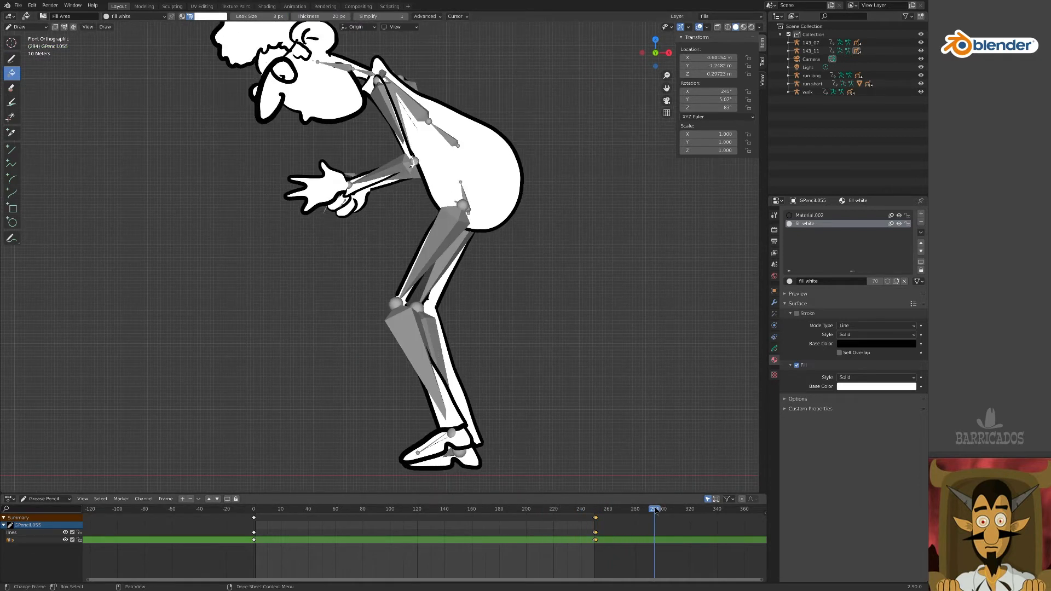
{"action": "left_click", "coordinate": [596, 508]}
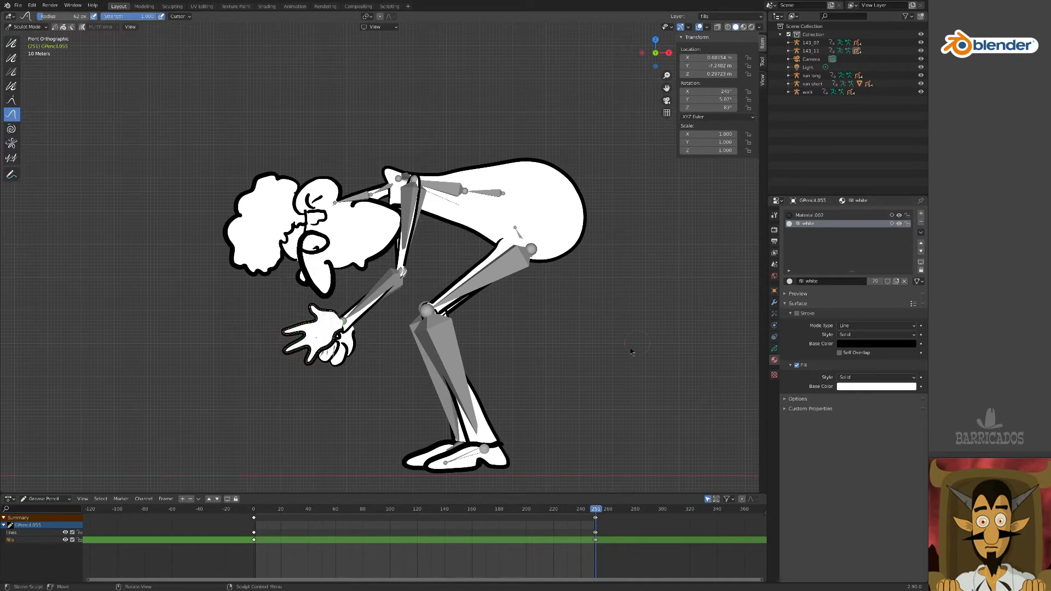
{"action": "left_click", "coordinate": [540, 508]}
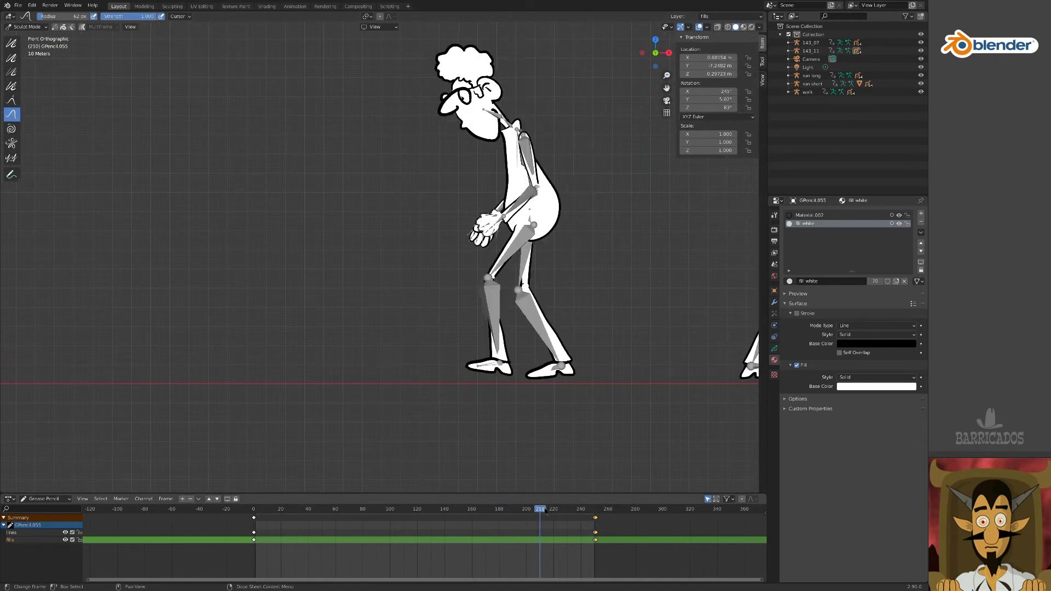
{"action": "left_click", "coordinate": [647, 509]}
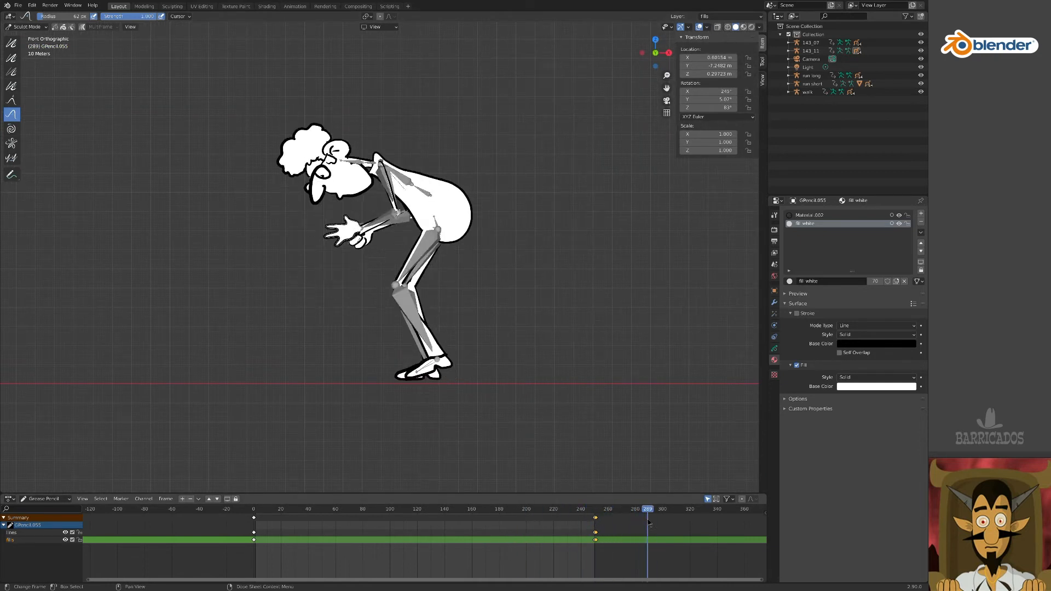
{"action": "left_click", "coordinate": [519, 508]}
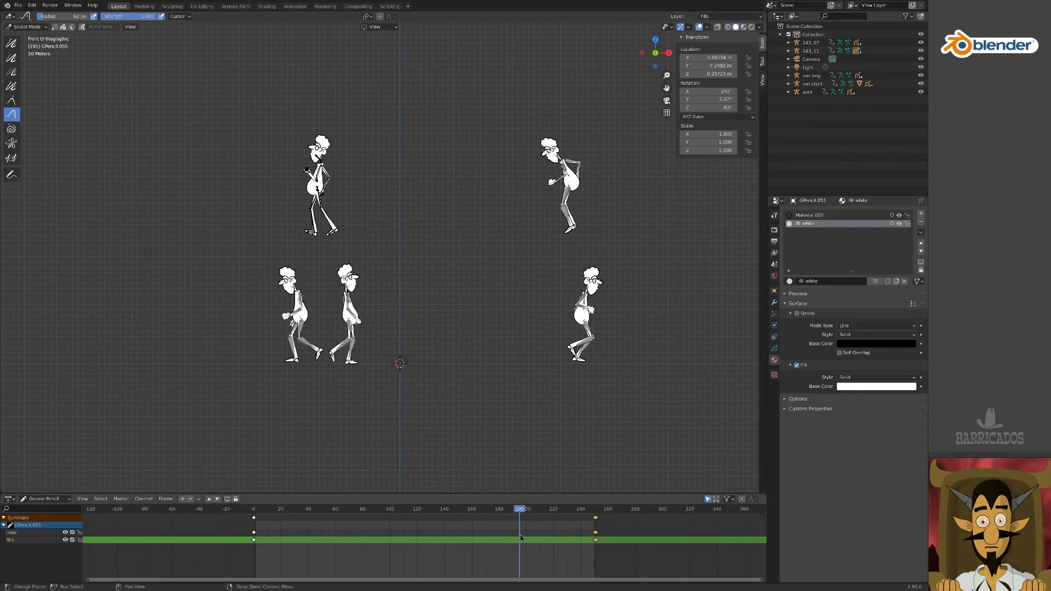
{"action": "left_click", "coordinate": [714, 508]}
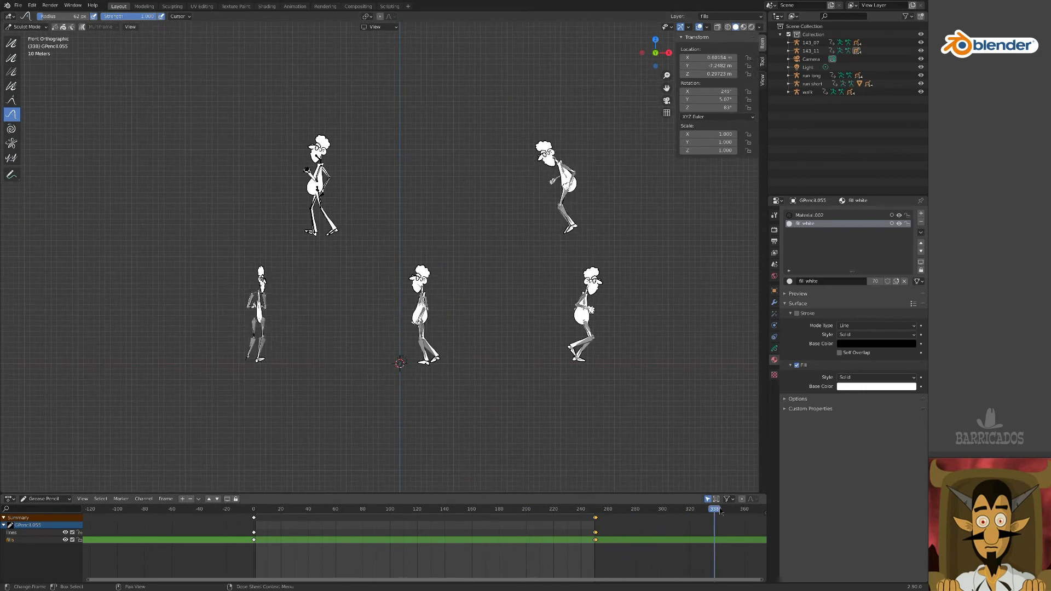
{"action": "left_click", "coordinate": [264, 508]}
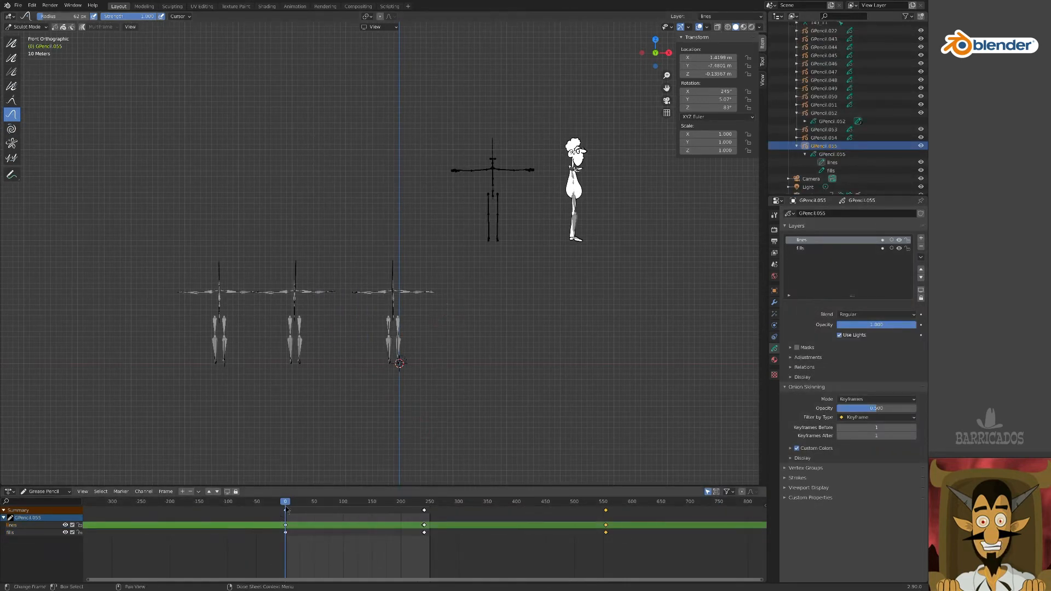
- Scrub through the pick-up and walk frames back to the start, then return to Object Mode
{"action": "left_click", "coordinate": [424, 501]}
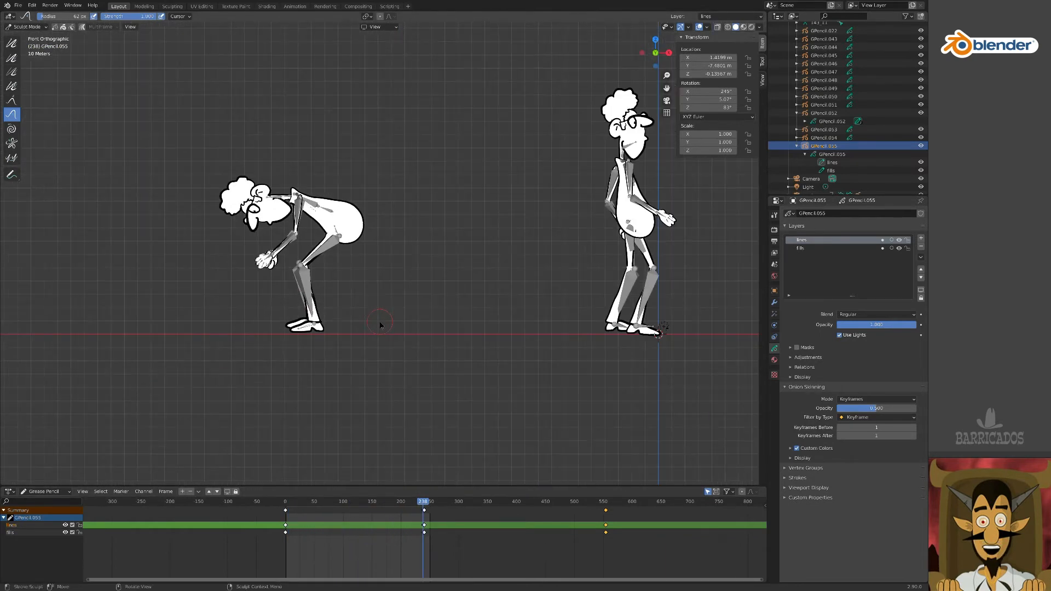
{"action": "left_click", "coordinate": [458, 501]}
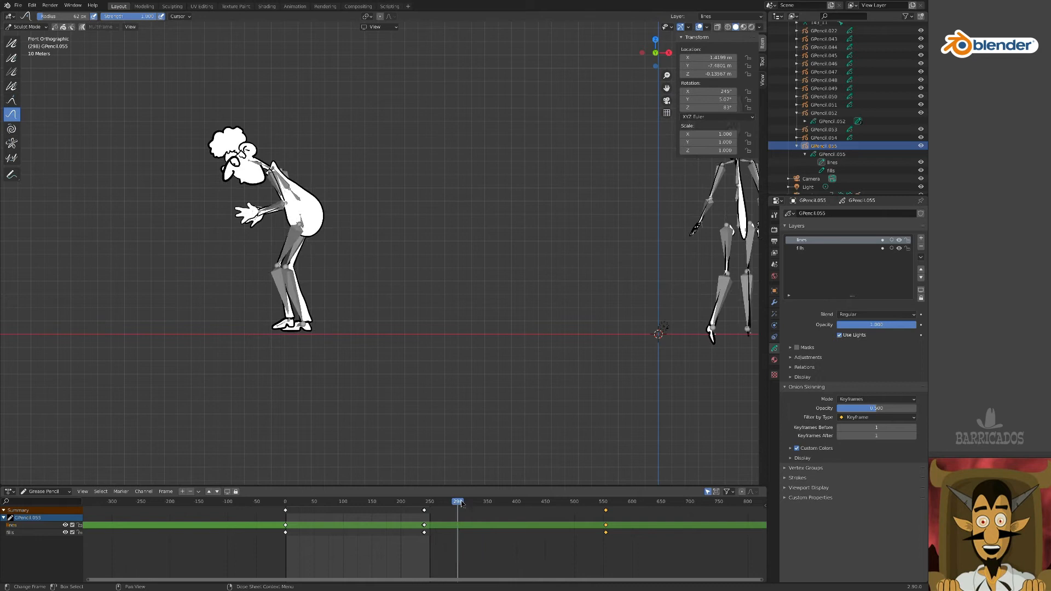
{"action": "left_click", "coordinate": [602, 500]}
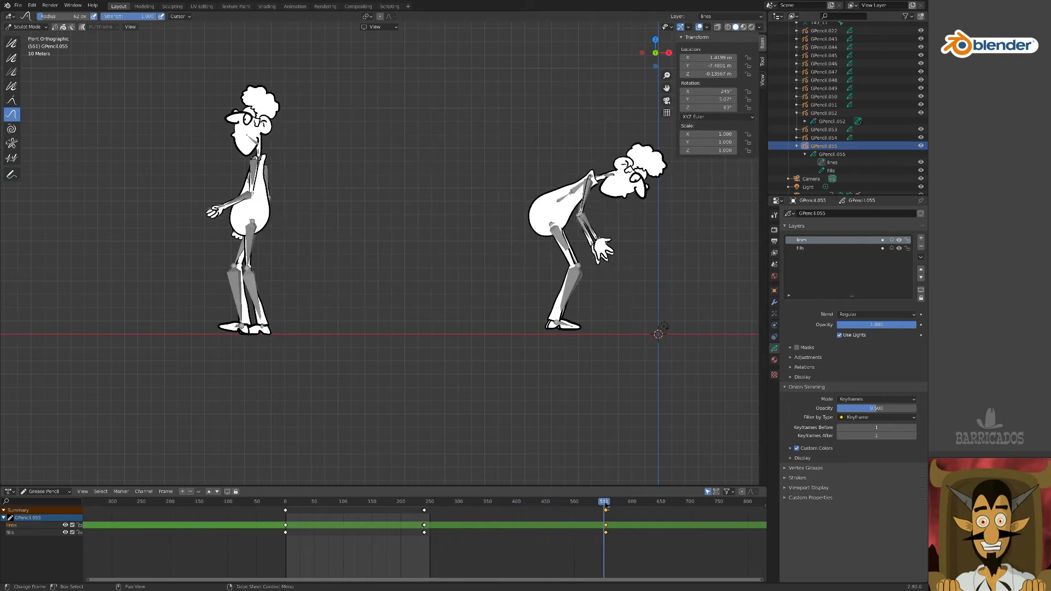
{"action": "left_click", "coordinate": [481, 501]}
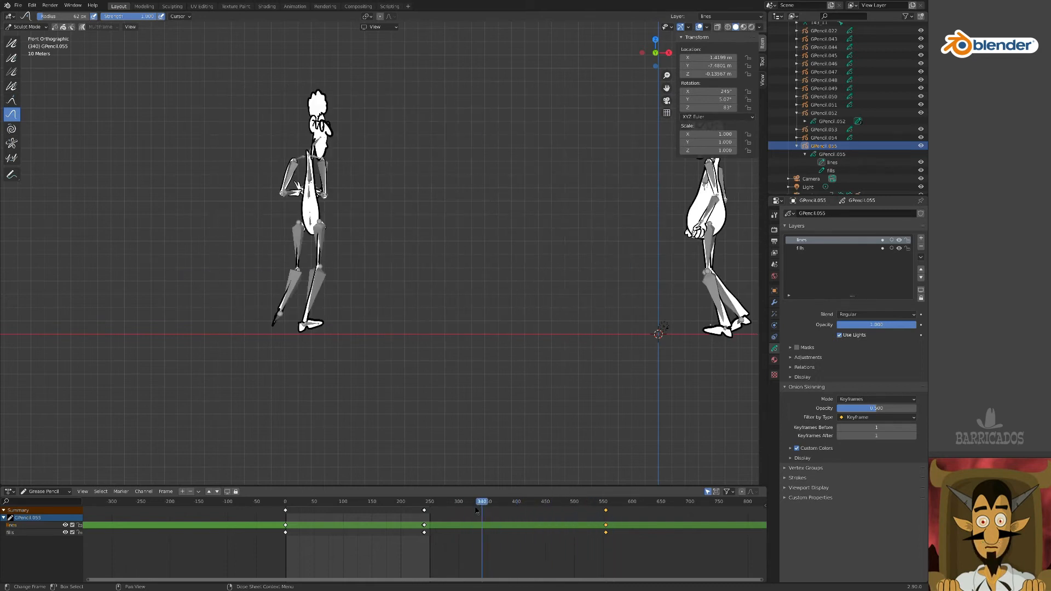
{"action": "left_click", "coordinate": [409, 500]}
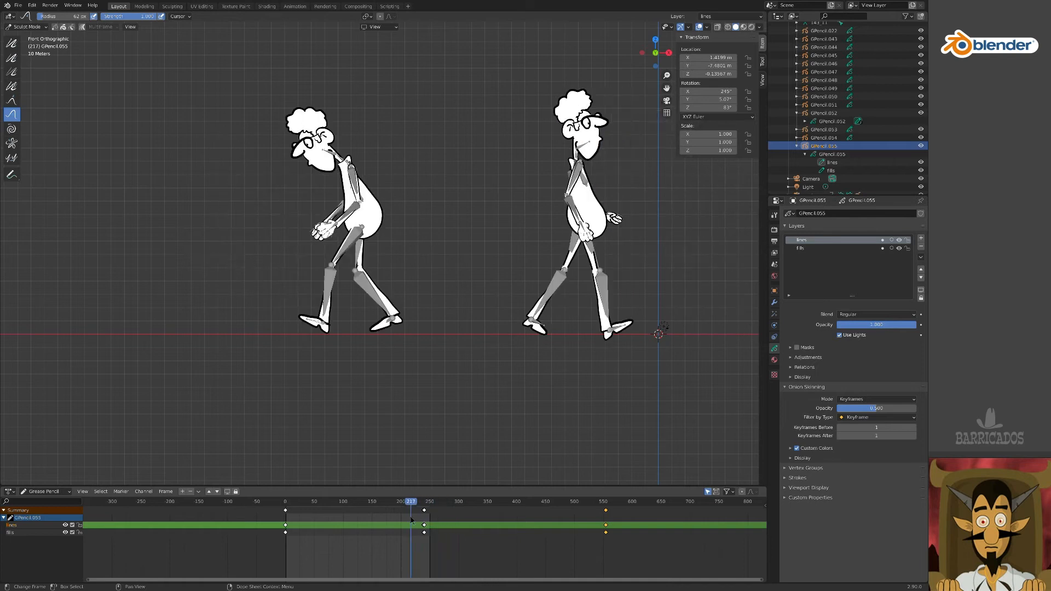
{"action": "left_click", "coordinate": [284, 501]}
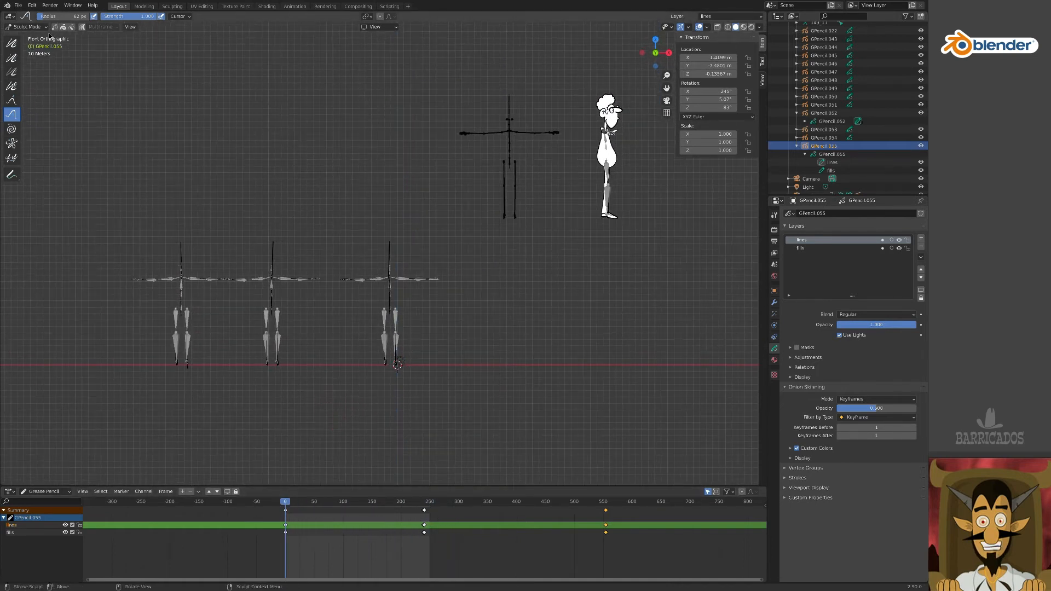
{"action": "left_click", "coordinate": [27, 27]}
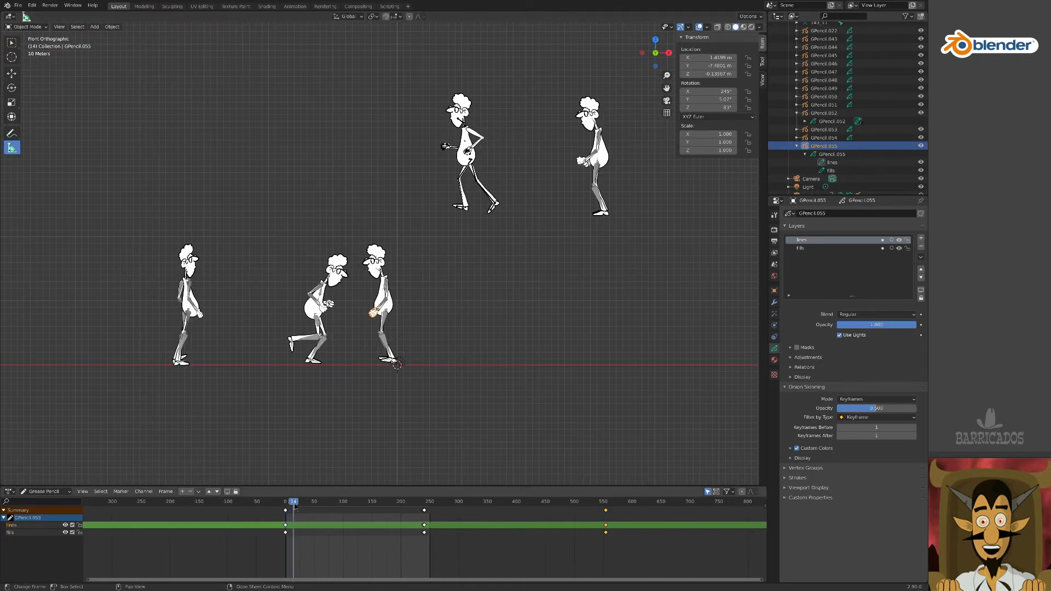
- Add a scaled cube box beneath the character's hands and rename its mesh data
{"action": "left_click", "coordinate": [427, 501]}
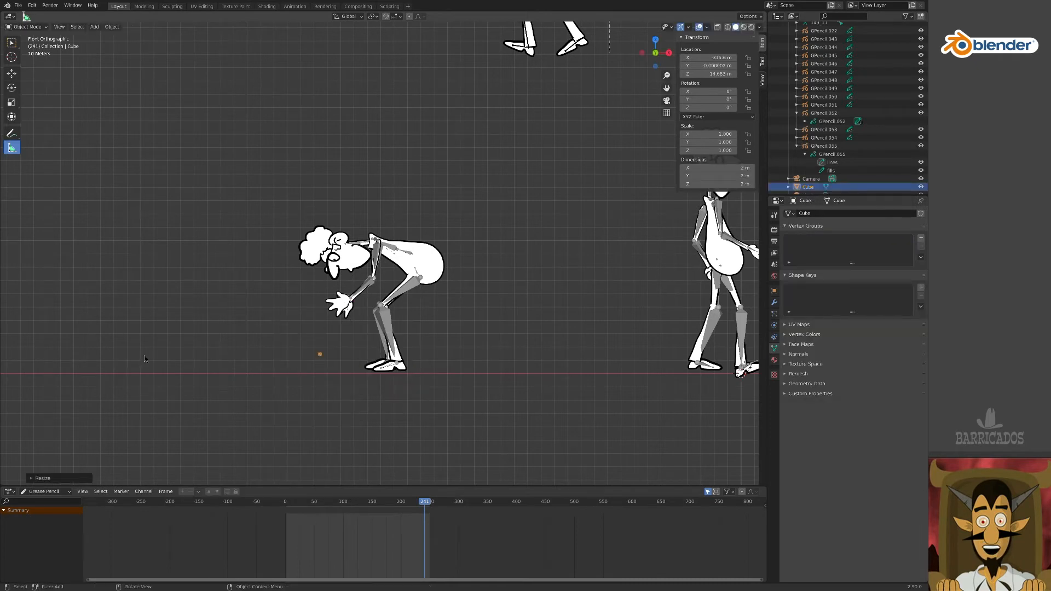
{"action": "key", "text": "s"}
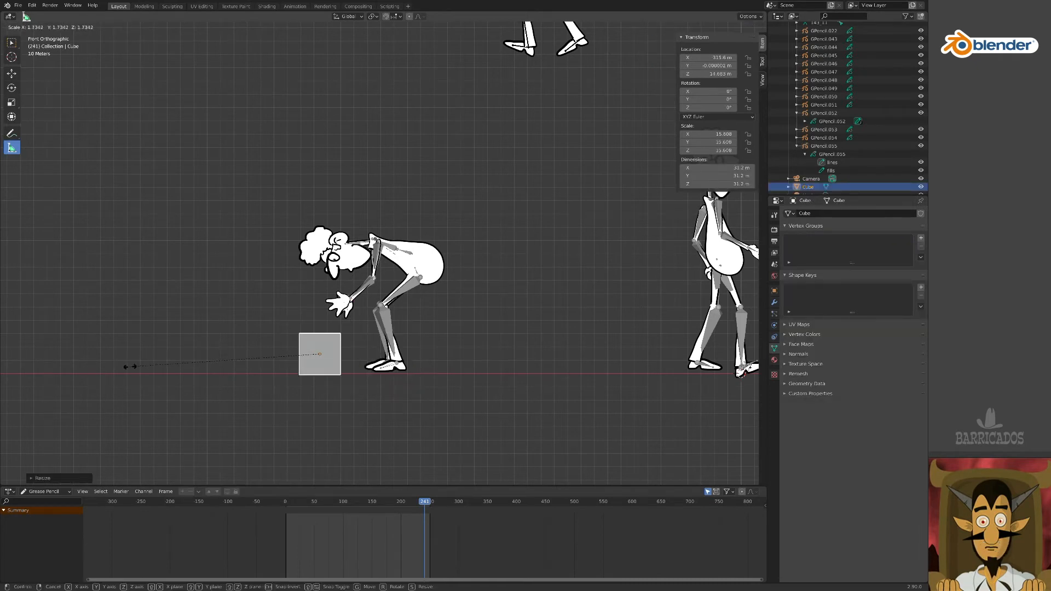
{"action": "left_click", "coordinate": [333, 348]}
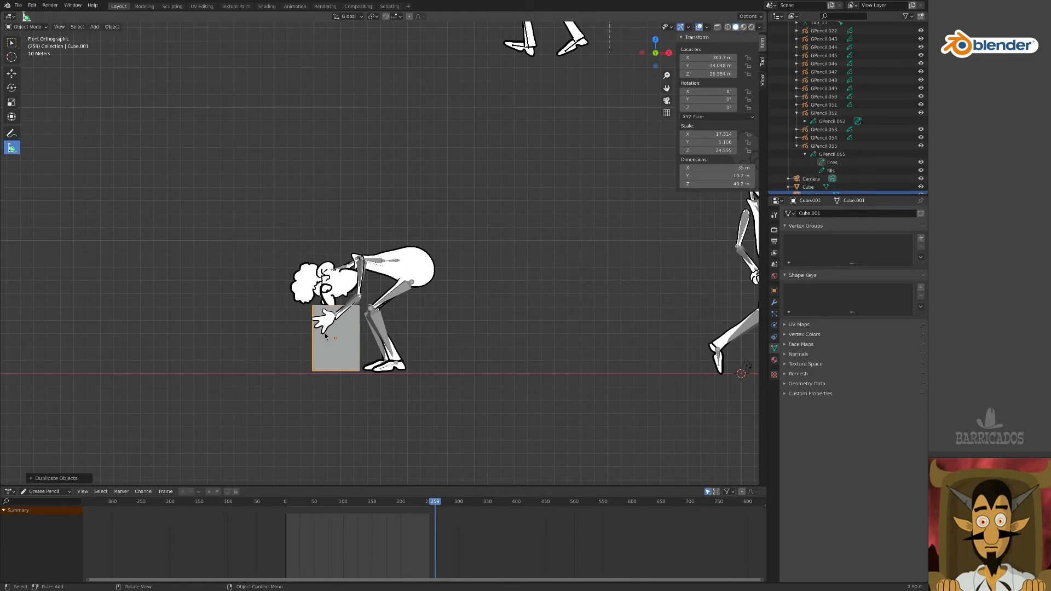
{"action": "double_click", "coordinate": [809, 213]}
{"action": "type", "text": "pickup"}
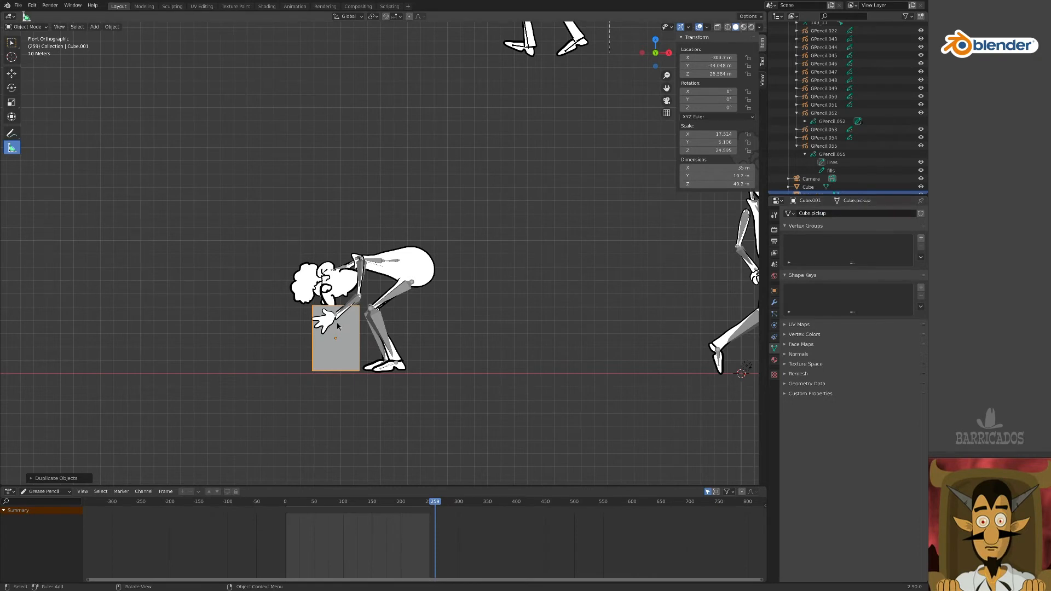
{"action": "left_click", "coordinate": [774, 290]}
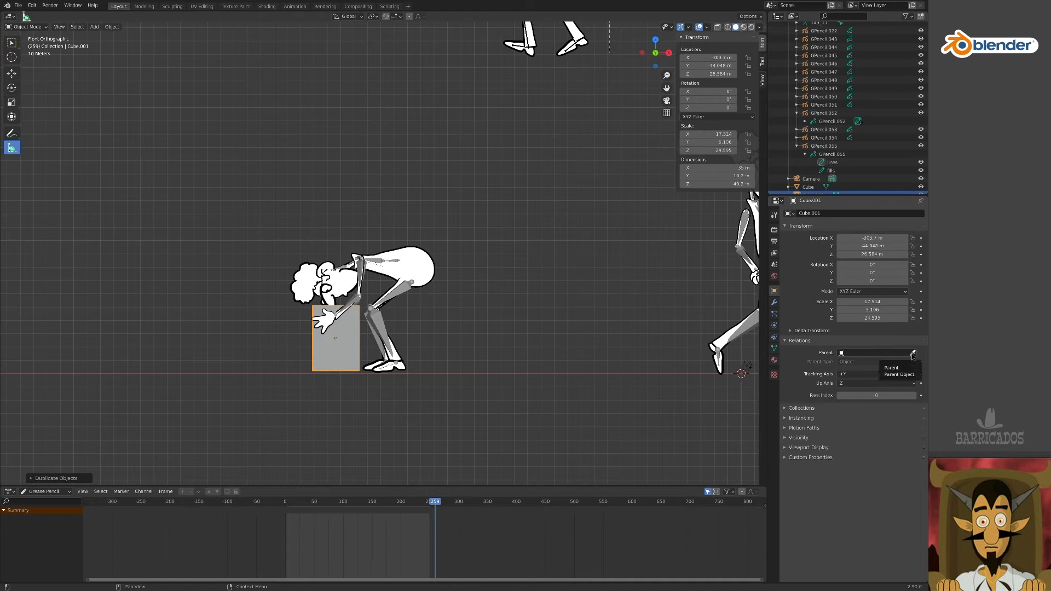
- Parent the box to 143_11's hand bone, check it at the pick-up frame, and reposition it
{"action": "left_click", "coordinate": [911, 351]}
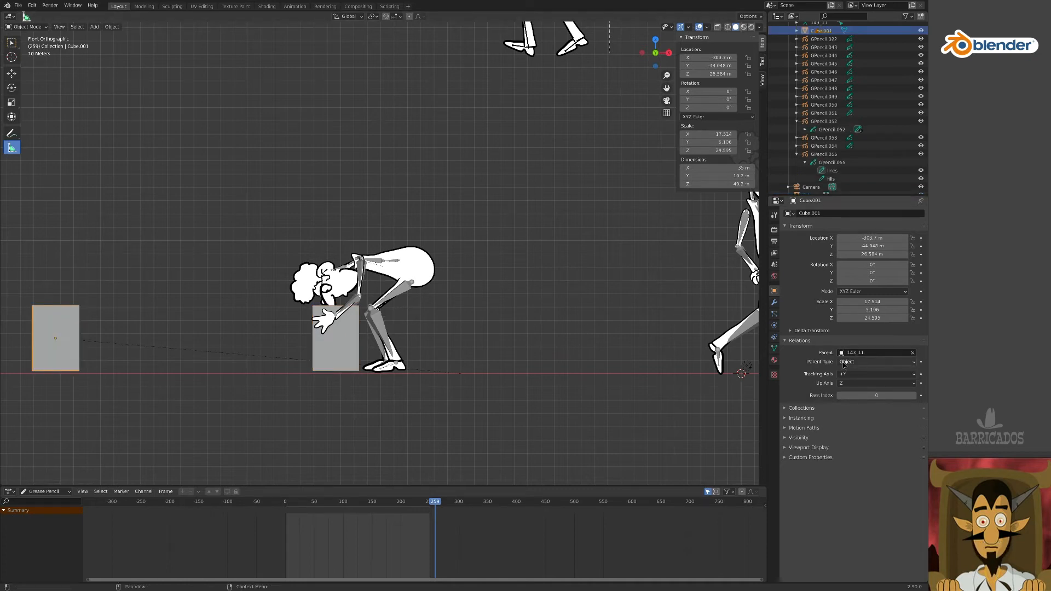
{"action": "left_click", "coordinate": [875, 361]}
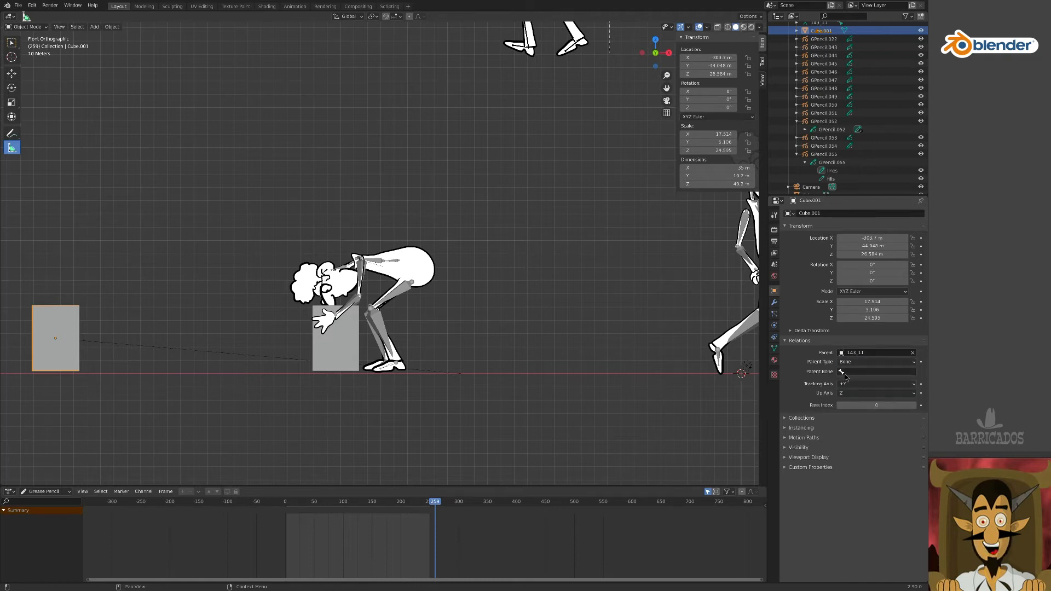
{"action": "left_click", "coordinate": [874, 371]}
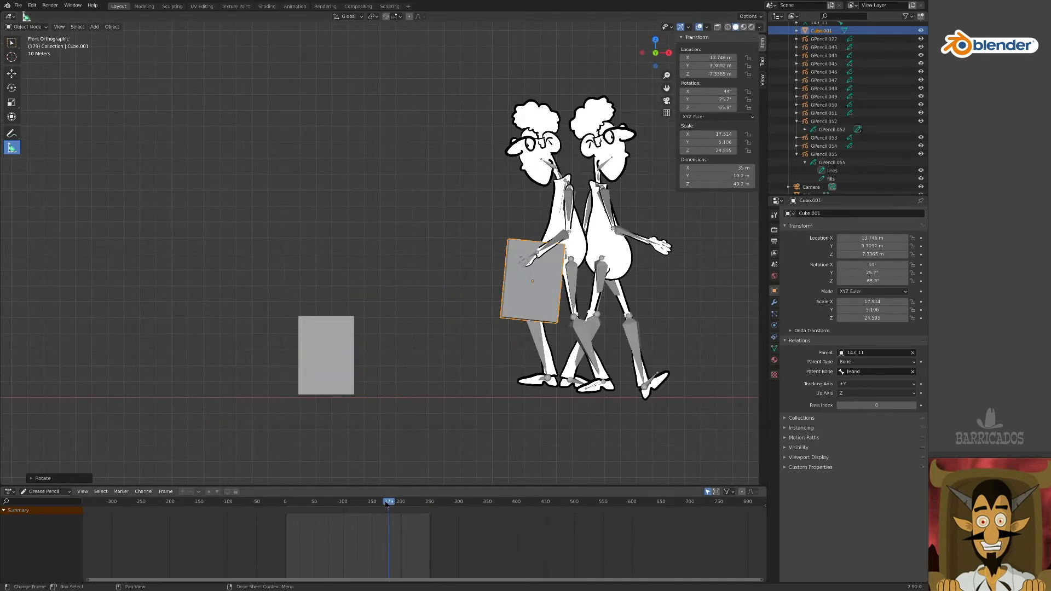
{"action": "left_click", "coordinate": [418, 500]}
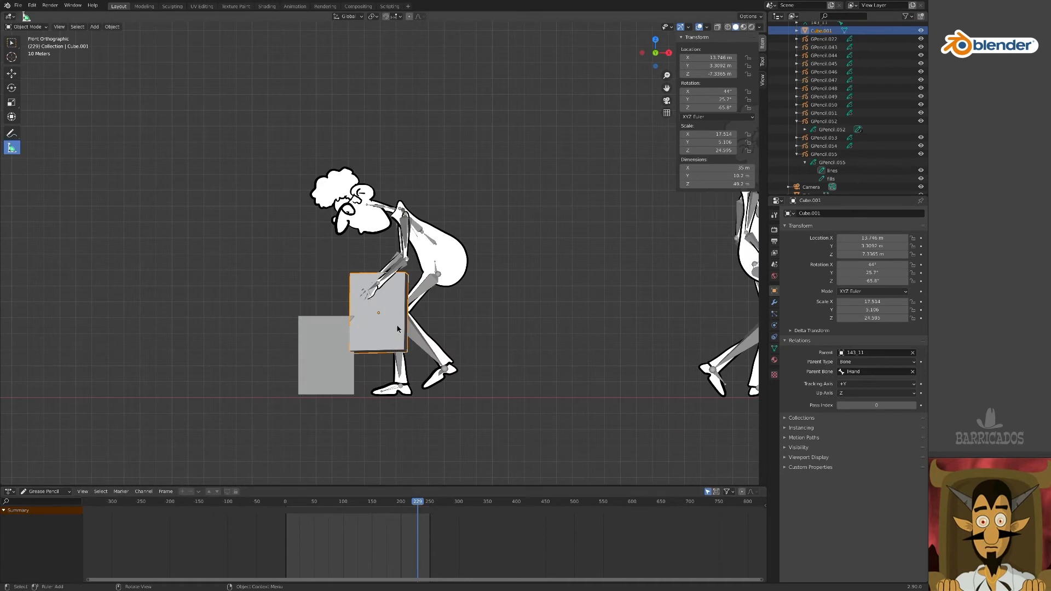
{"action": "left_click", "coordinate": [433, 500]}
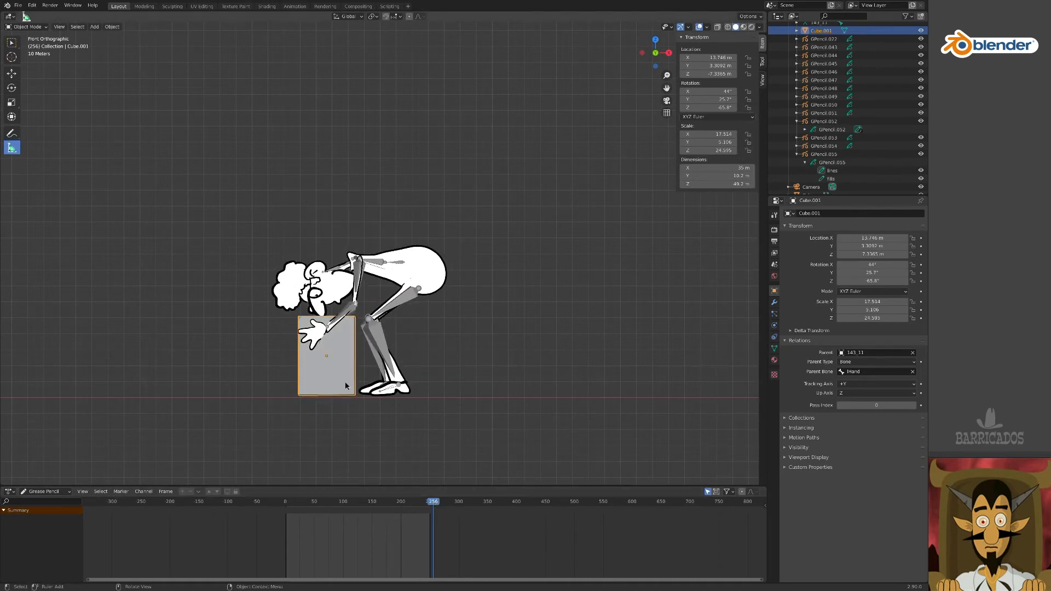
{"action": "key", "text": "g"}
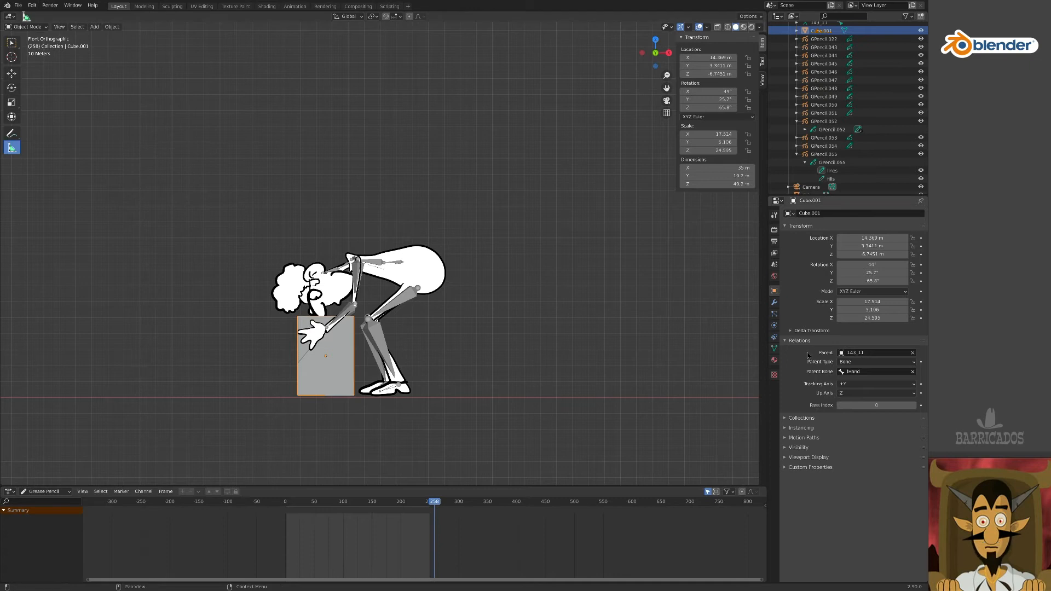
- Keyframe Cube.001's viewport and render visibility at frame 258
{"action": "left_click", "coordinate": [797, 447]}
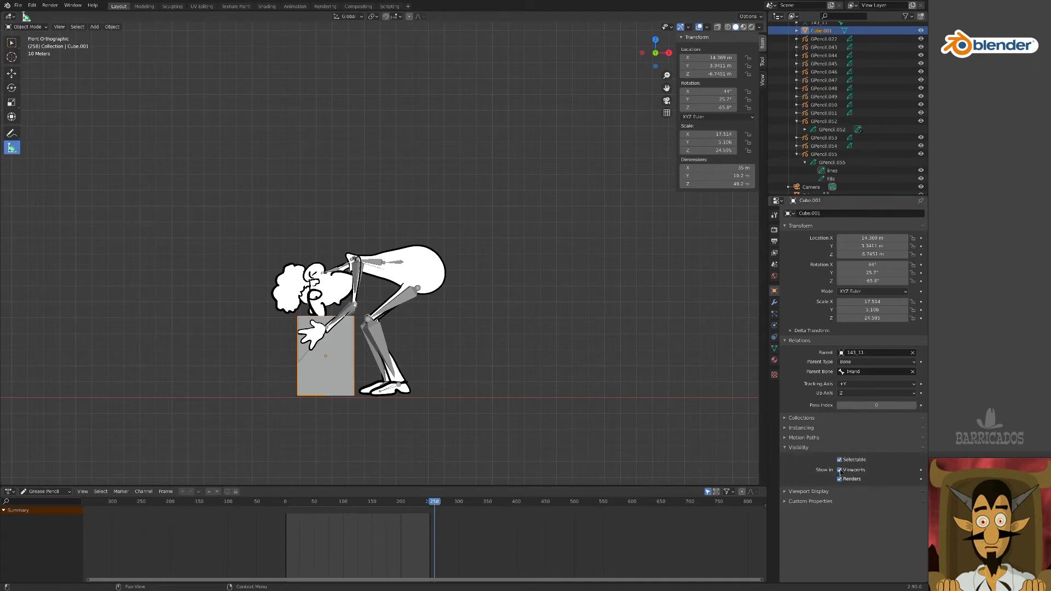
{"action": "mouse_move", "coordinate": [839, 469]}
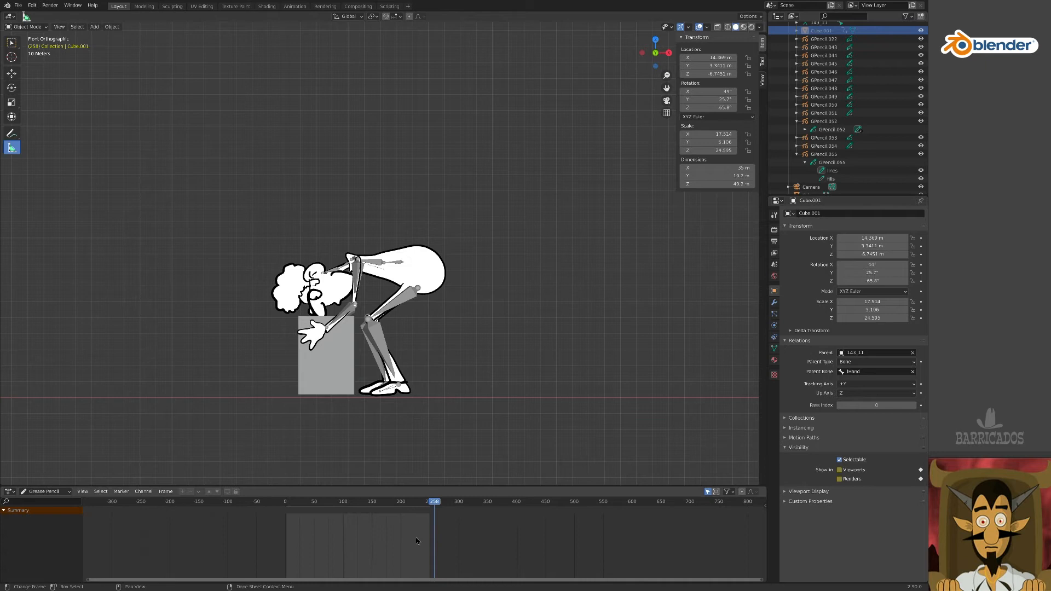
{"action": "mouse_move", "coordinate": [442, 533]}
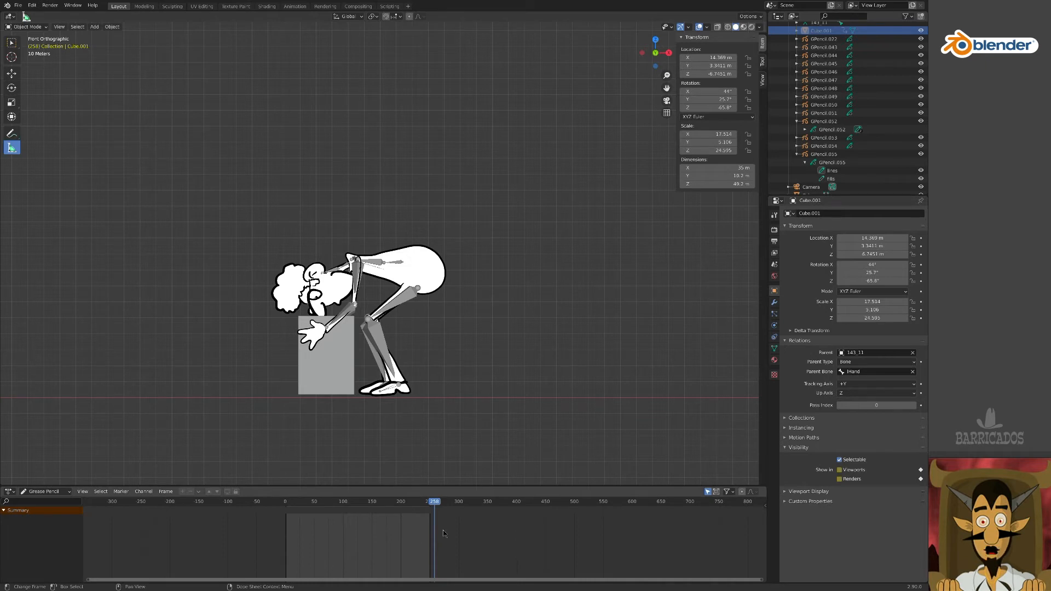
{"action": "left_click", "coordinate": [435, 501]}
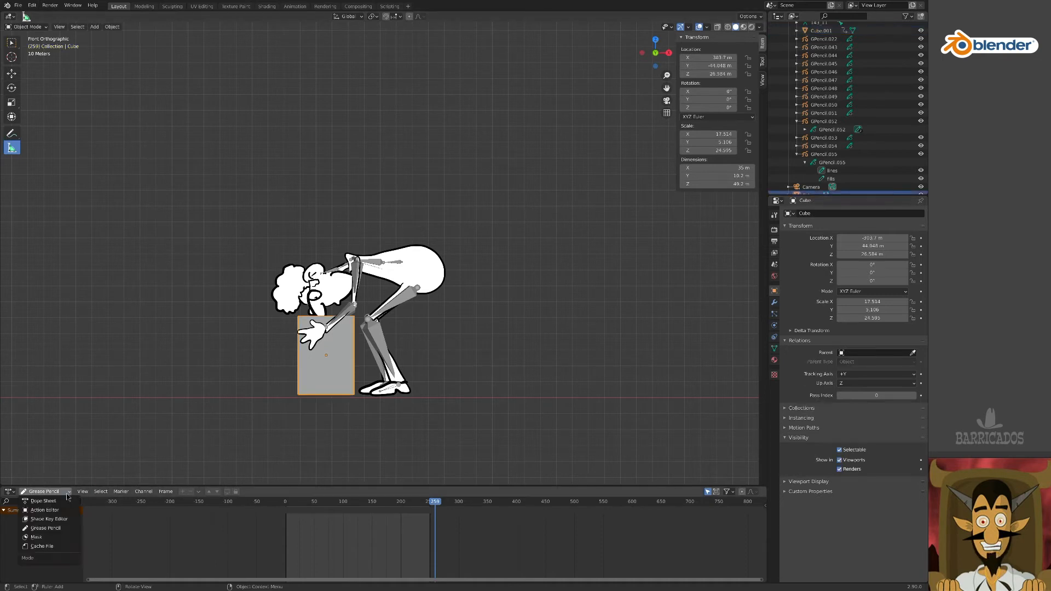
- Switch the lower editor to a Dope Sheet, keyframe the original Cube's visibility, and scrub frames
{"action": "left_click", "coordinate": [43, 500]}
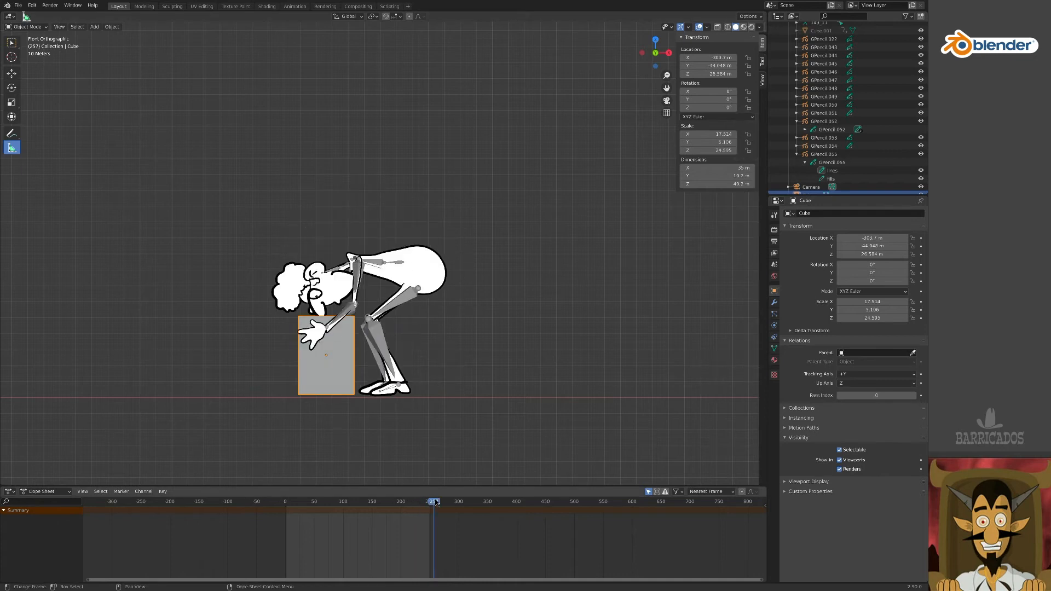
{"action": "left_click", "coordinate": [417, 501]}
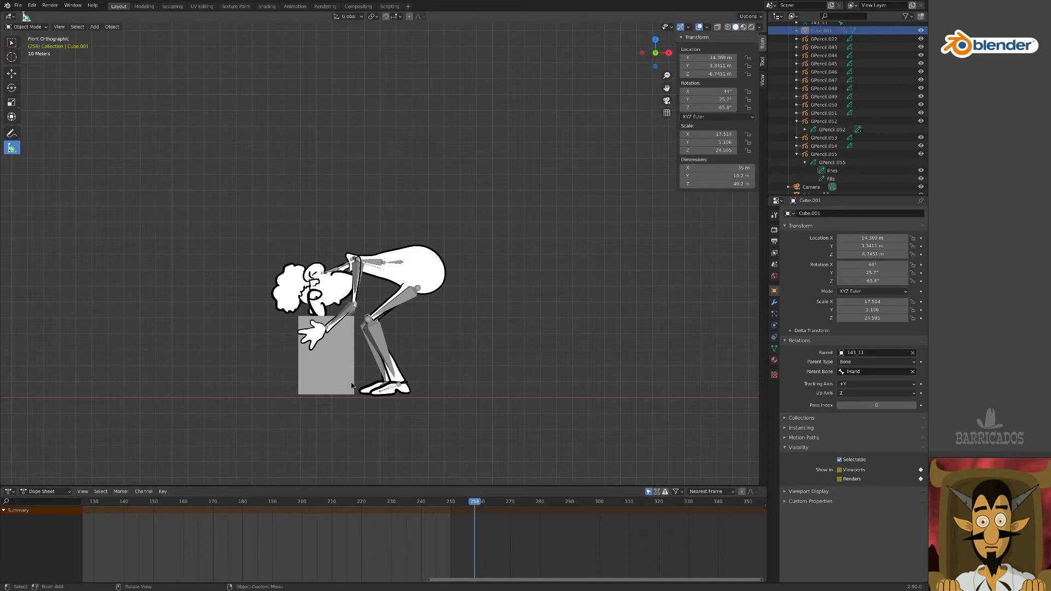
{"action": "left_click", "coordinate": [326, 355]}
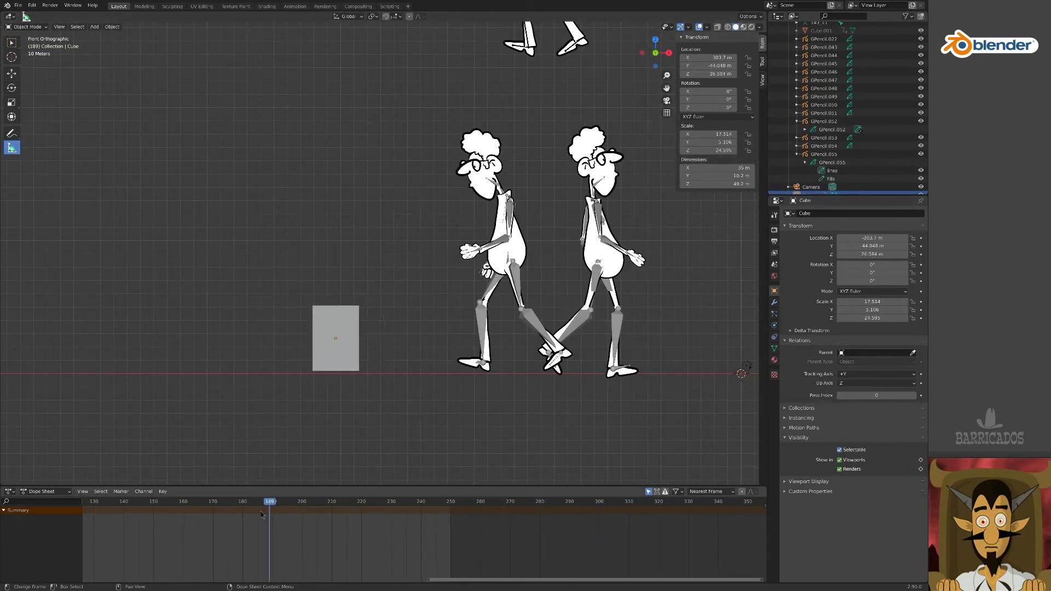
{"action": "left_click", "coordinate": [567, 501]}
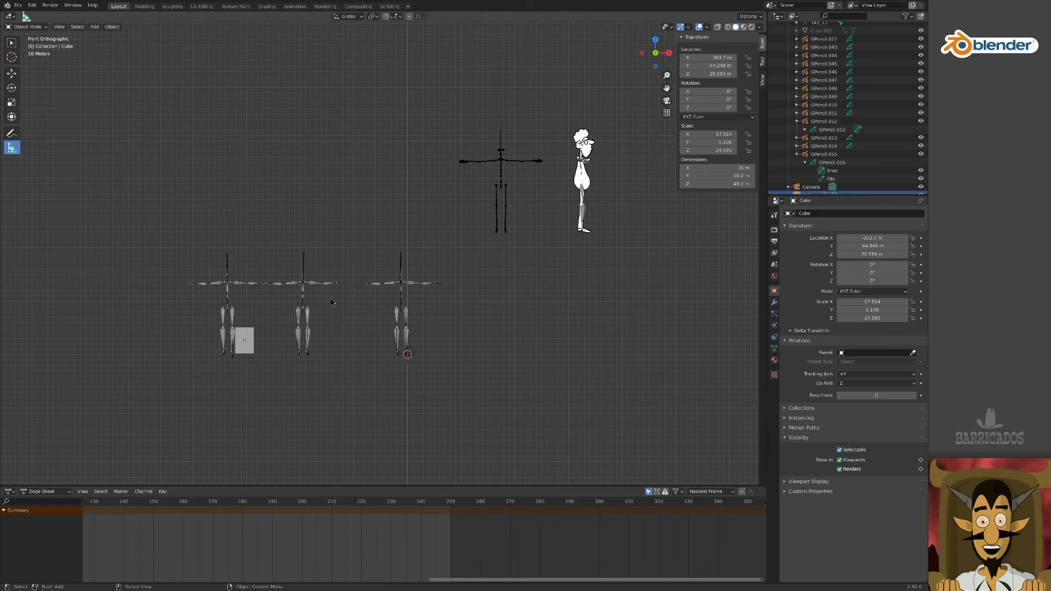
{"action": "mouse_move", "coordinate": [378, 310]}
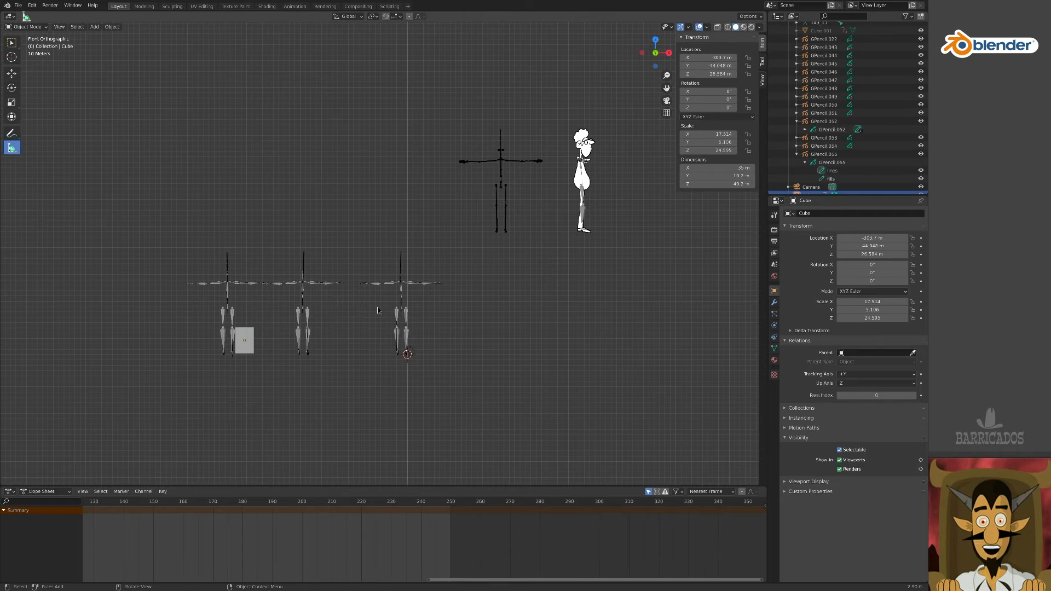
{"action": "mouse_move", "coordinate": [558, 232]}
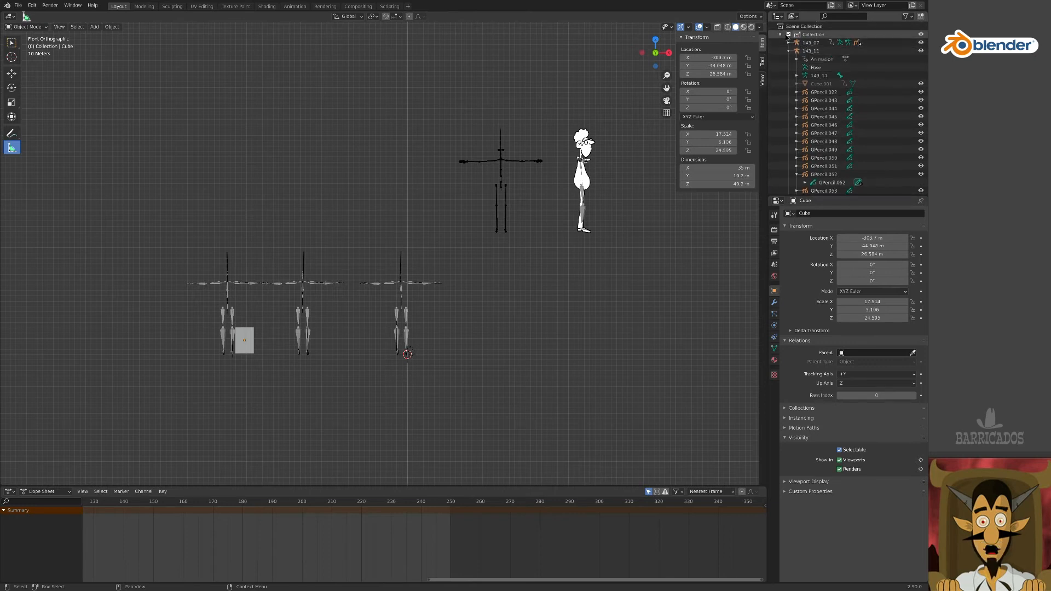
- Create Collection 2, make it active, and paste the 143_07 character copy into it
{"action": "left_click", "coordinate": [795, 34]}
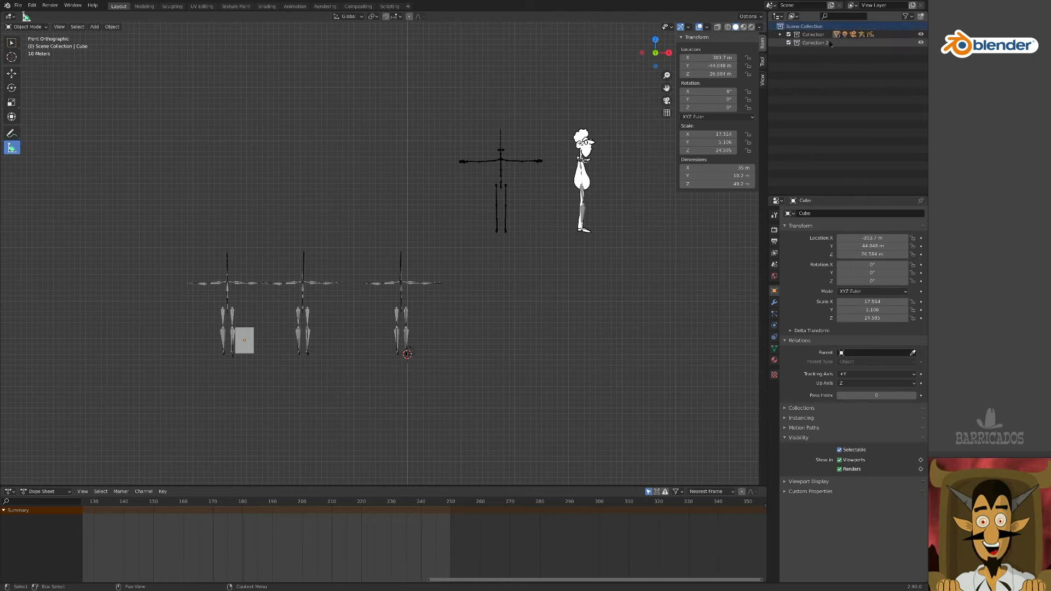
{"action": "mouse_move", "coordinate": [567, 132]}
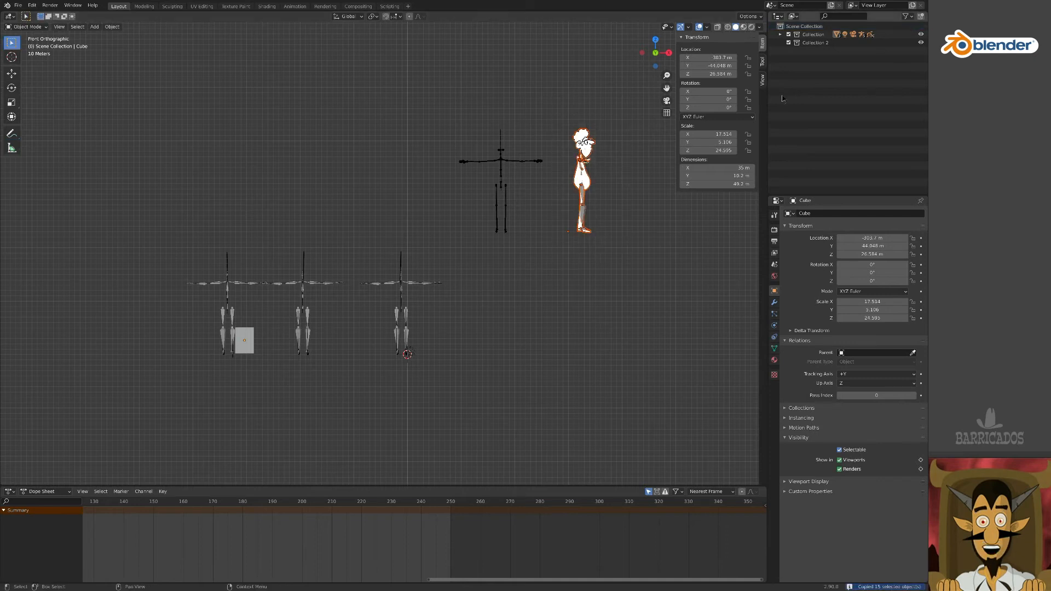
{"action": "left_click", "coordinate": [815, 42]}
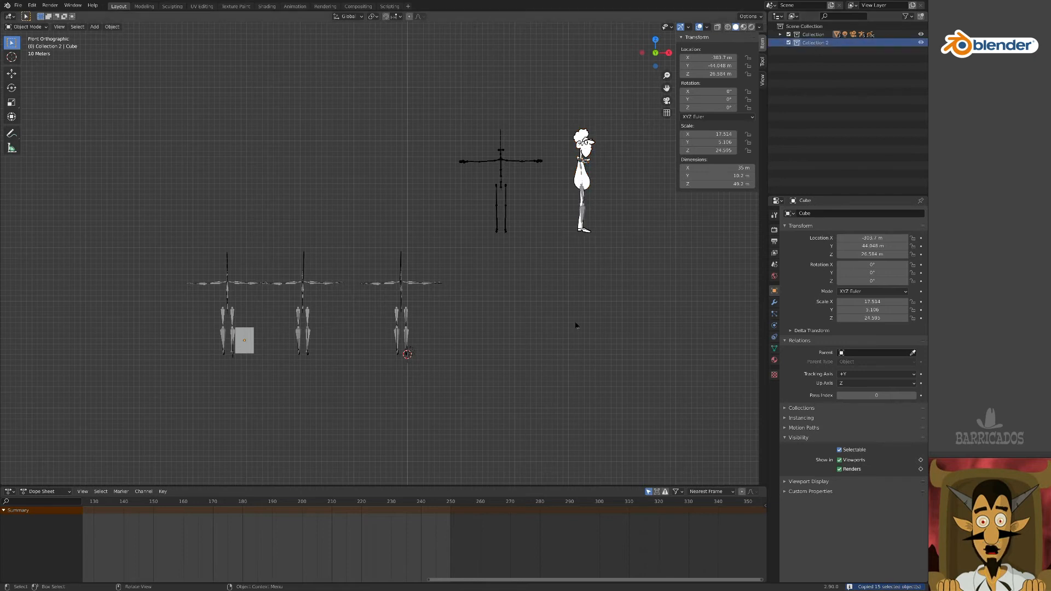
{"action": "key", "text": "ctrl+v"}
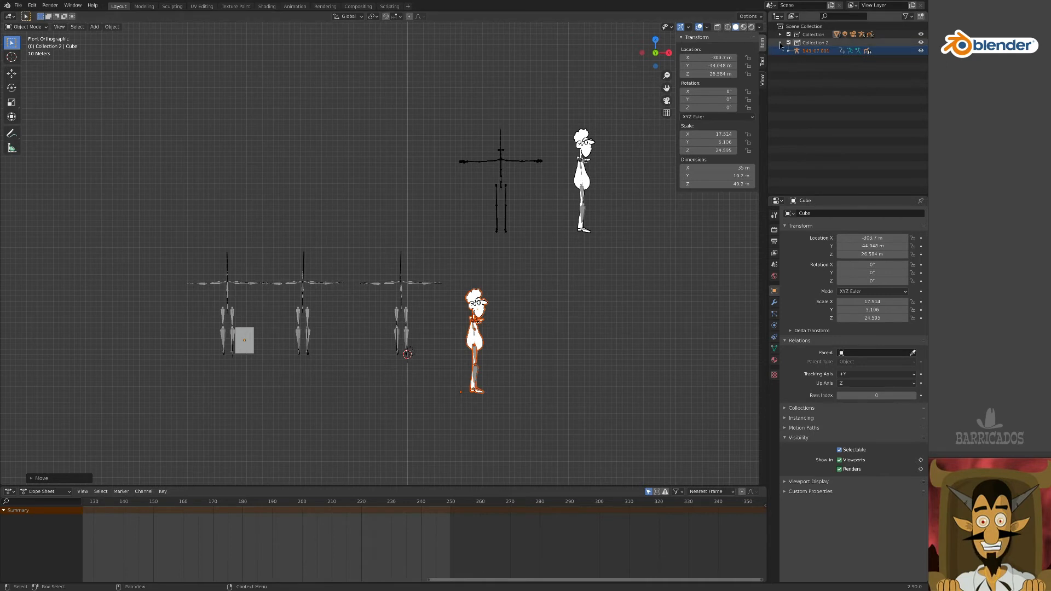
{"action": "right_click", "coordinate": [815, 50]}
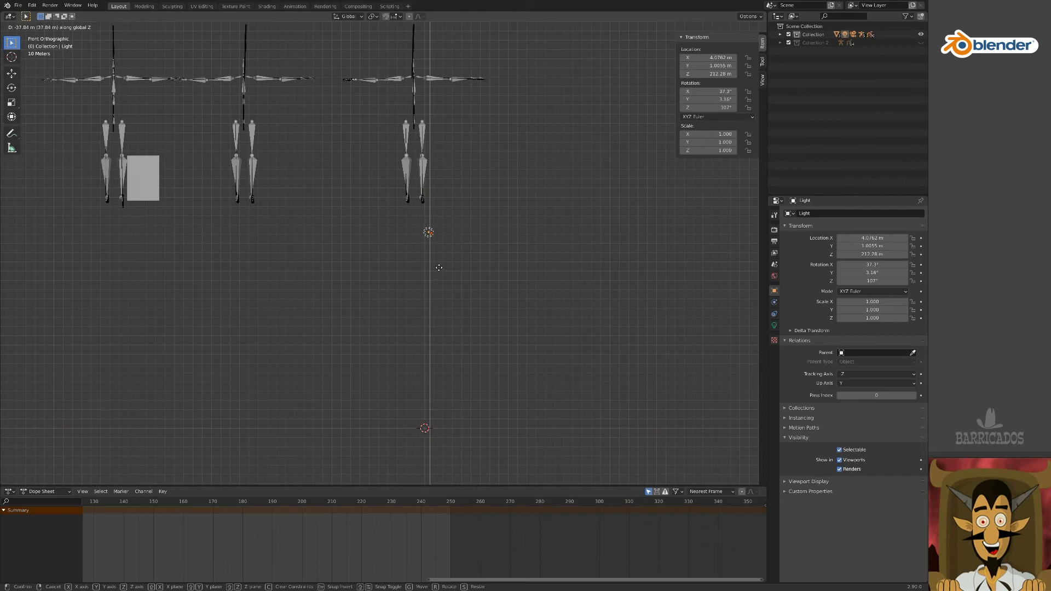
- Confirm the raised light, shrink the copied character to about 0.009 scale, and set the frame
{"action": "left_click", "coordinate": [422, 301]}
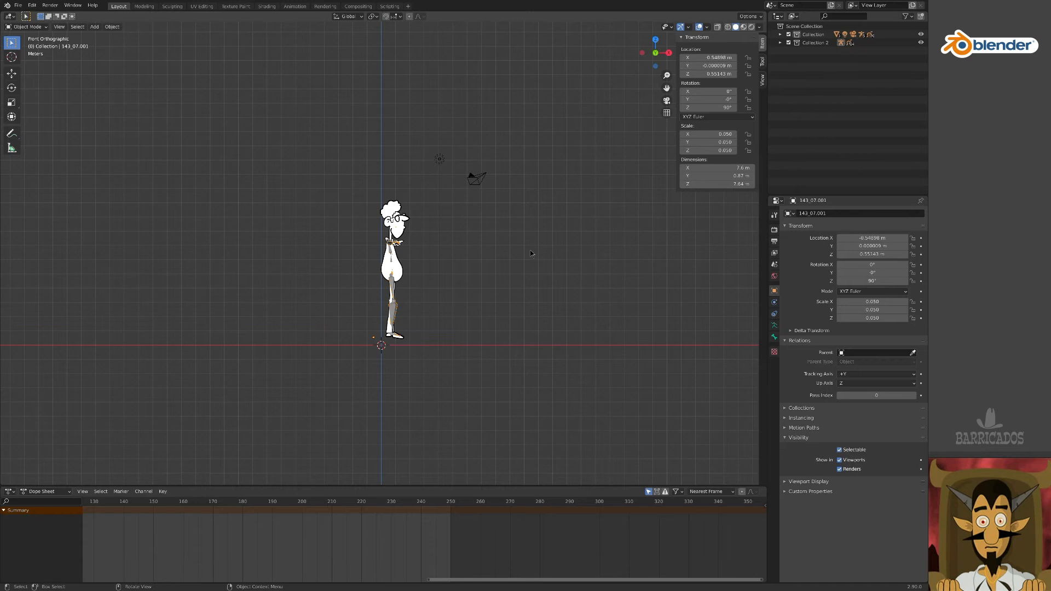
{"action": "key", "text": "s"}
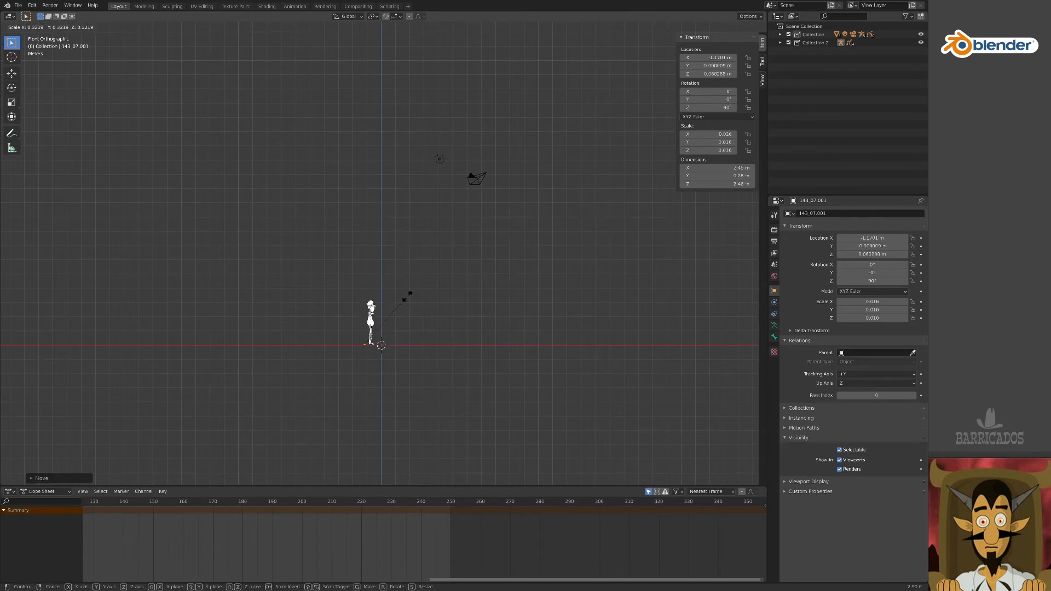
{"action": "left_click", "coordinate": [372, 328]}
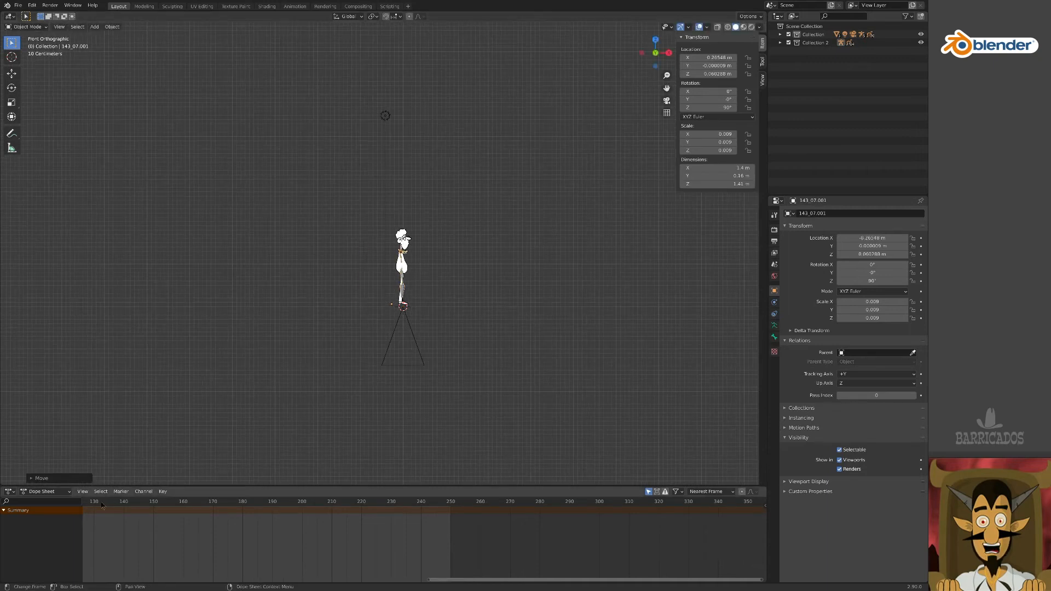
{"action": "left_click", "coordinate": [212, 509]}
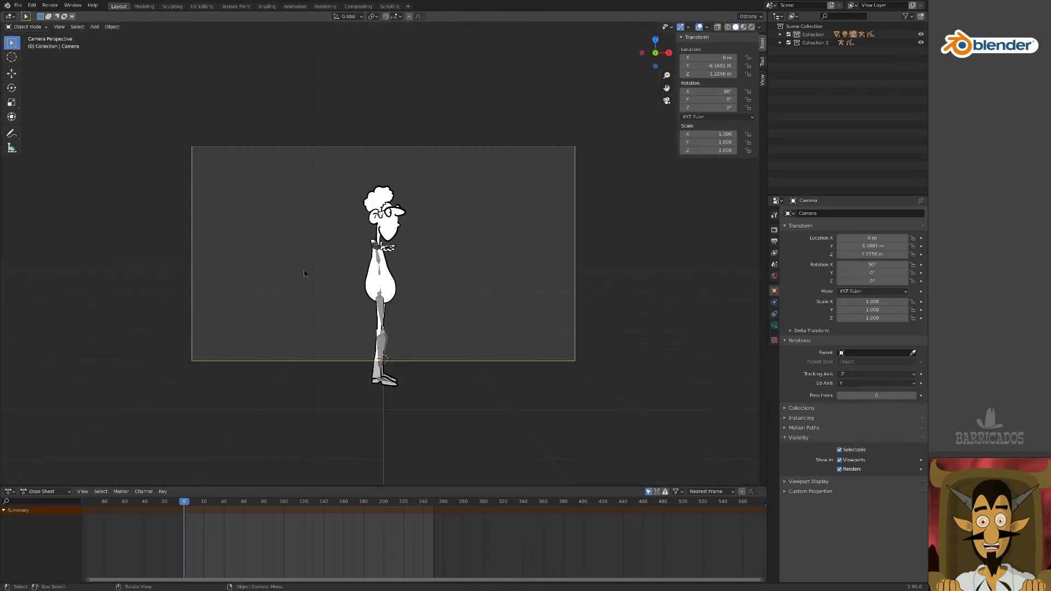
- Pull the camera back along Y to −8.3114 m and scrub frames to check the run
{"action": "key", "text": "g"}
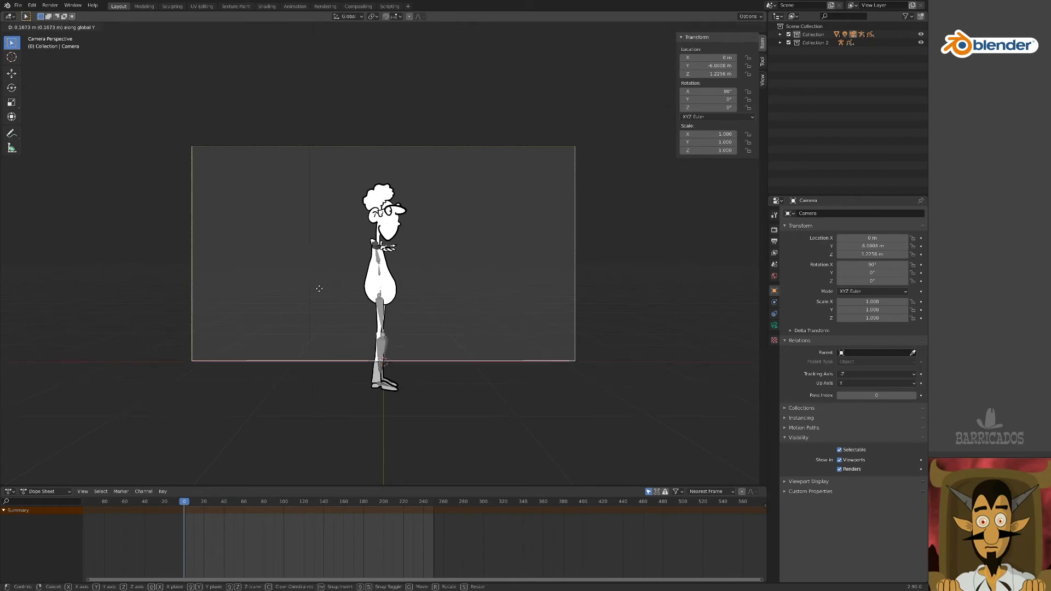
{"action": "mouse_move", "coordinate": [325, 204]}
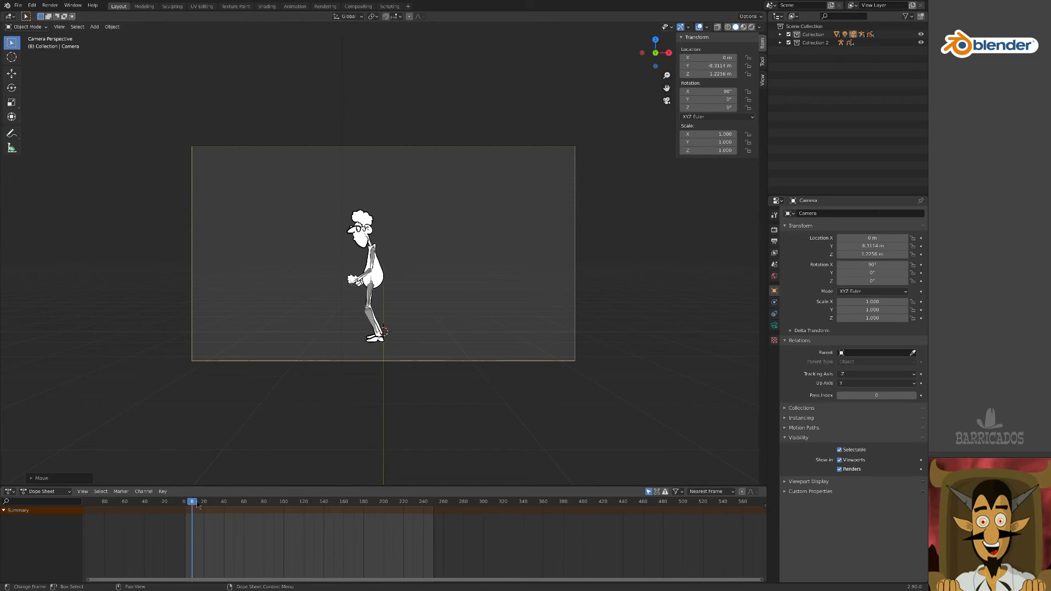
{"action": "left_click", "coordinate": [521, 502]}
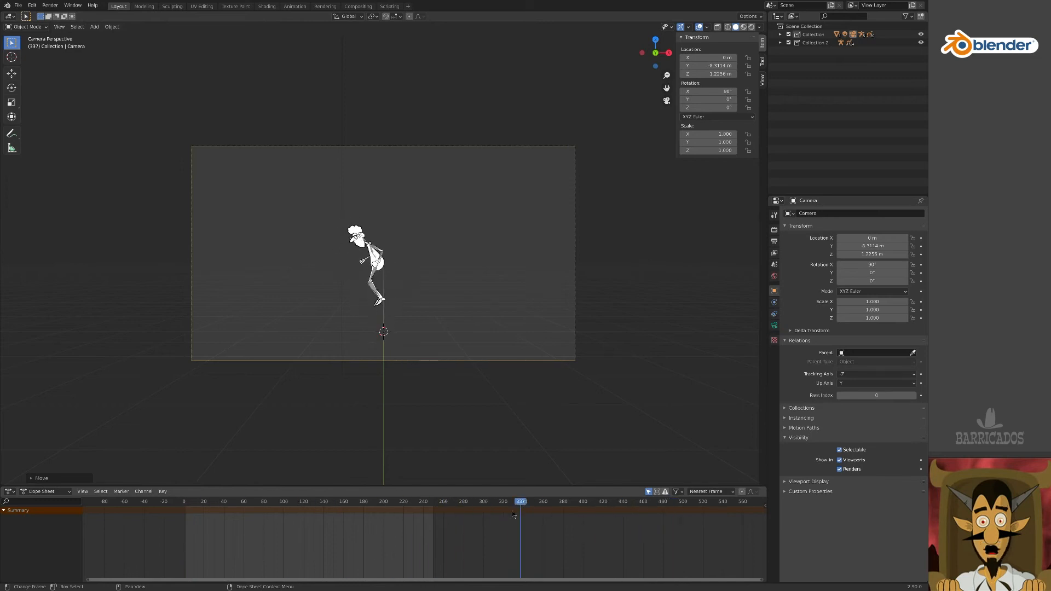
{"action": "left_click", "coordinate": [184, 501]}
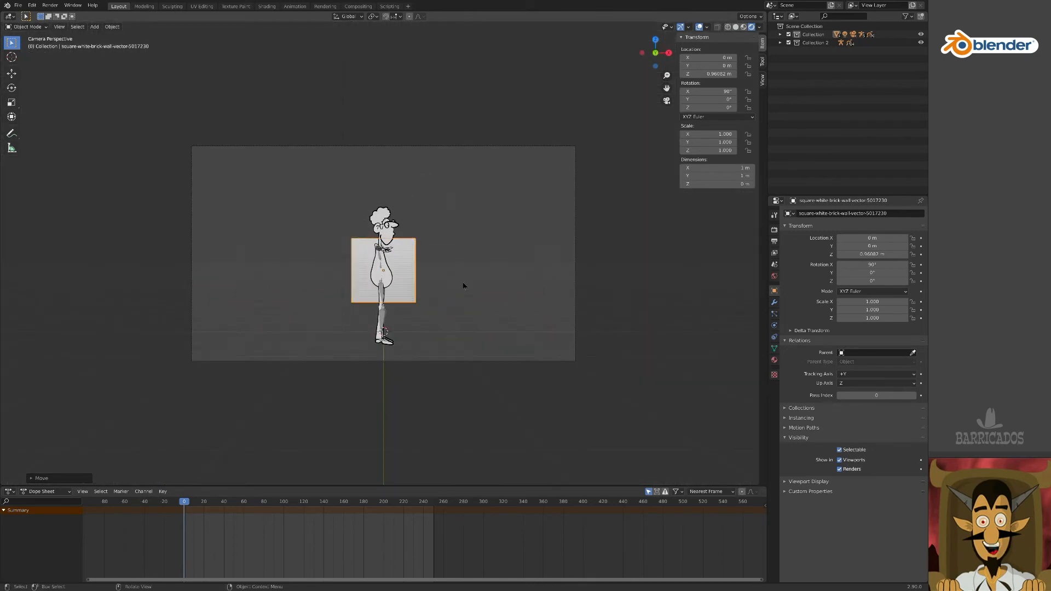
- Enlarge the brick-wall plane and tile it with two constant-offset Array modifiers
{"action": "key", "text": "s"}
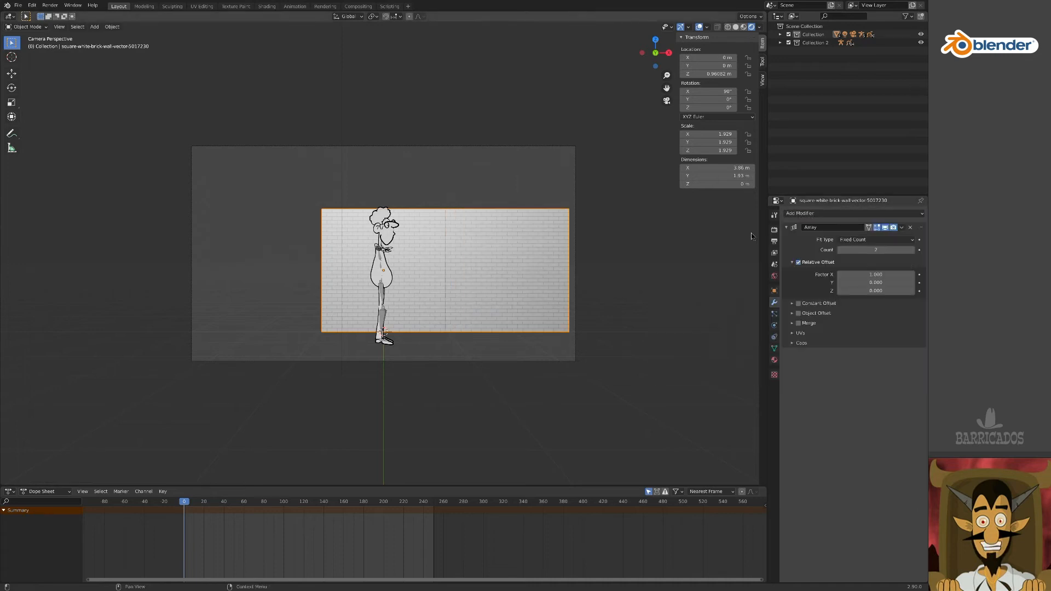
{"action": "left_click", "coordinate": [911, 249]}
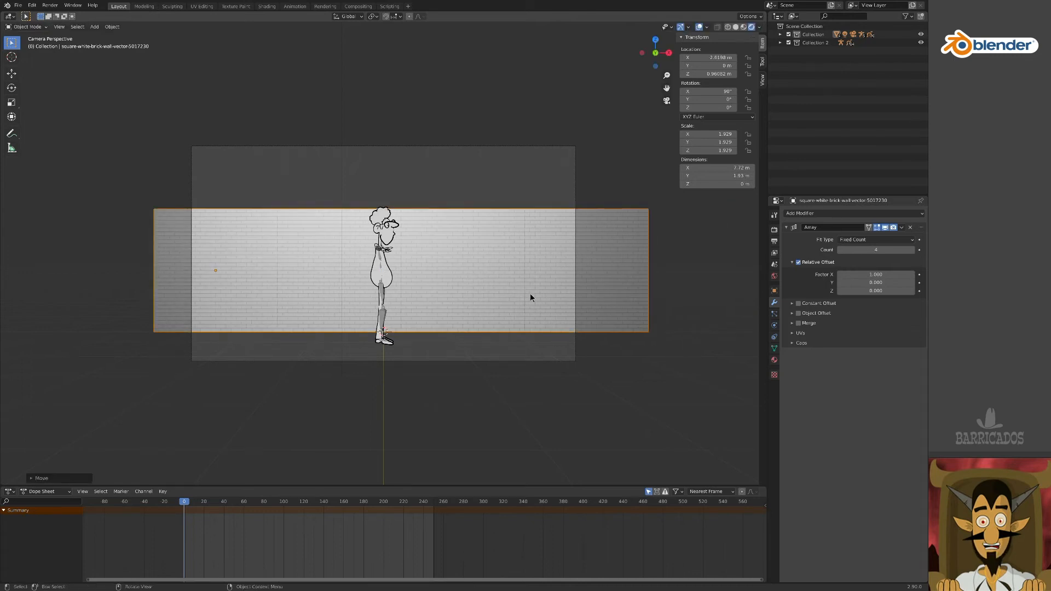
{"action": "left_click", "coordinate": [792, 302]}
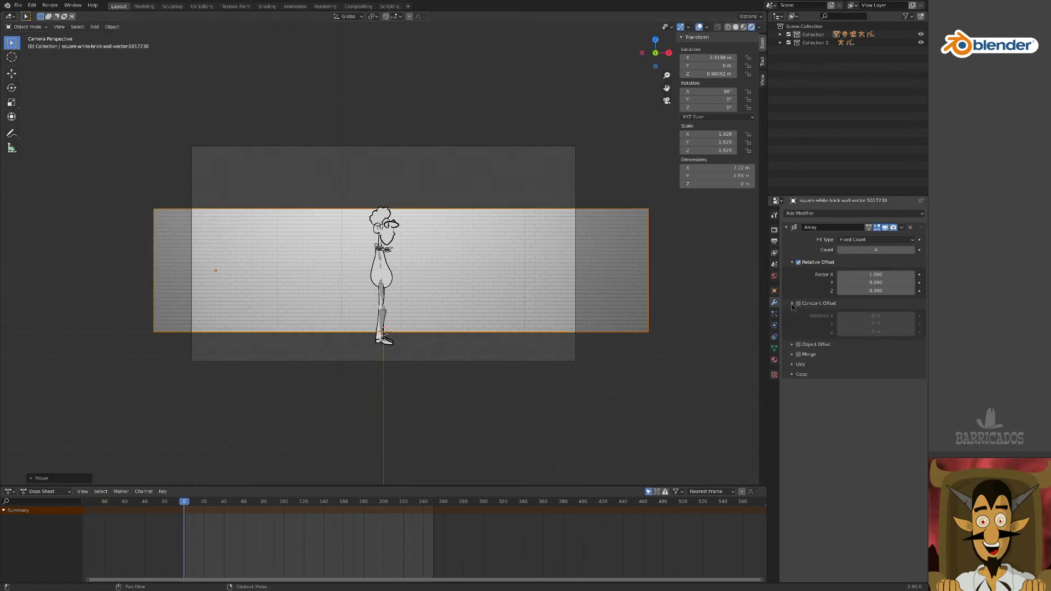
{"action": "left_click", "coordinate": [797, 303]}
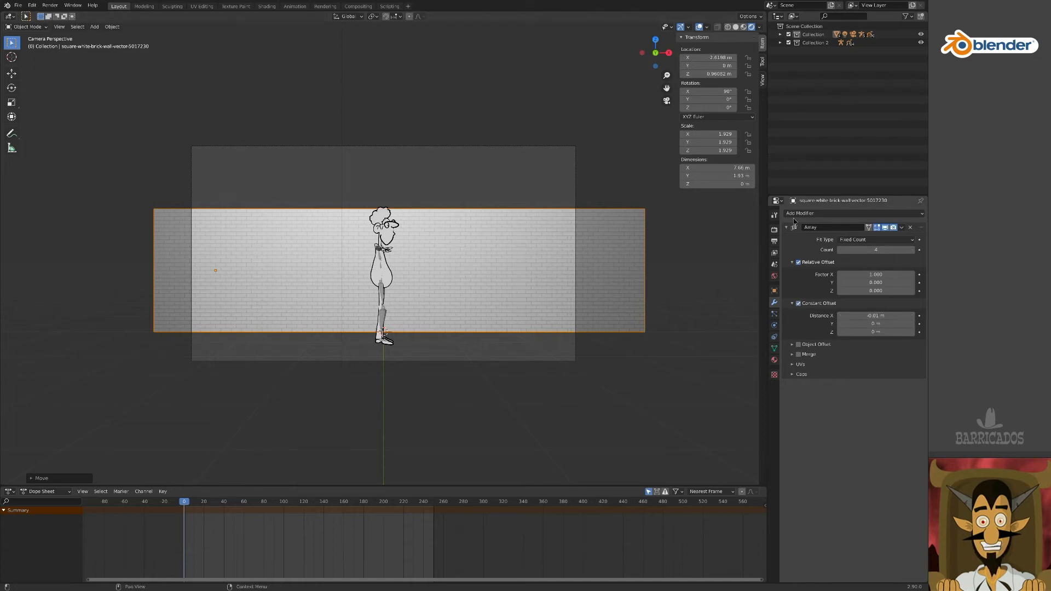
{"action": "left_click", "coordinate": [853, 213]}
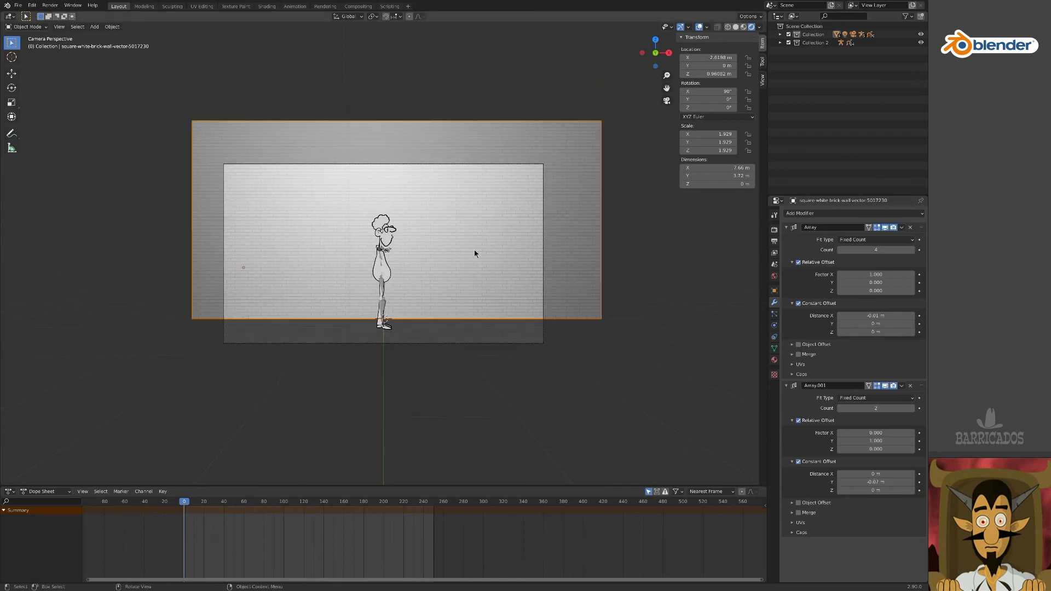
{"action": "left_click", "coordinate": [534, 501]}
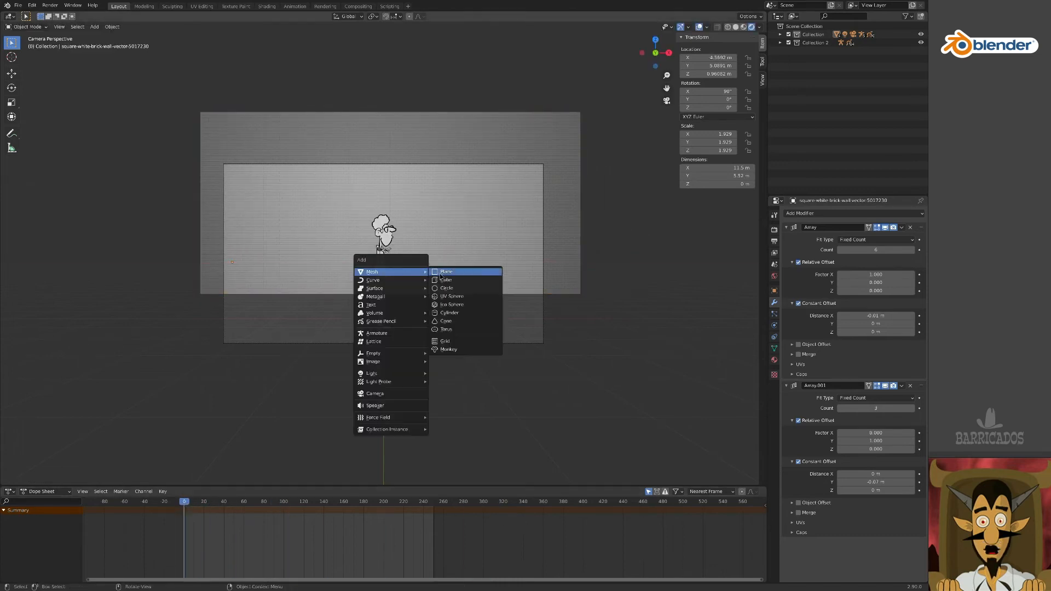
- Scale the floor plane to 6.342, go to frame 128, and choose an option from the Render menu
{"action": "left_click", "coordinate": [446, 272]}
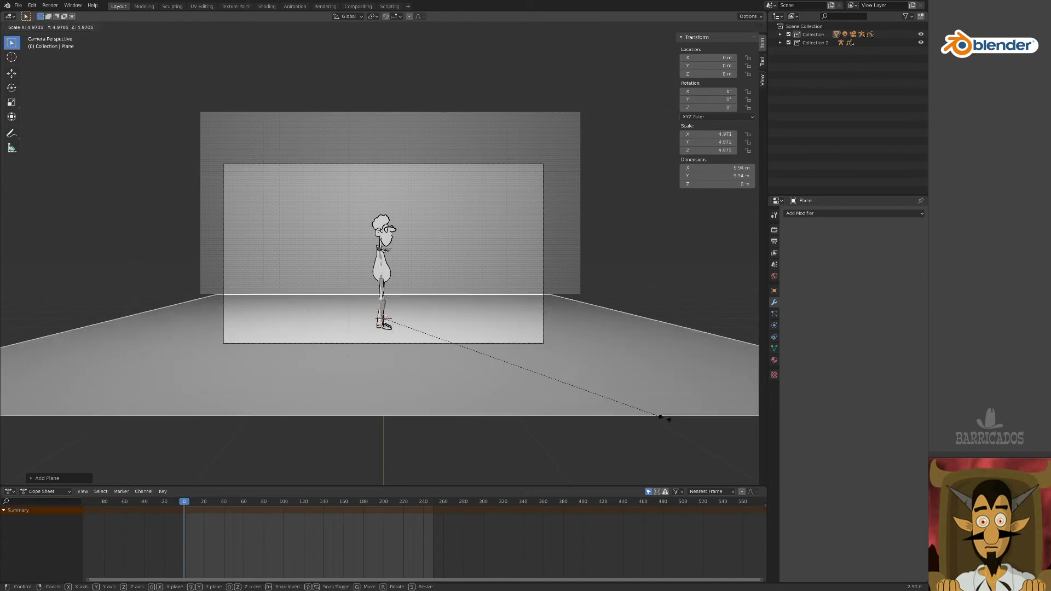
{"action": "mouse_move", "coordinate": [747, 427]}
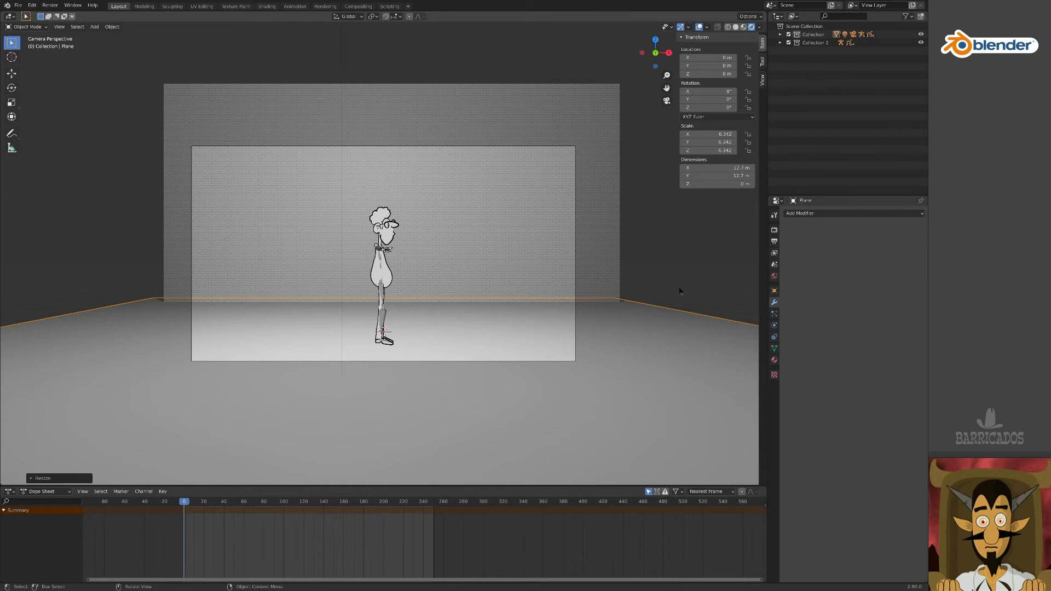
{"action": "left_click", "coordinate": [338, 501]}
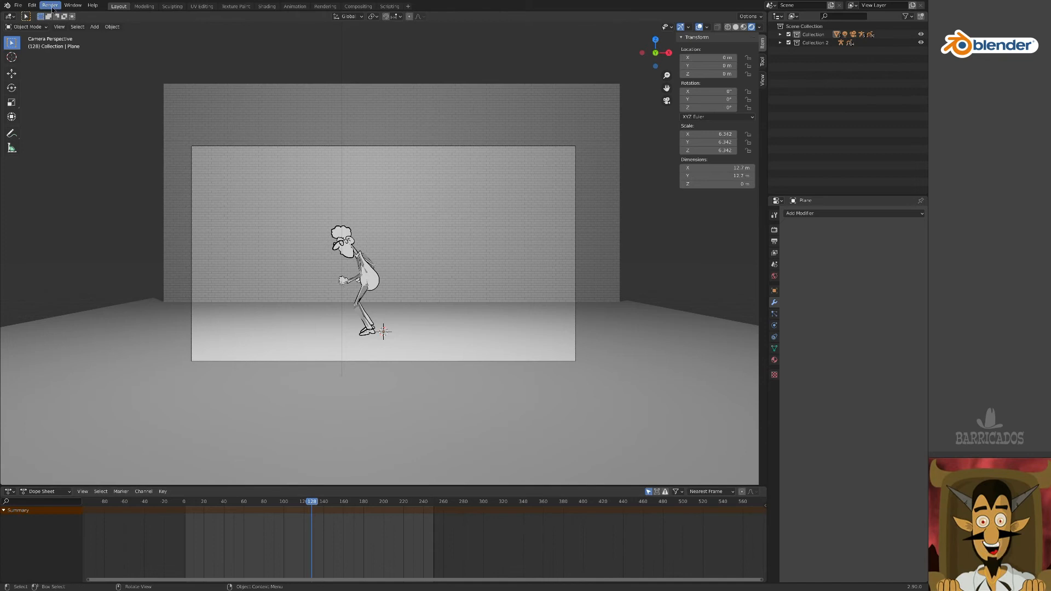
{"action": "left_click", "coordinate": [49, 5]}
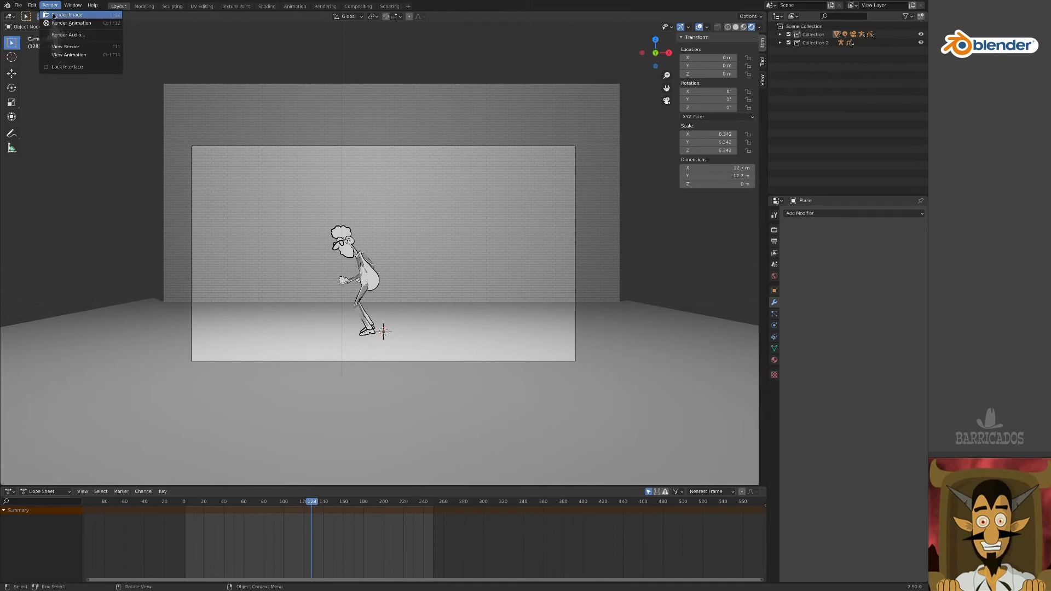
{"action": "left_click", "coordinate": [68, 15]}
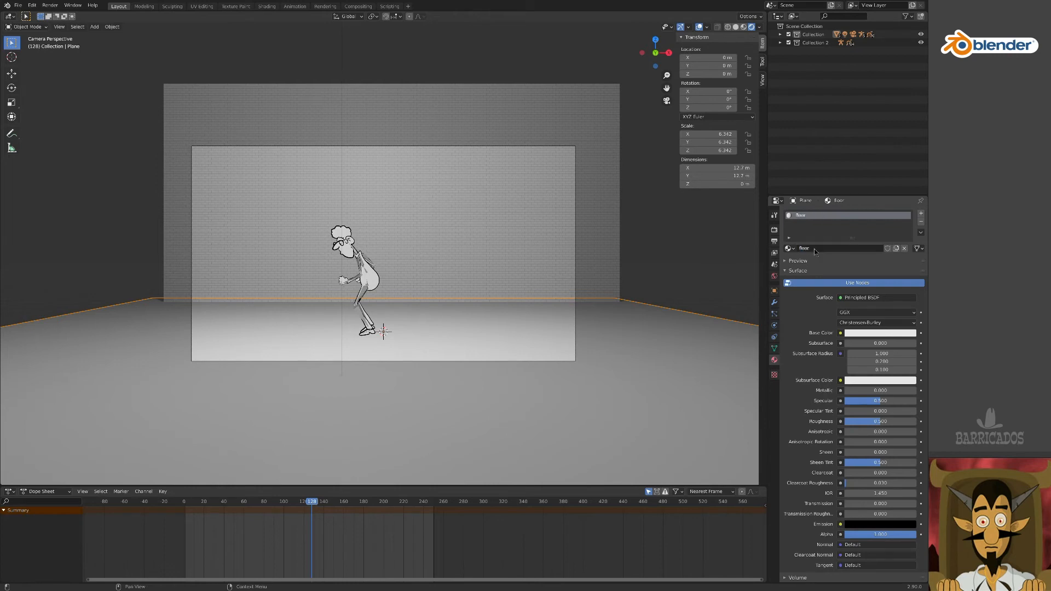
- Feed the floor material's Base Color from an RGB colour node
{"action": "left_click", "coordinate": [839, 332]}
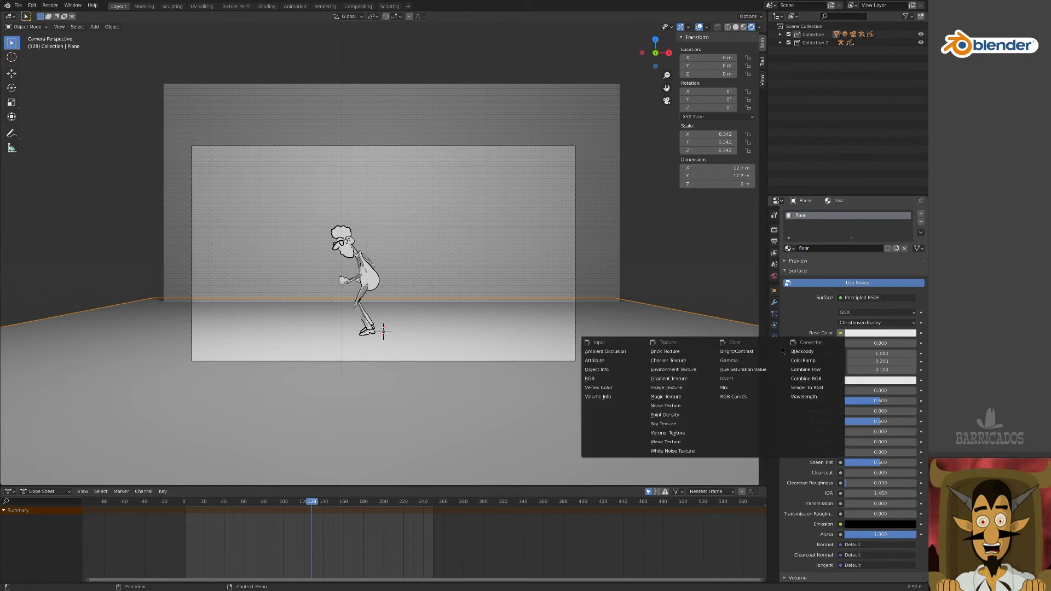
{"action": "mouse_move", "coordinate": [663, 351]}
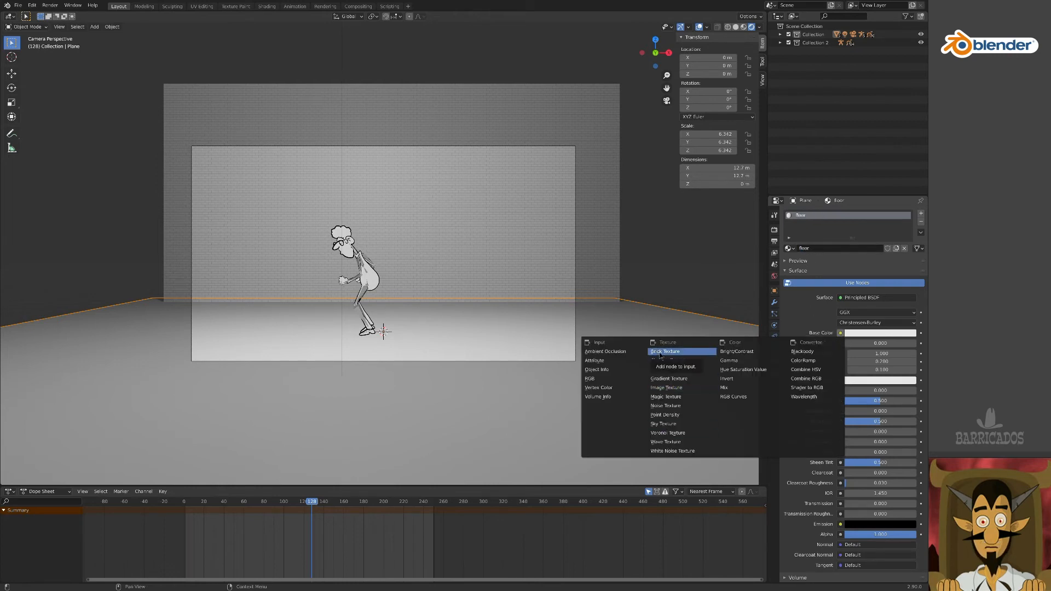
{"action": "left_click", "coordinate": [665, 351]}
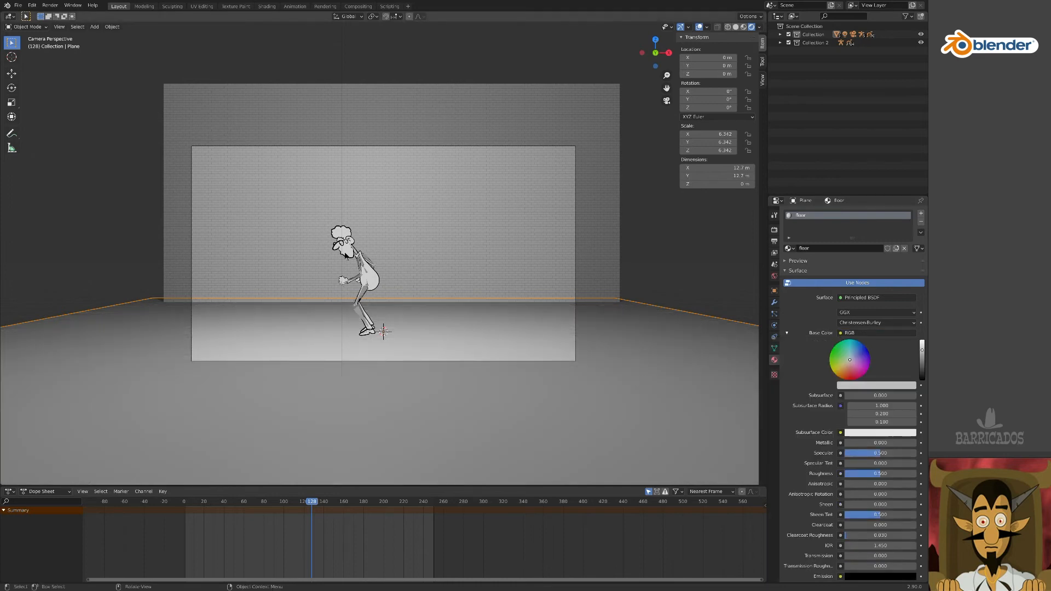
- Add a Shadow visual effect to head drawing GPencil.083 and adjust its scale and offset
{"action": "left_click", "coordinate": [349, 268]}
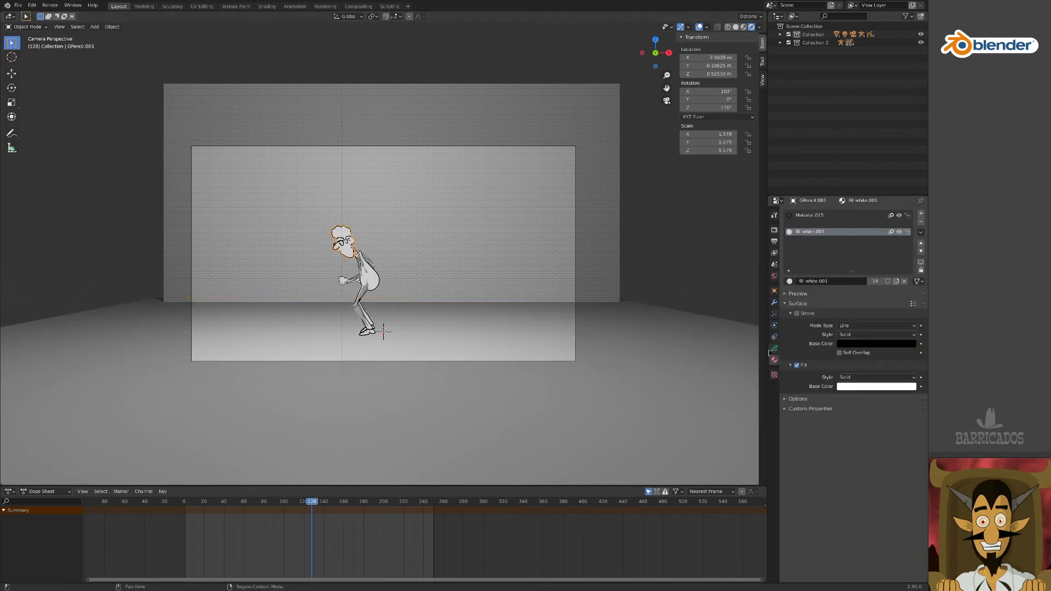
{"action": "left_click", "coordinate": [773, 347]}
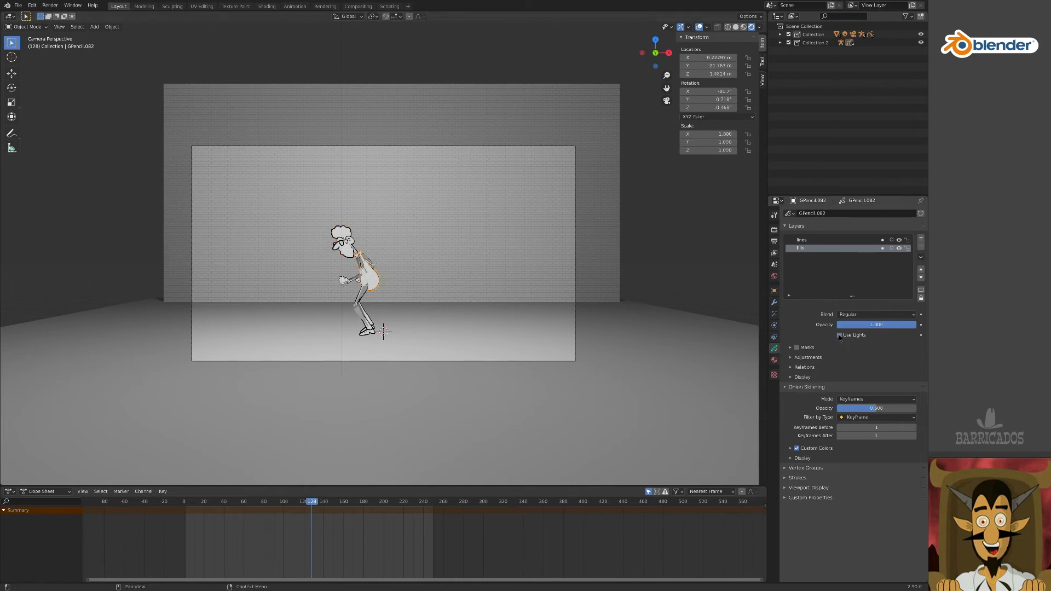
{"action": "left_click", "coordinate": [342, 231]}
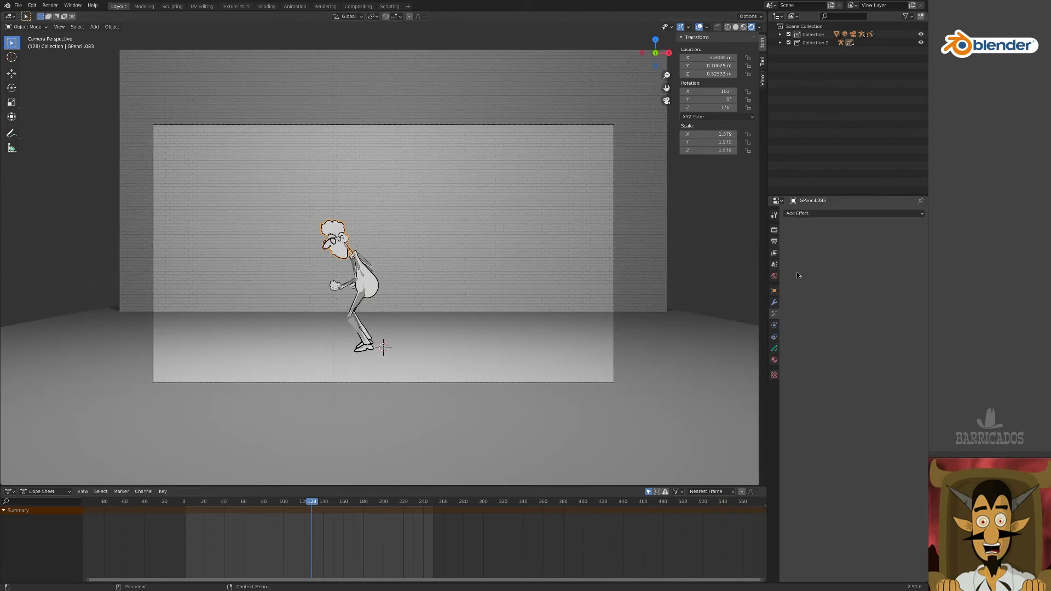
{"action": "left_click", "coordinate": [851, 213]}
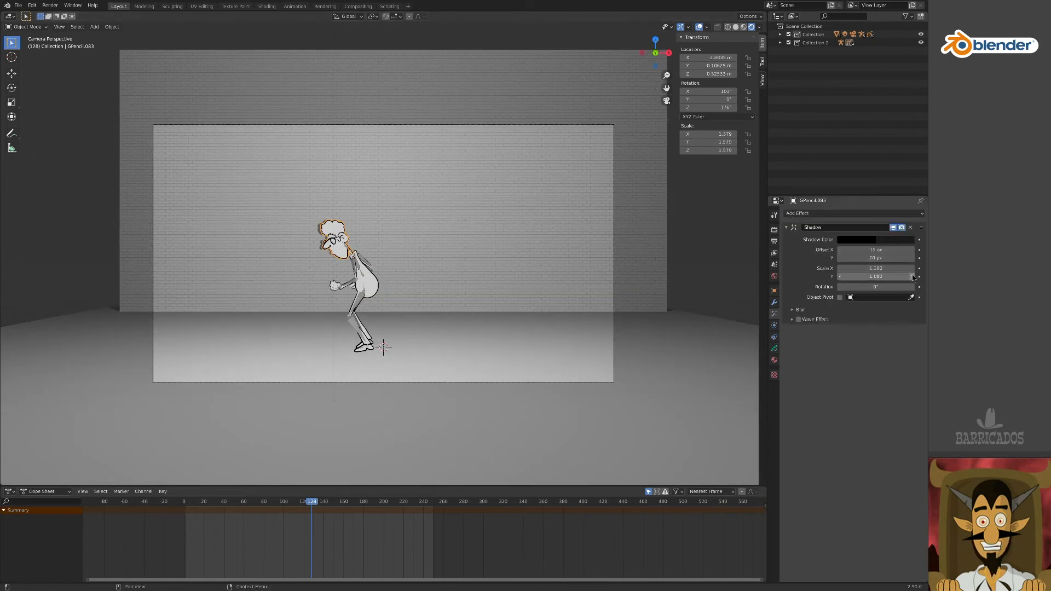
{"action": "left_click", "coordinate": [253, 501]}
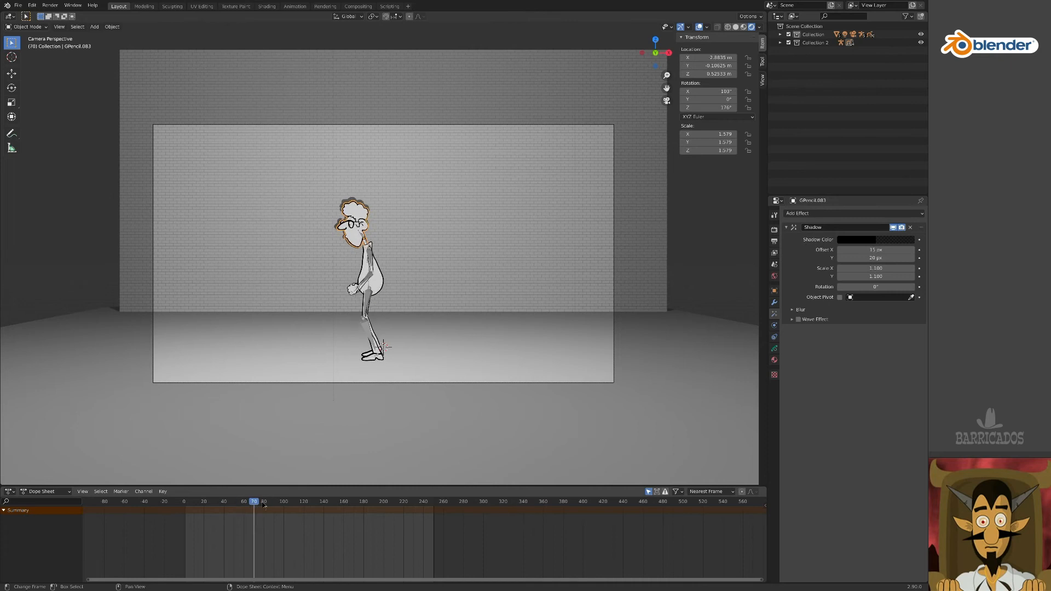
{"action": "left_click", "coordinate": [282, 502]}
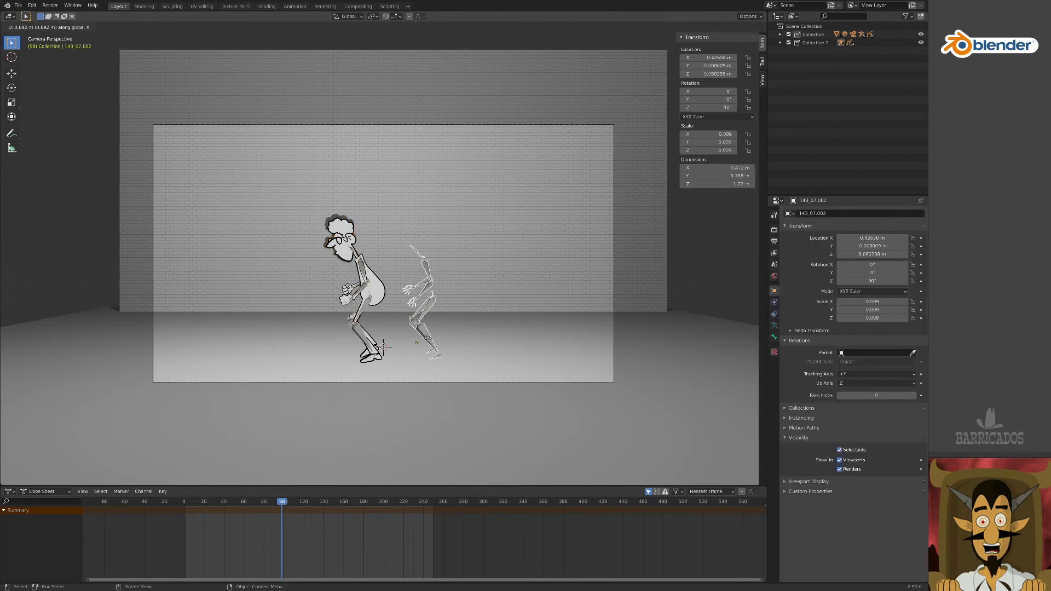
- Parent the second character's head to its rig and move the light to cast a floor shadow
{"action": "left_click", "coordinate": [184, 501]}
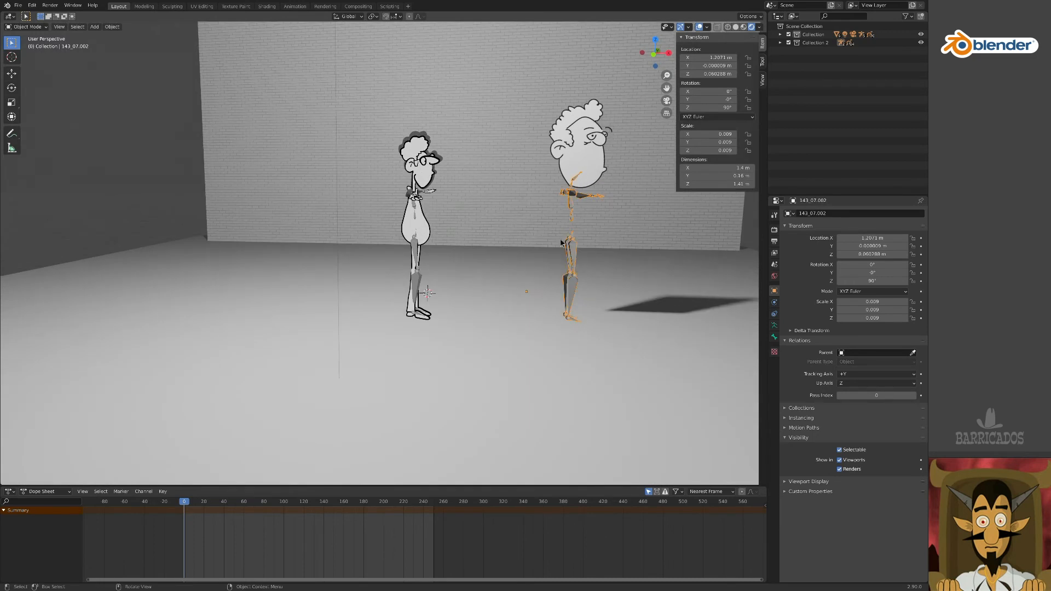
{"action": "left_click", "coordinate": [578, 141]}
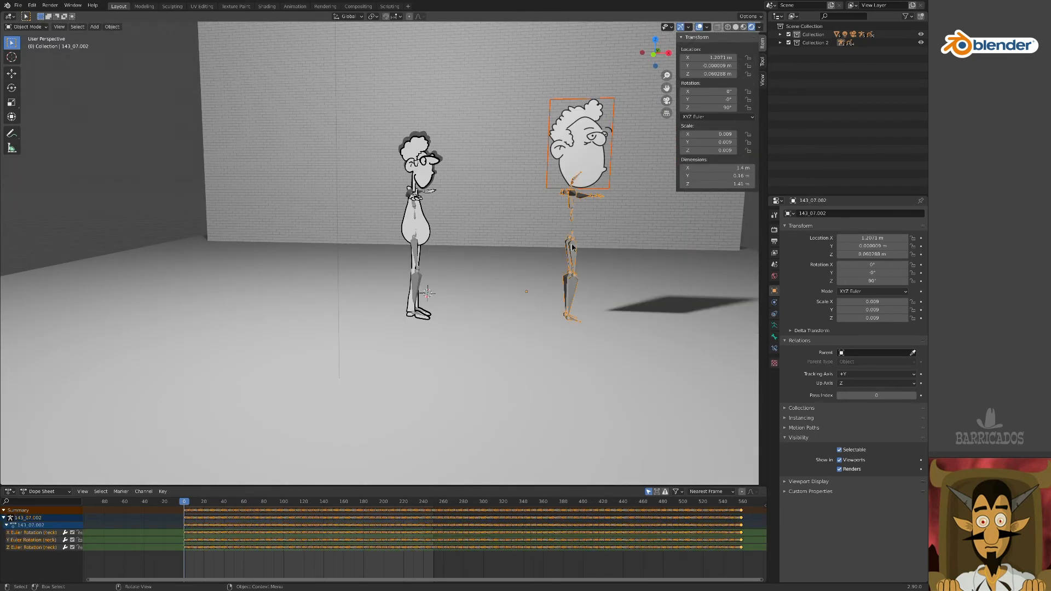
{"action": "left_click", "coordinate": [251, 501]}
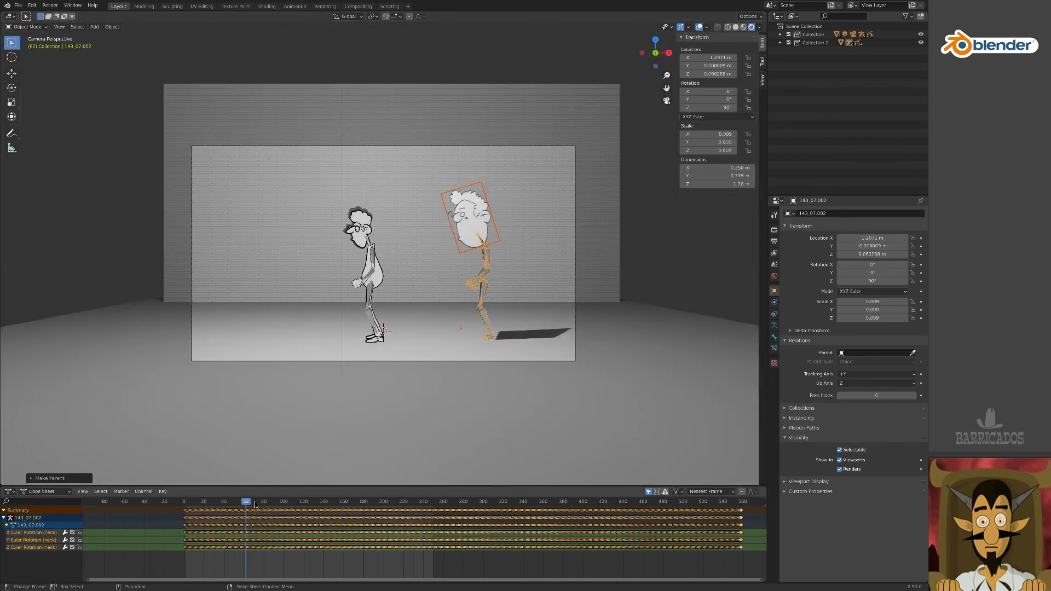
{"action": "left_click", "coordinate": [256, 501]}
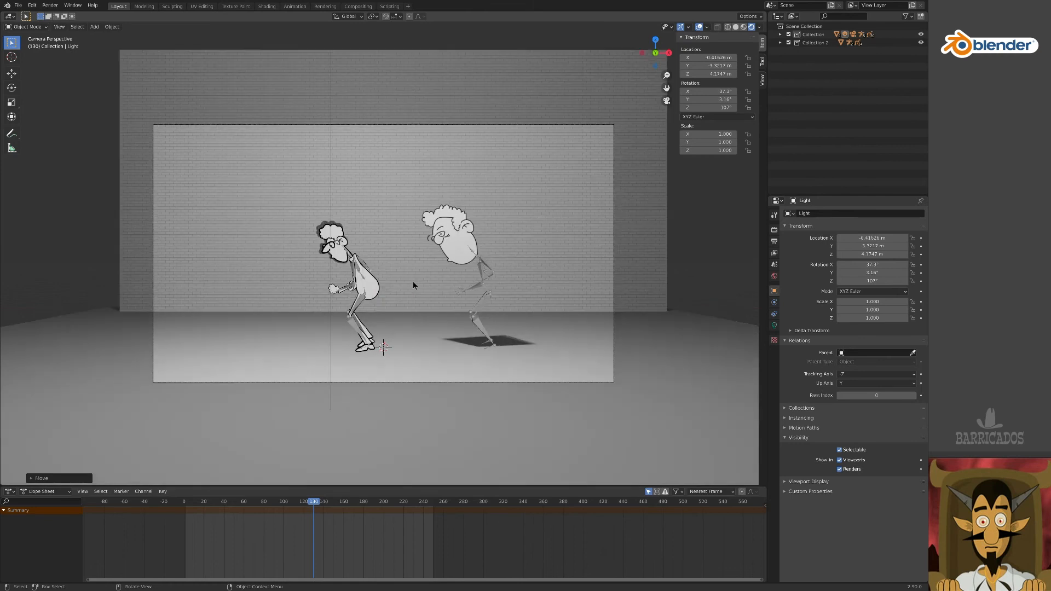
{"action": "left_click", "coordinate": [456, 241]}
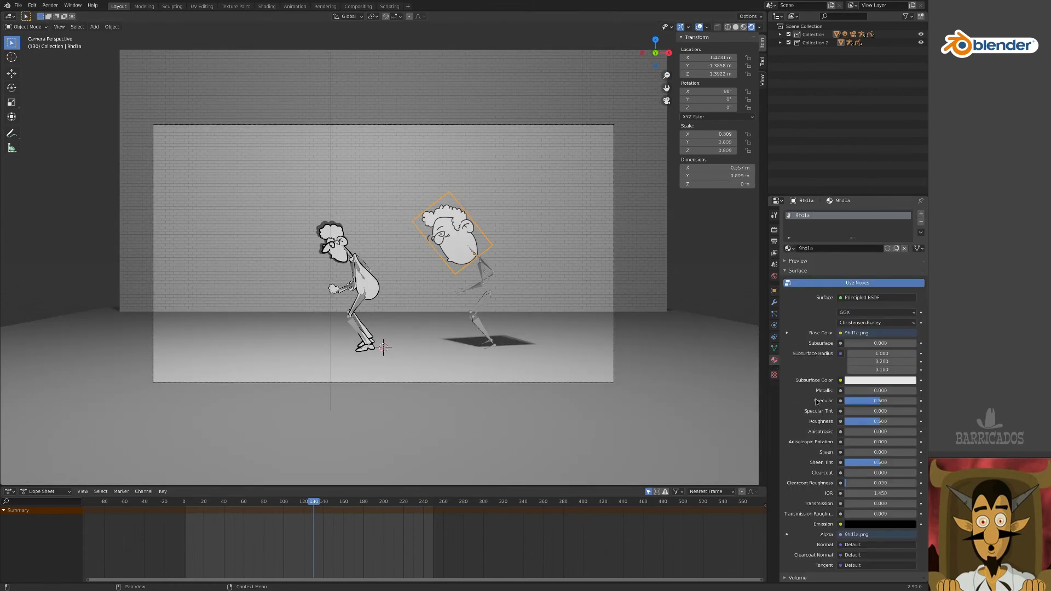
- Set the head material's Shadow Mode to Alpha Hashed and scrub frames to verify the shadow
{"action": "scroll", "scroll_direction": "down", "scroll_amount": 3}
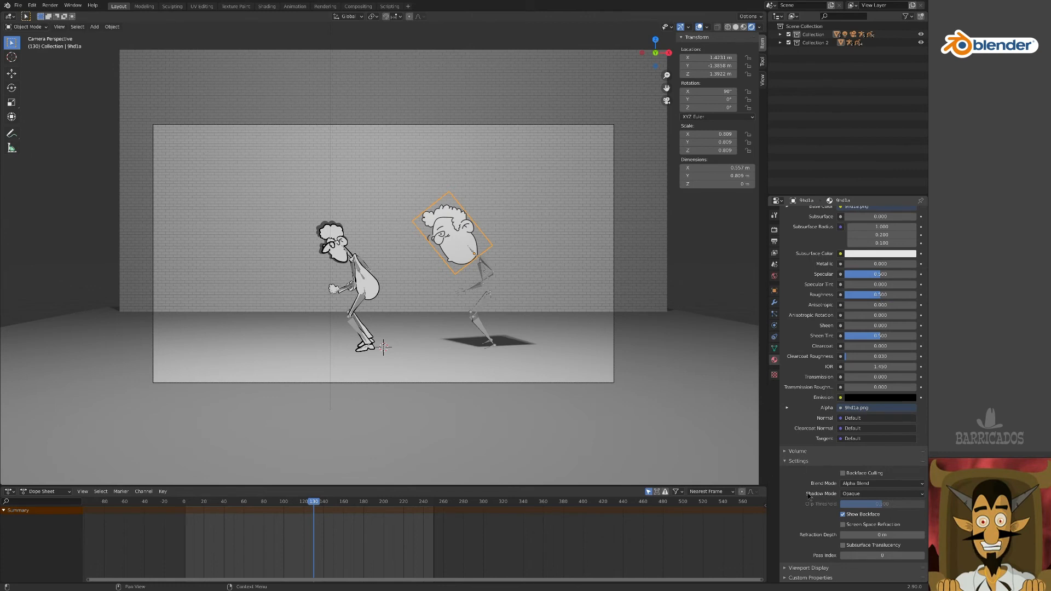
{"action": "left_click", "coordinate": [881, 494]}
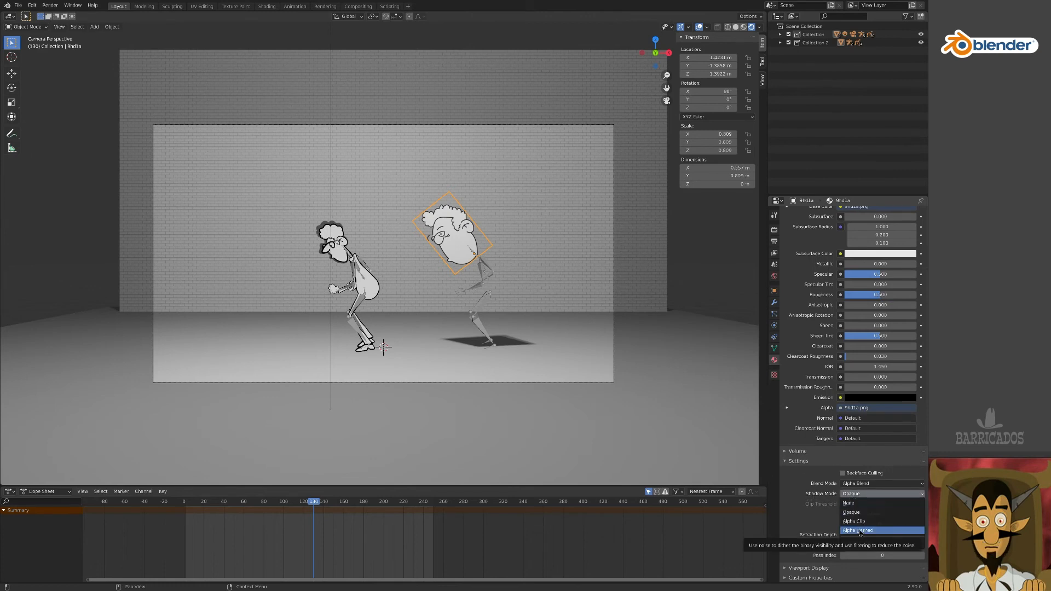
{"action": "left_click", "coordinate": [856, 530]}
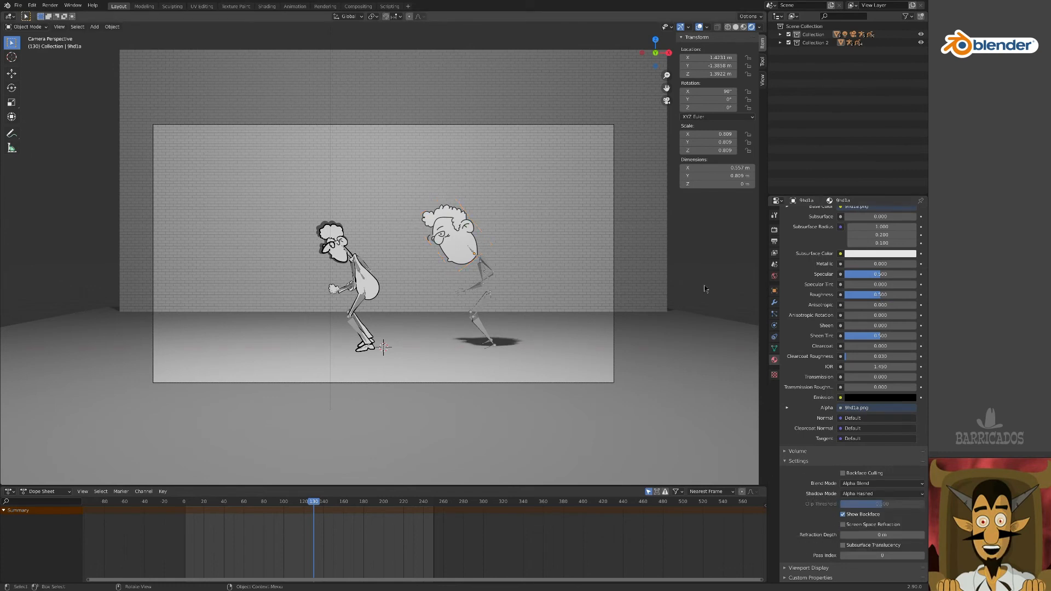
{"action": "left_click", "coordinate": [448, 501]}
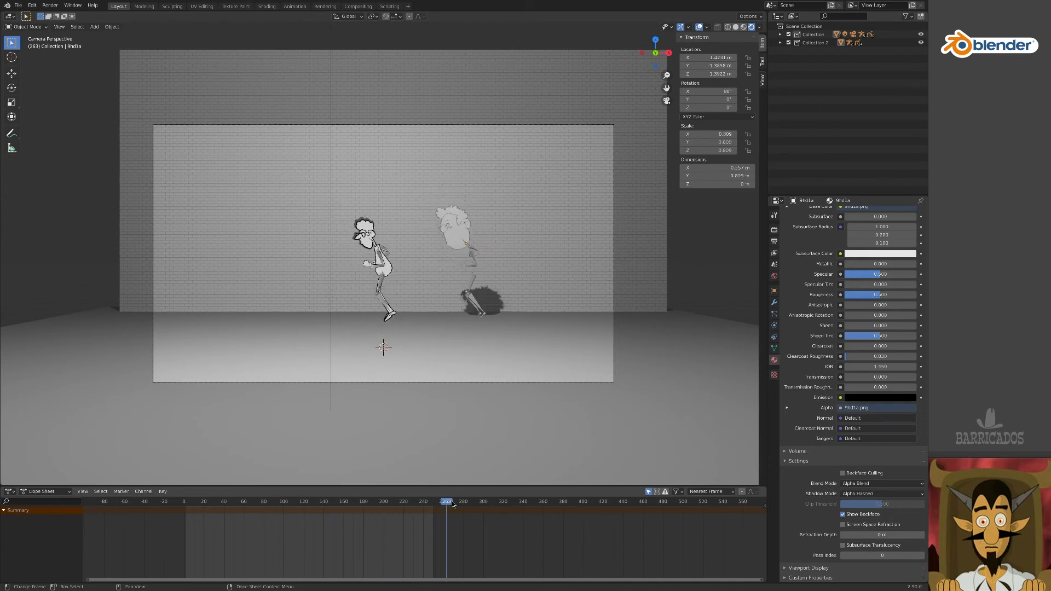
{"action": "left_click", "coordinate": [358, 501]}
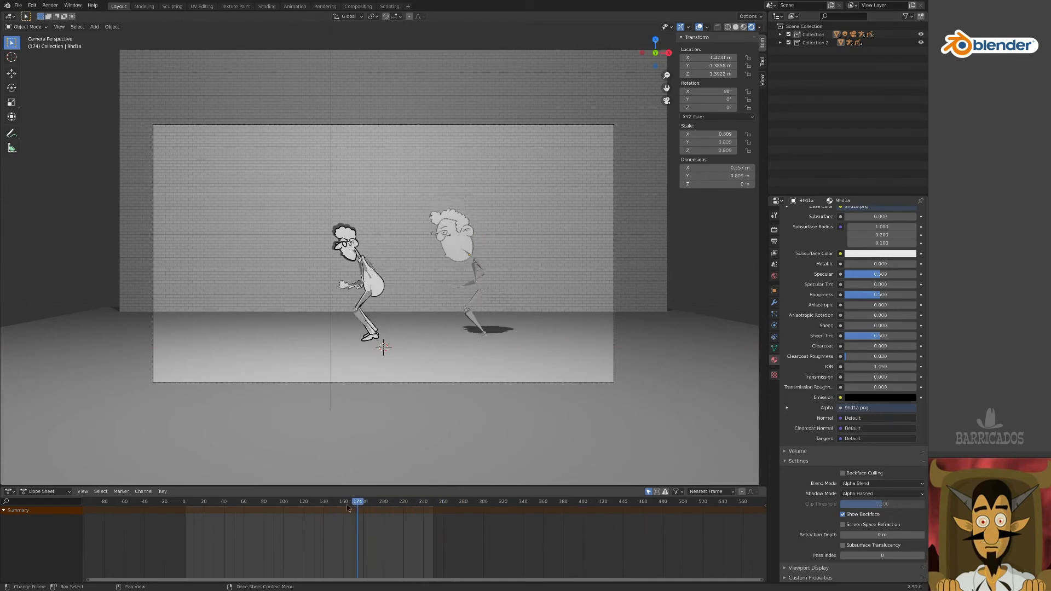
{"action": "left_click", "coordinate": [281, 501]}
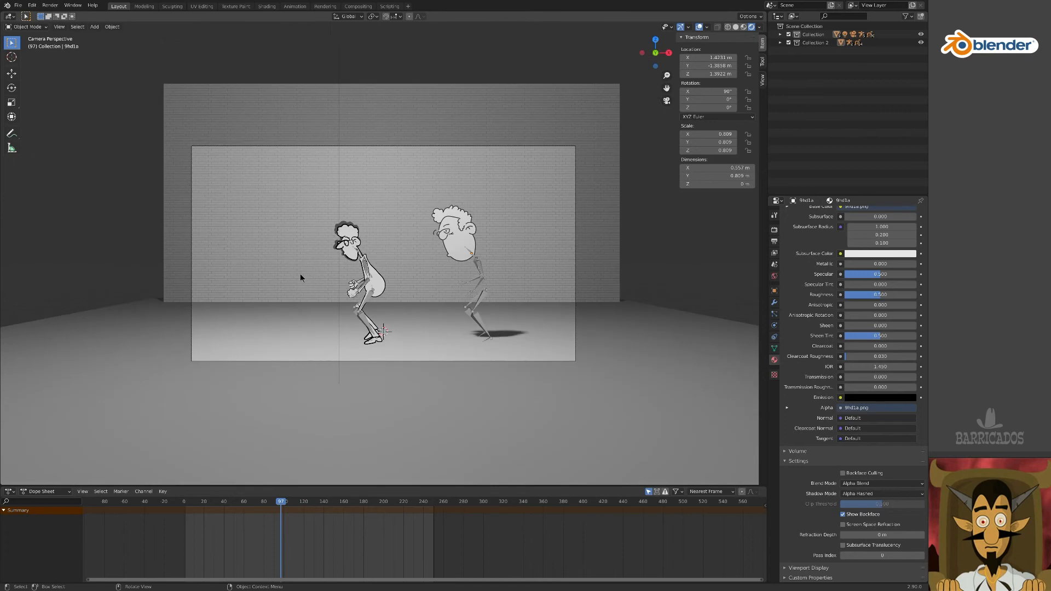
{"action": "left_click", "coordinate": [463, 288]}
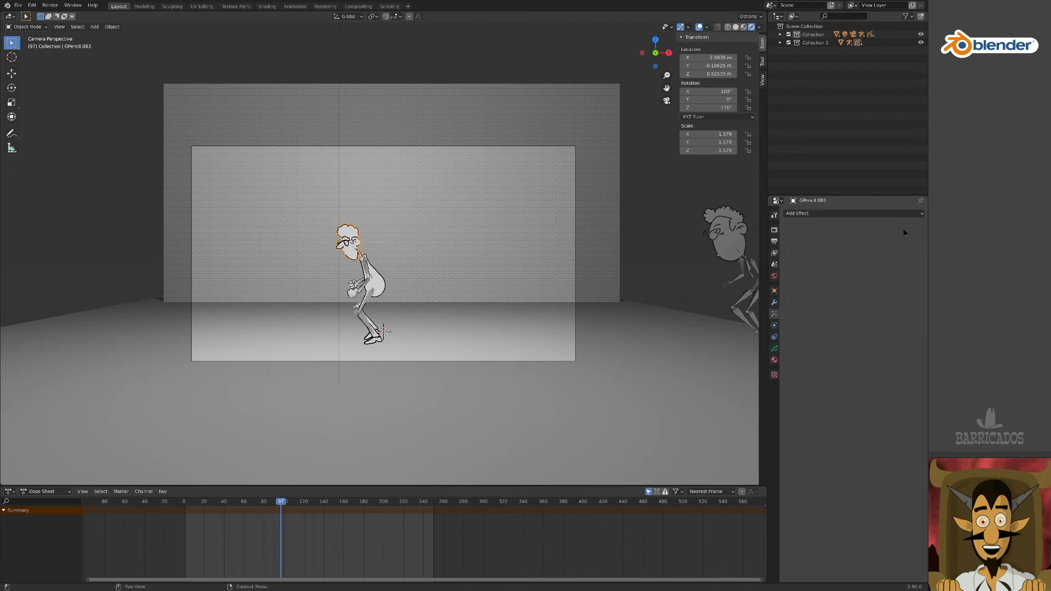
- Work on the dark oval shadow disc beneath the character's feet in the viewport
{"action": "left_click", "coordinate": [407, 320]}
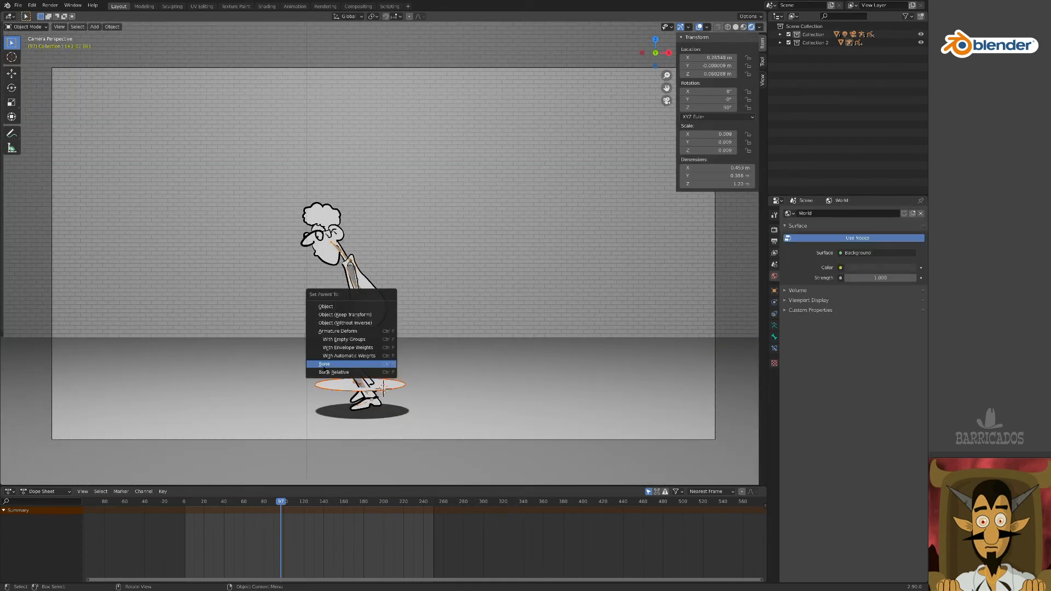
- Parent the foot shadow disc to the rig, check it follows across frames, and select the ring
{"action": "left_click", "coordinate": [324, 364]}
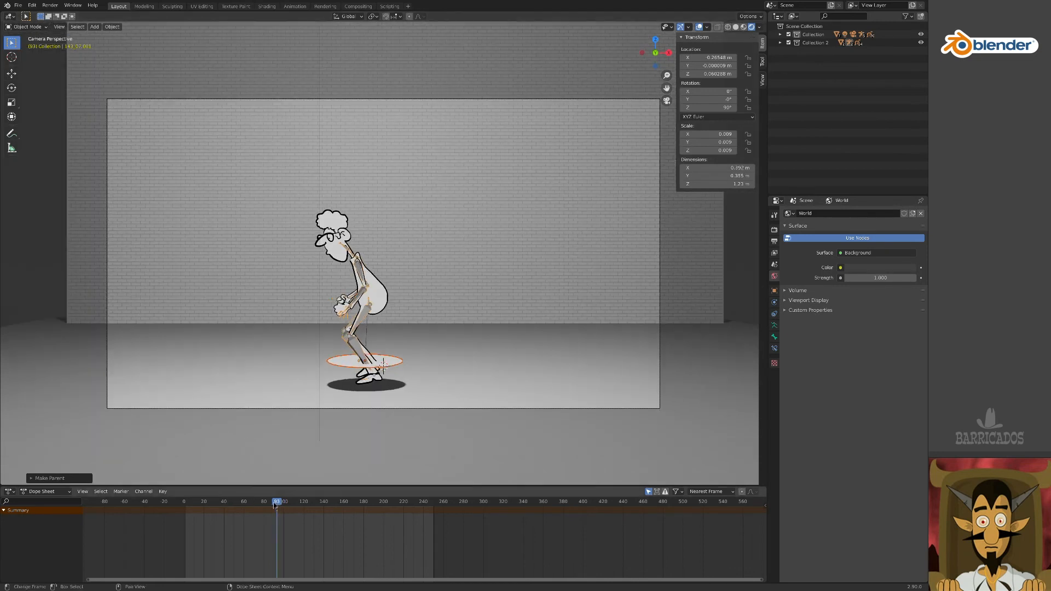
{"action": "left_click", "coordinate": [361, 501]}
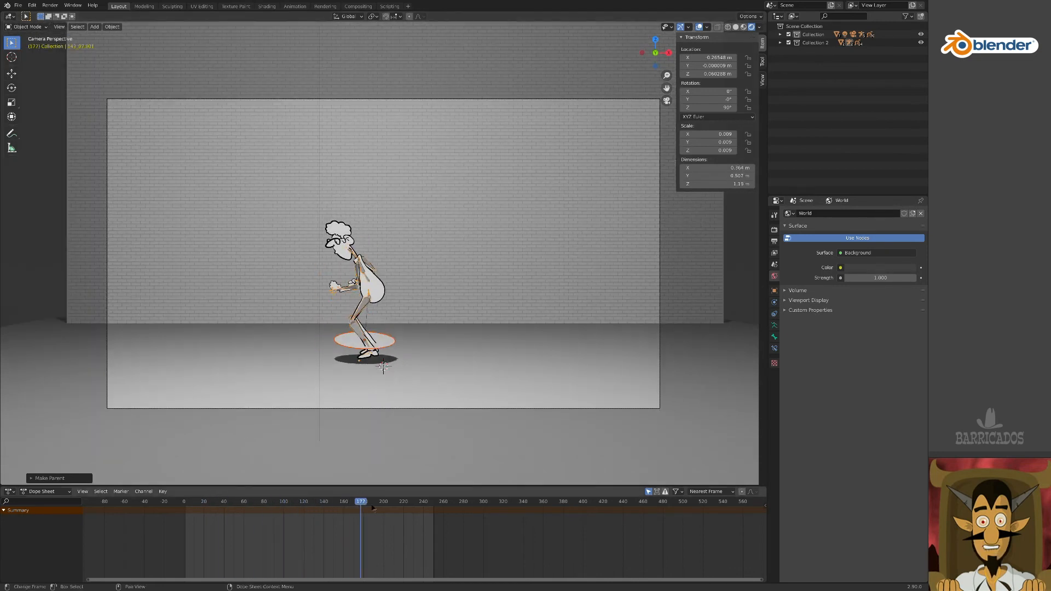
{"action": "left_click", "coordinate": [262, 501]}
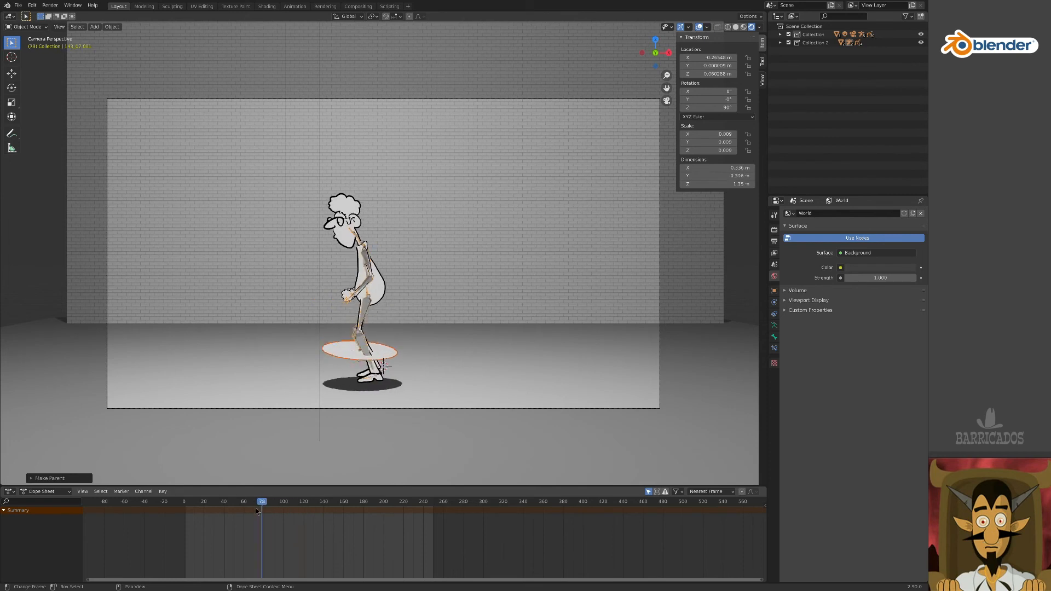
{"action": "left_click", "coordinate": [260, 502]}
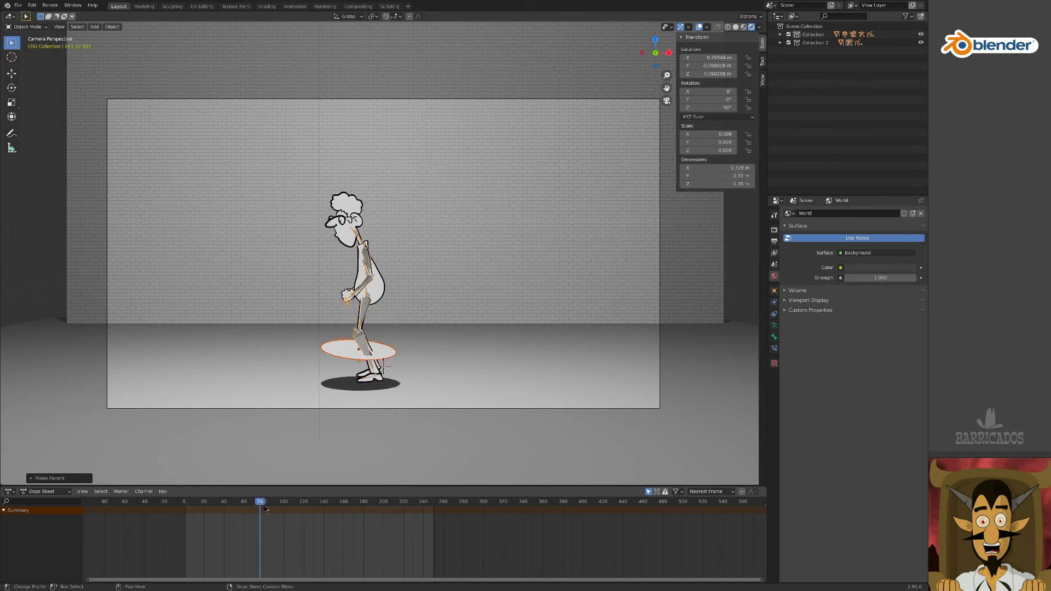
{"action": "left_click", "coordinate": [249, 501]}
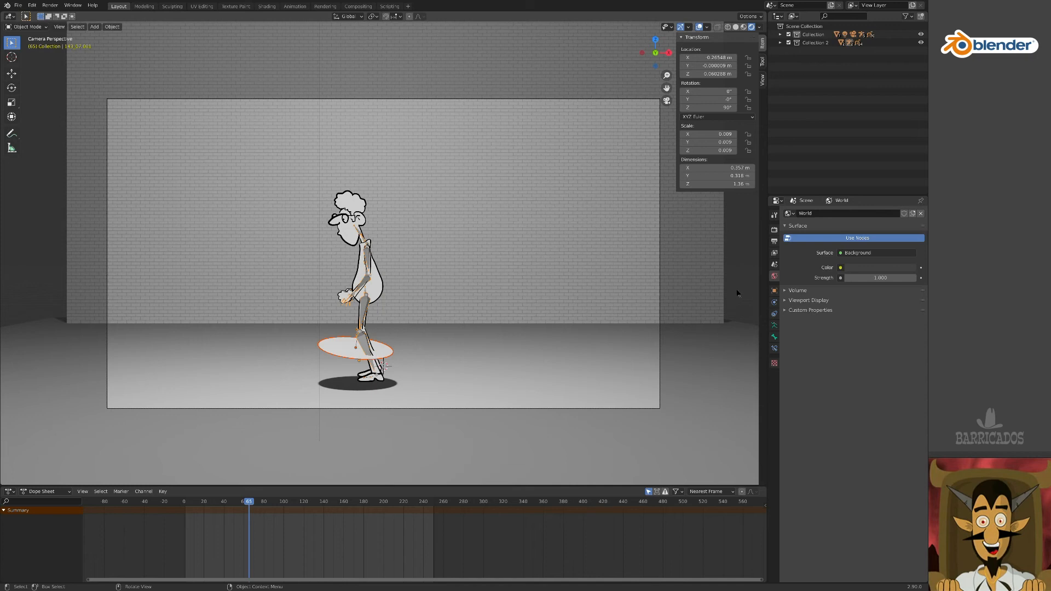
{"action": "left_click", "coordinate": [387, 352]}
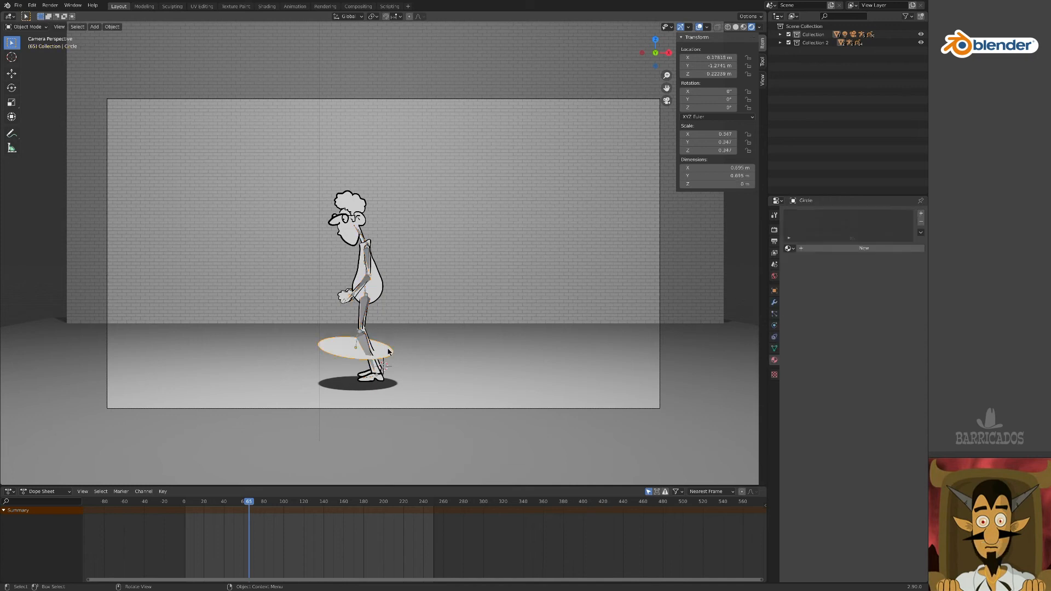
- Add a Limit Rotation constraint to the ring, locking its X, Y and Z rotation
{"action": "left_click", "coordinate": [773, 326]}
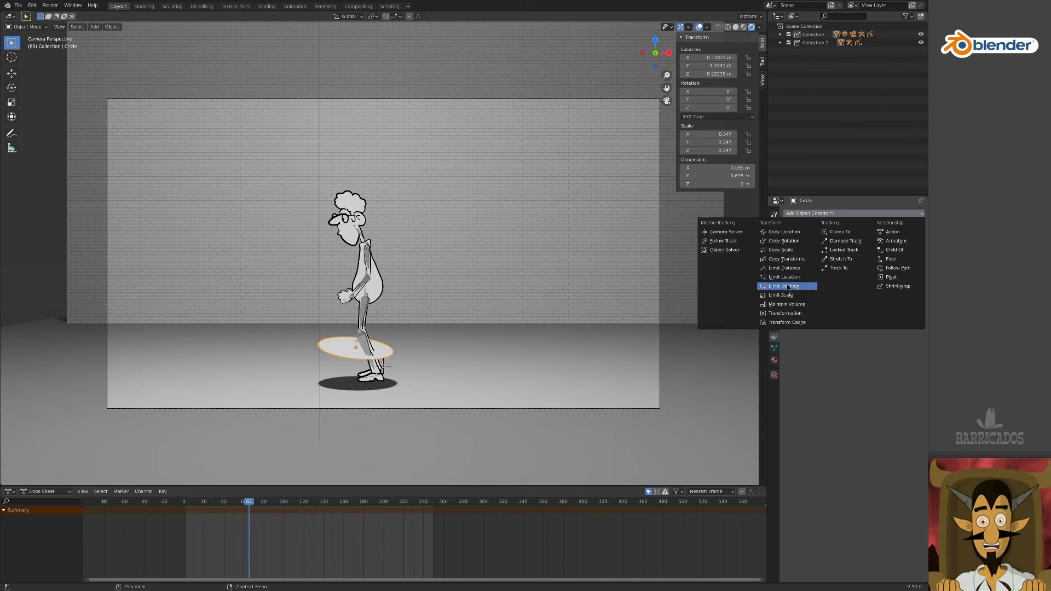
{"action": "left_click", "coordinate": [785, 287]}
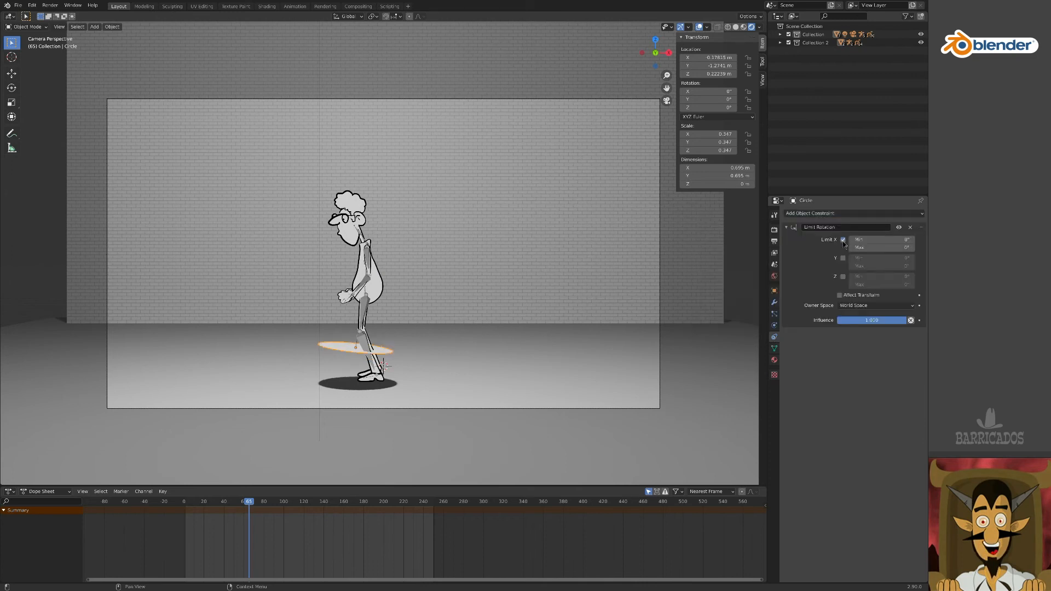
{"action": "left_click", "coordinate": [843, 277]}
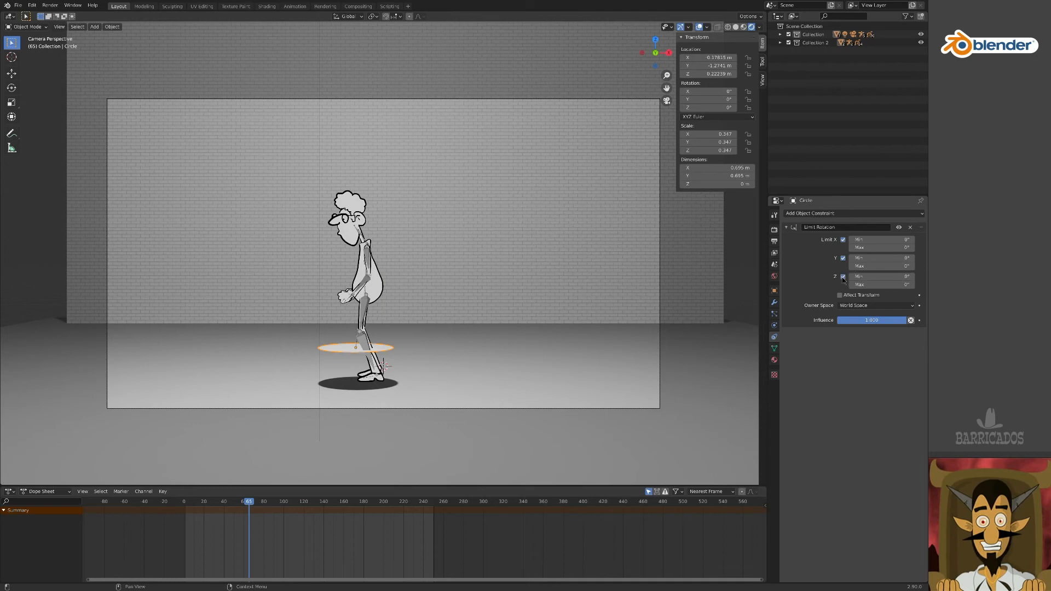
- Scrub through several frames to confirm the ring stays flat under the character
{"action": "left_click", "coordinate": [325, 502]}
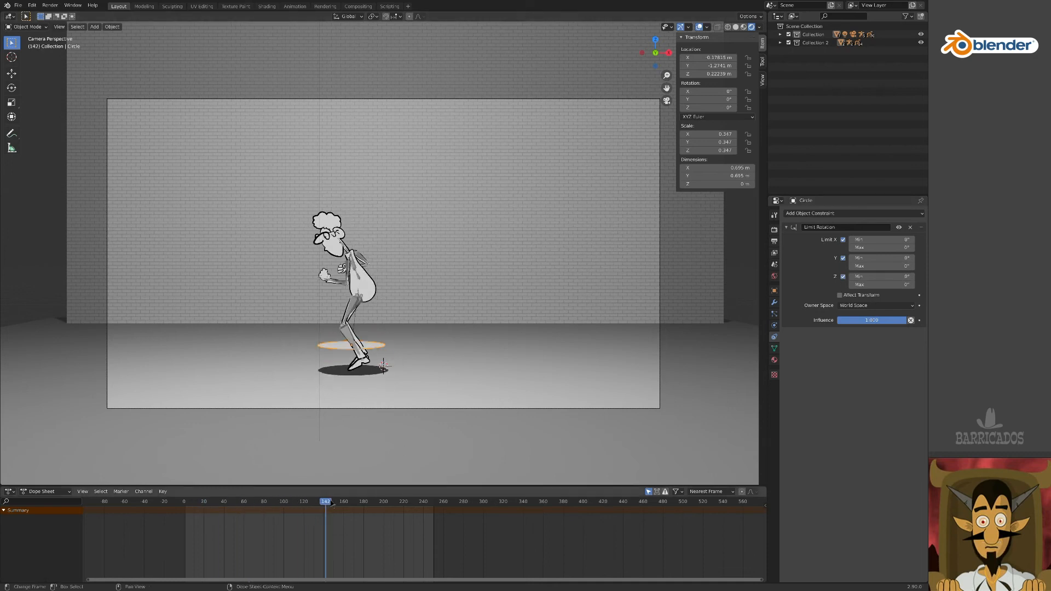
{"action": "left_click", "coordinate": [254, 501]}
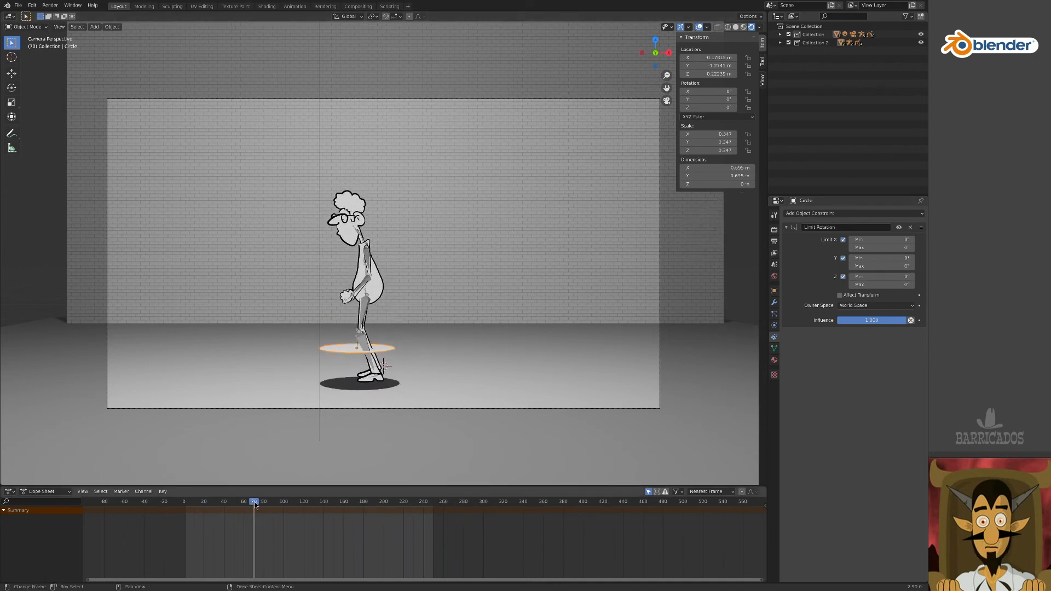
{"action": "left_click", "coordinate": [264, 501]}
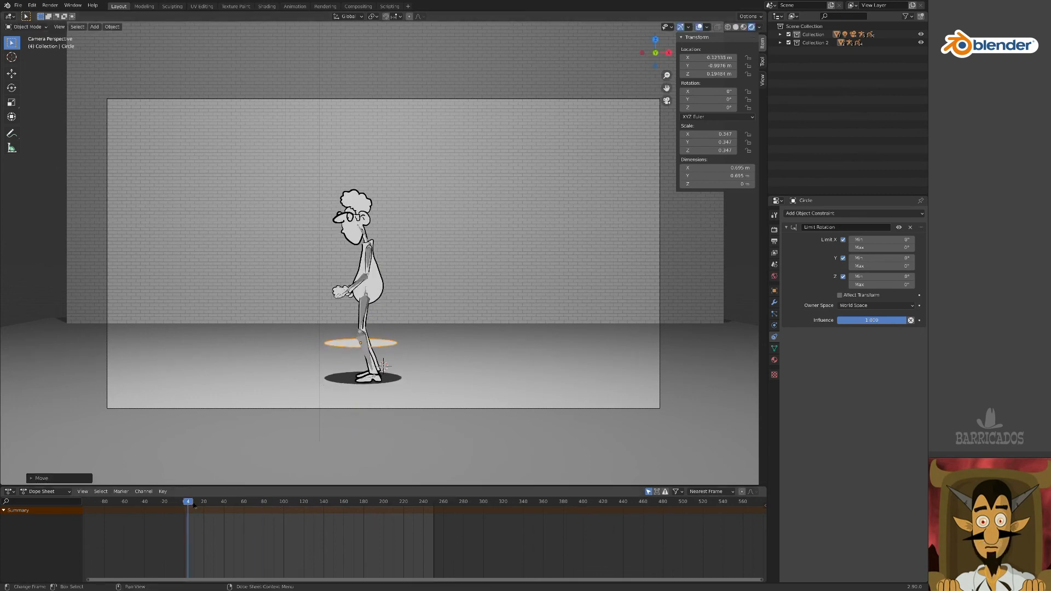
{"action": "left_click", "coordinate": [382, 501]}
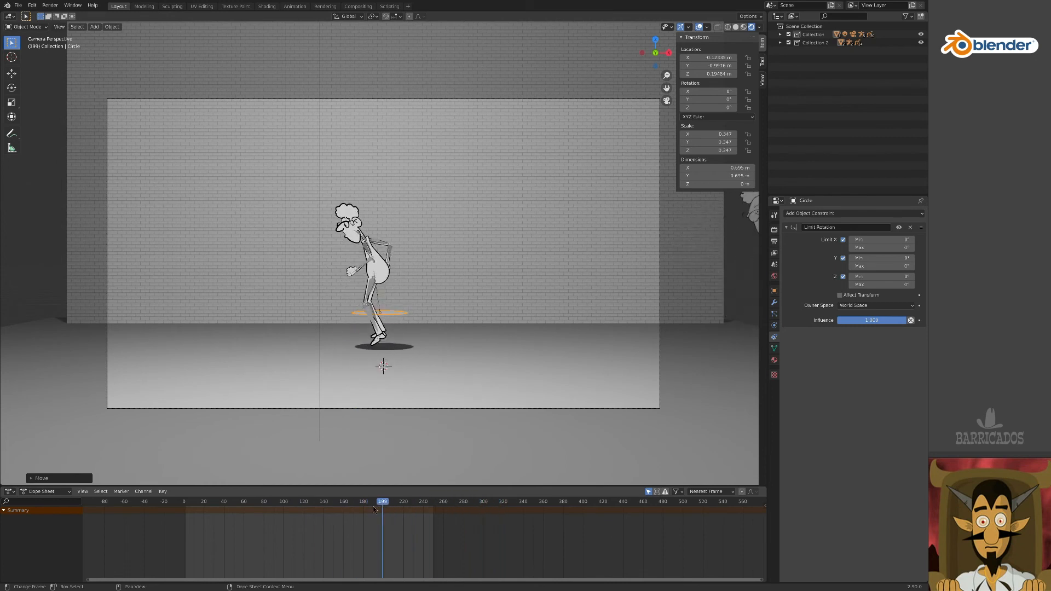
{"action": "left_click", "coordinate": [268, 501]}
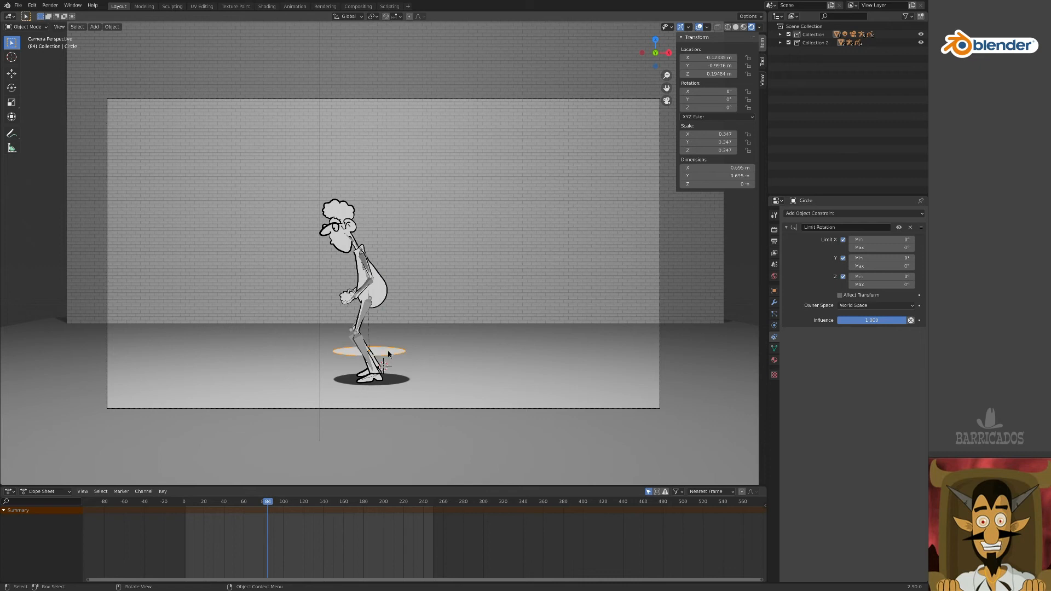
- Rotate the ring's vertices in Edit Mode, return to Object Mode, and scrub frames to check it
{"action": "key", "text": "Tab"}
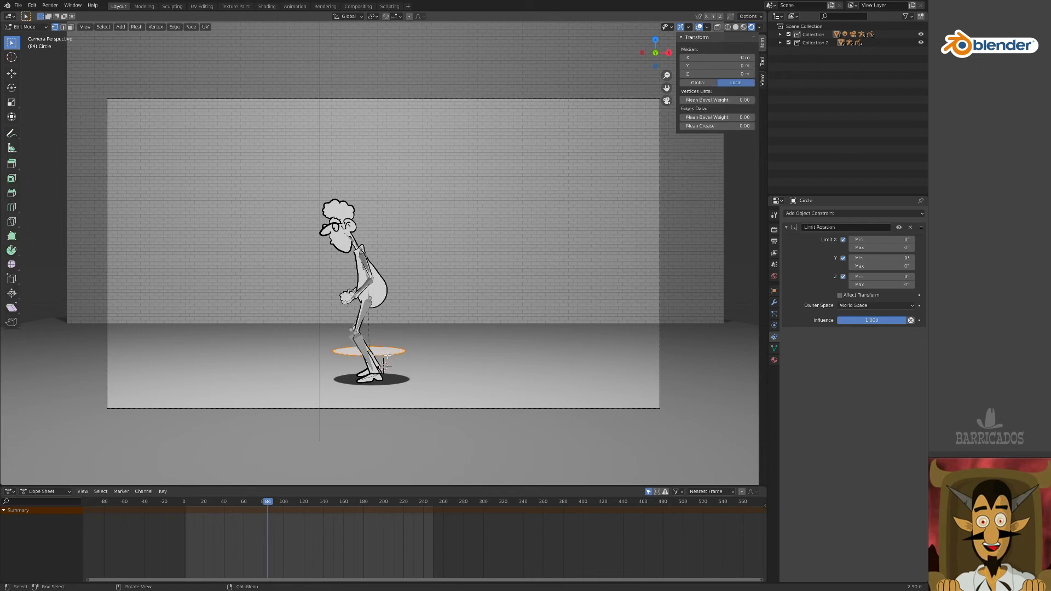
{"action": "left_click", "coordinate": [774, 361]}
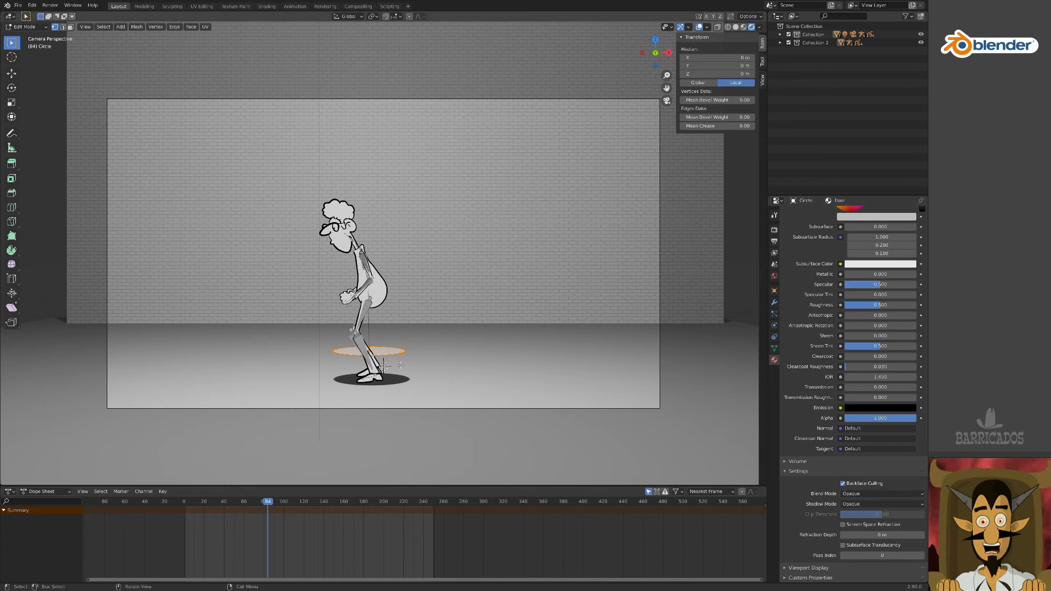
{"action": "mouse_move", "coordinate": [403, 364]}
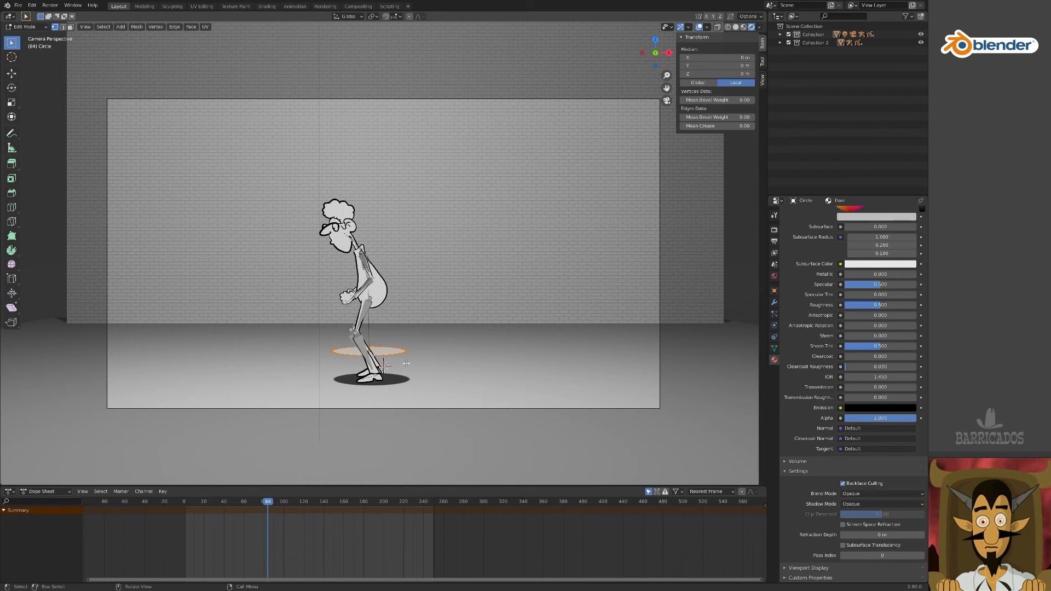
{"action": "key", "text": "r"}
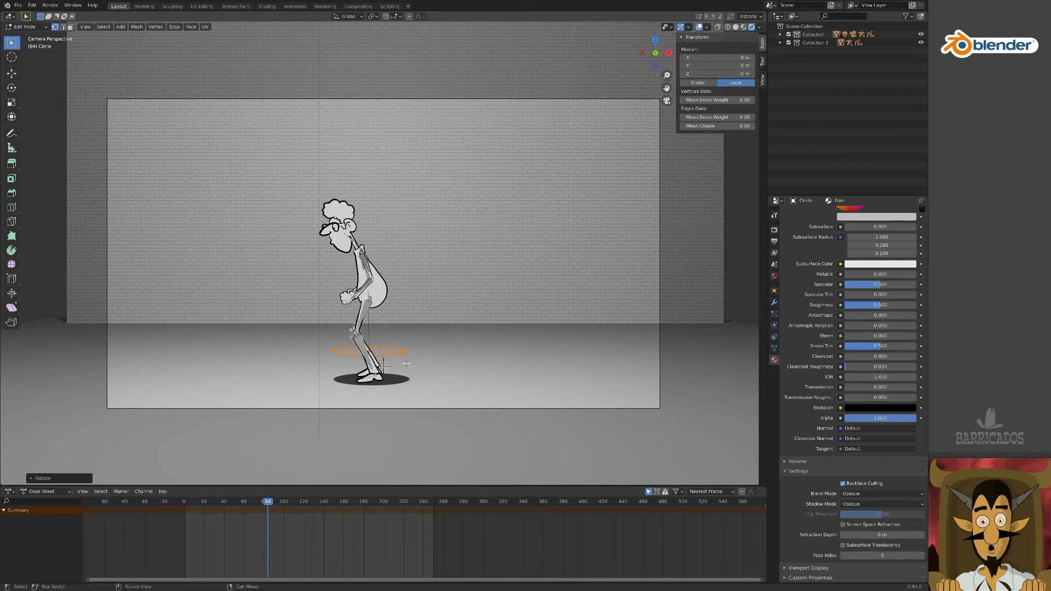
{"action": "key", "text": "Tab"}
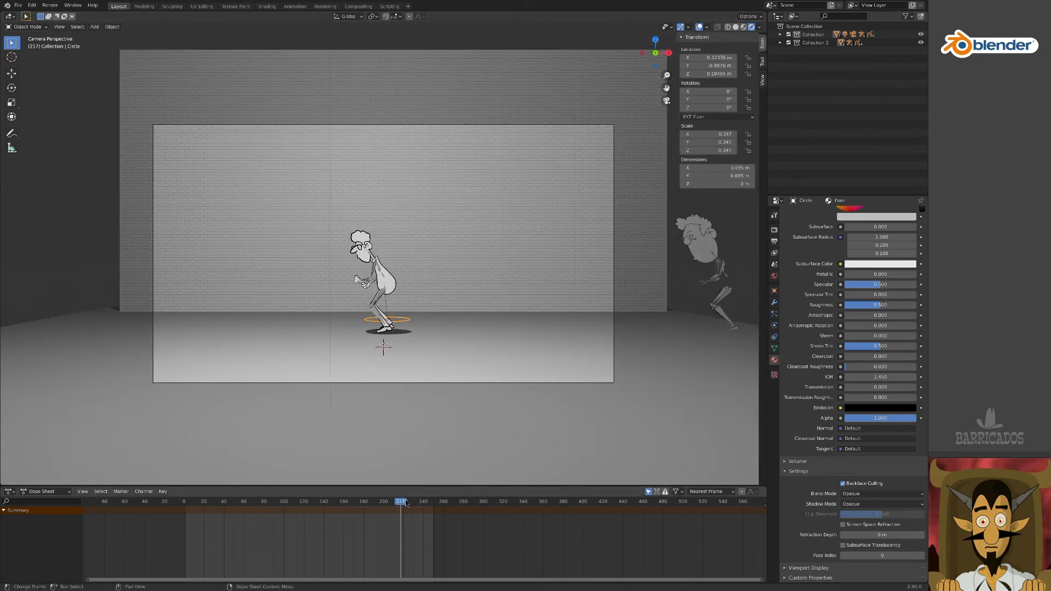
{"action": "left_click", "coordinate": [251, 502]}
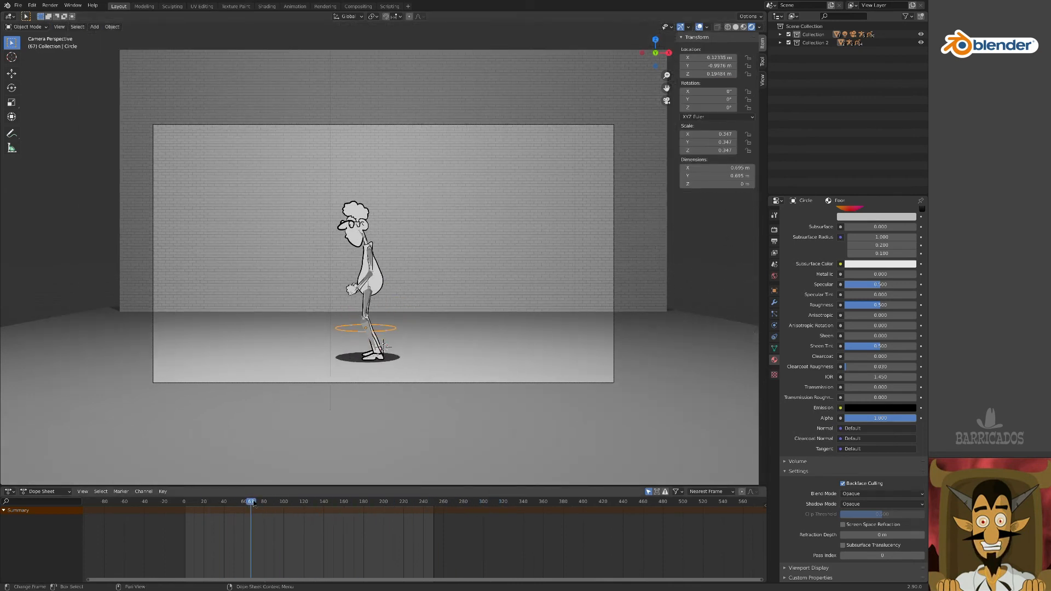
{"action": "left_click", "coordinate": [266, 501]}
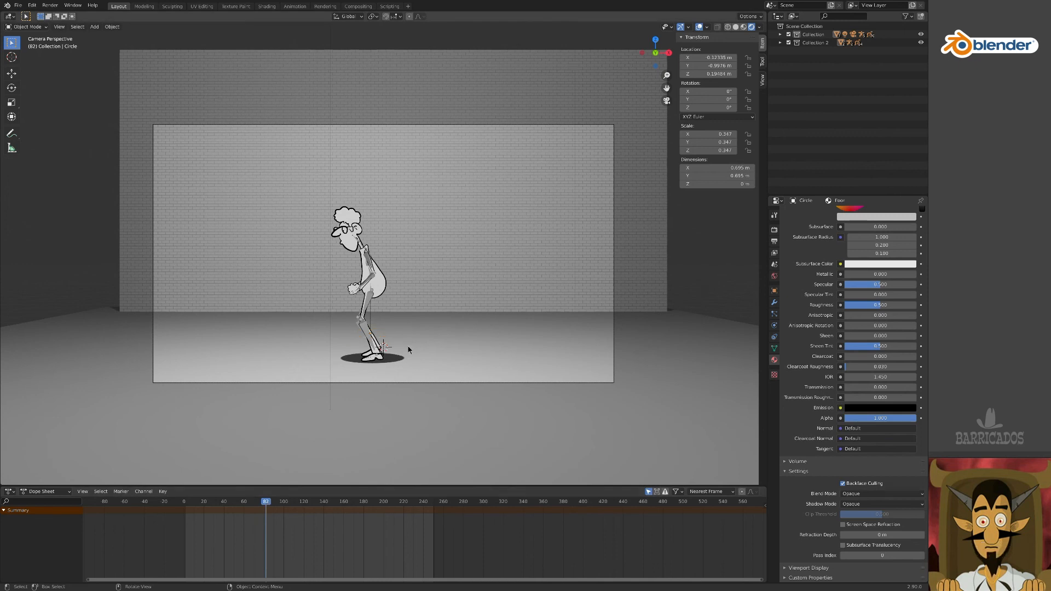
{"action": "mouse_move", "coordinate": [108, 52]}
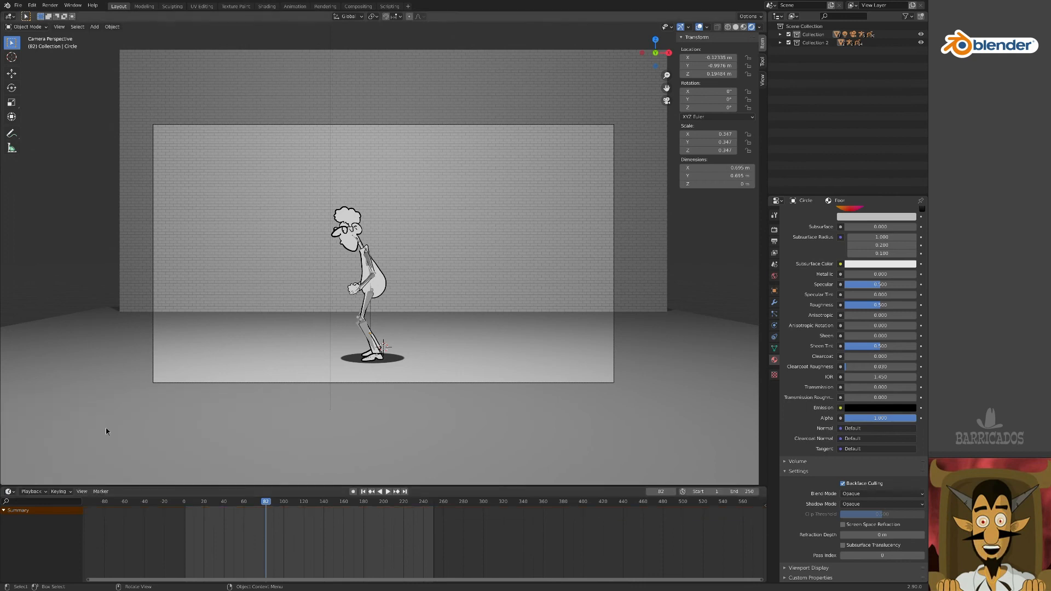
- Scrub through the animation in the Timeline and set the scene's start frame to 10
{"action": "left_click", "coordinate": [384, 491]}
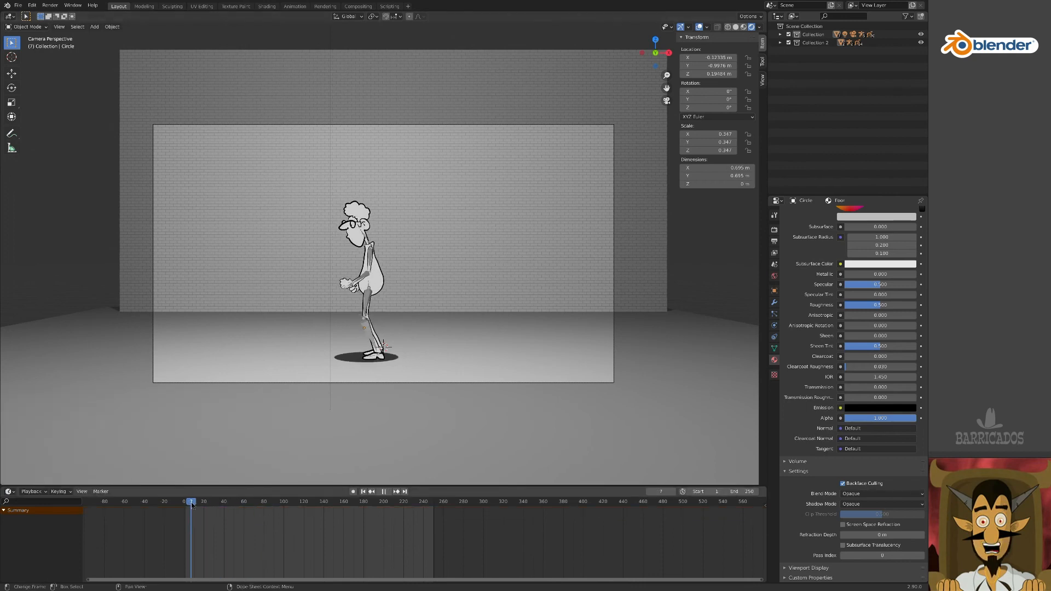
{"action": "left_click", "coordinate": [283, 502]}
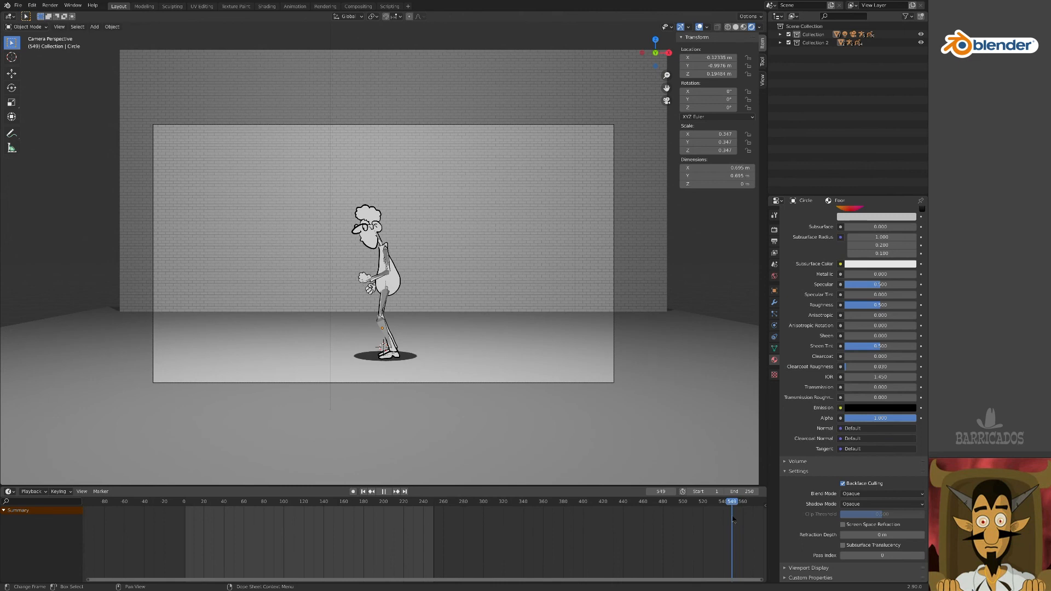
{"action": "left_click", "coordinate": [729, 509]}
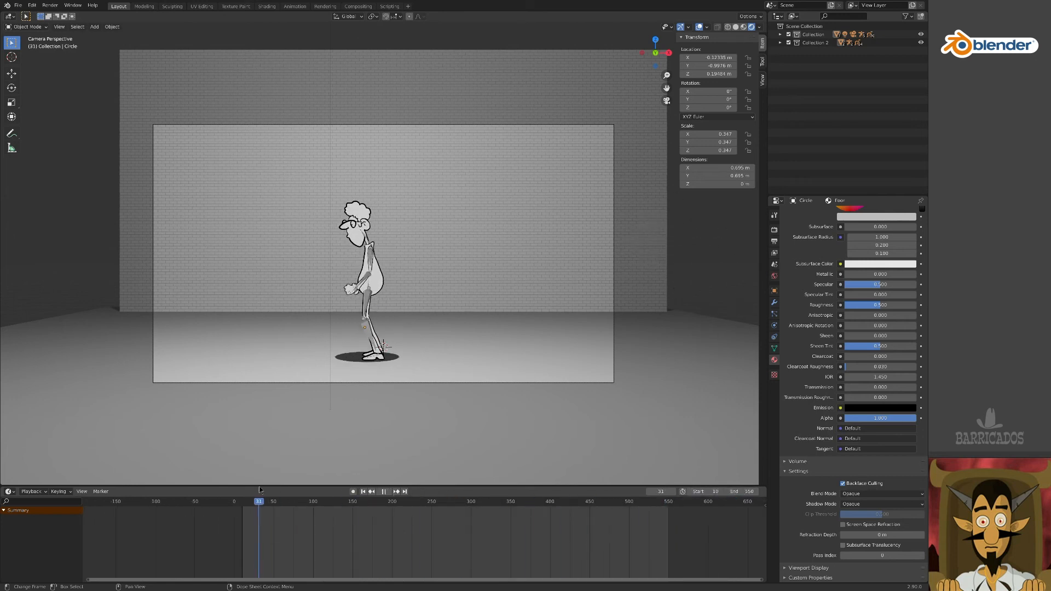
{"action": "left_click", "coordinate": [242, 500]}
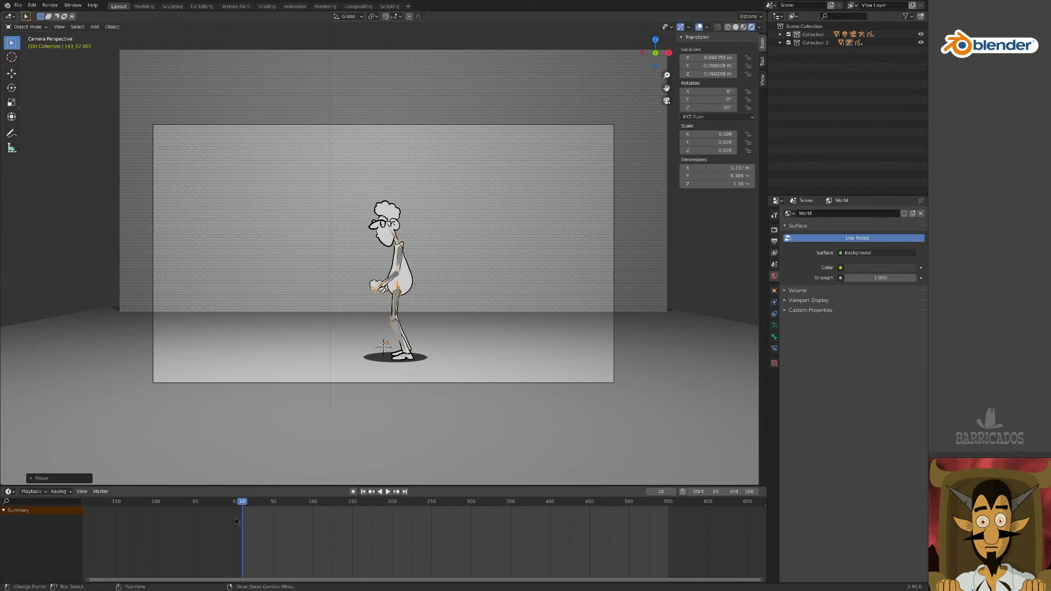
{"action": "left_click", "coordinate": [254, 501]}
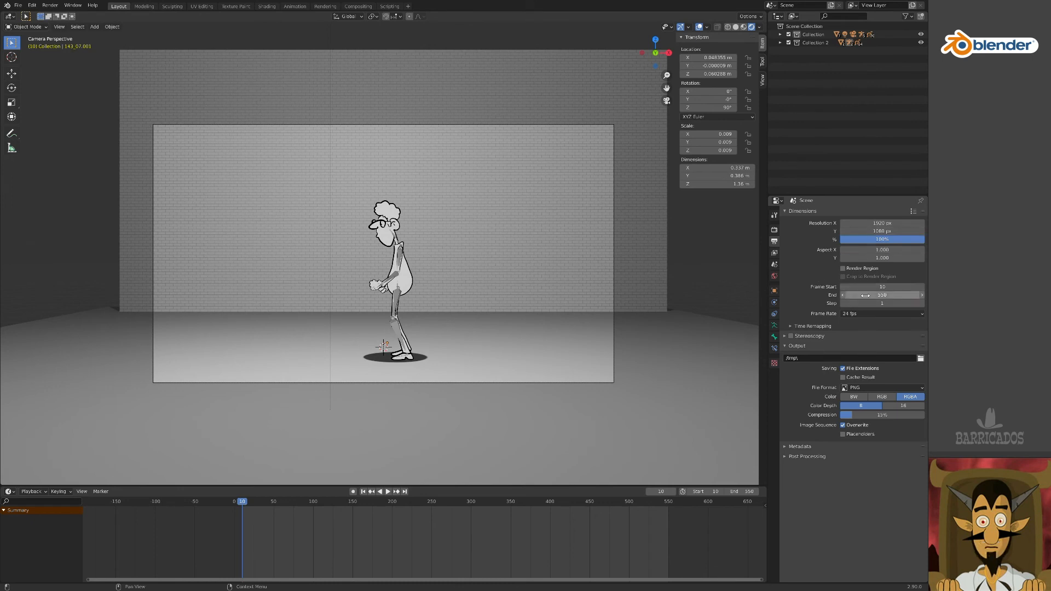
- Set the scene frame rate to 60 fps and the output file format to PNG
{"action": "left_click", "coordinate": [881, 314]}
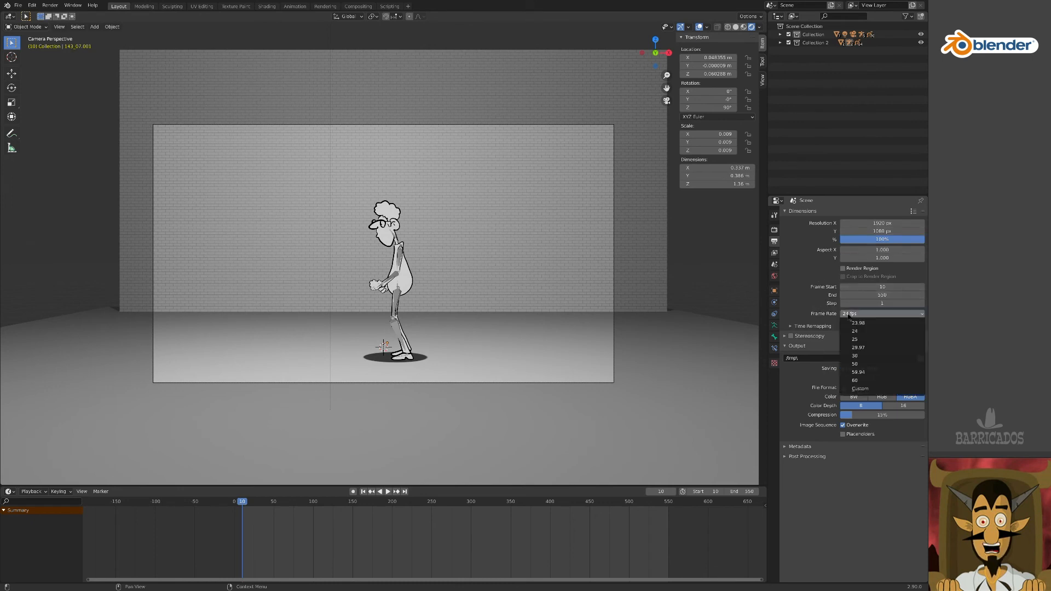
{"action": "mouse_move", "coordinate": [881, 364]}
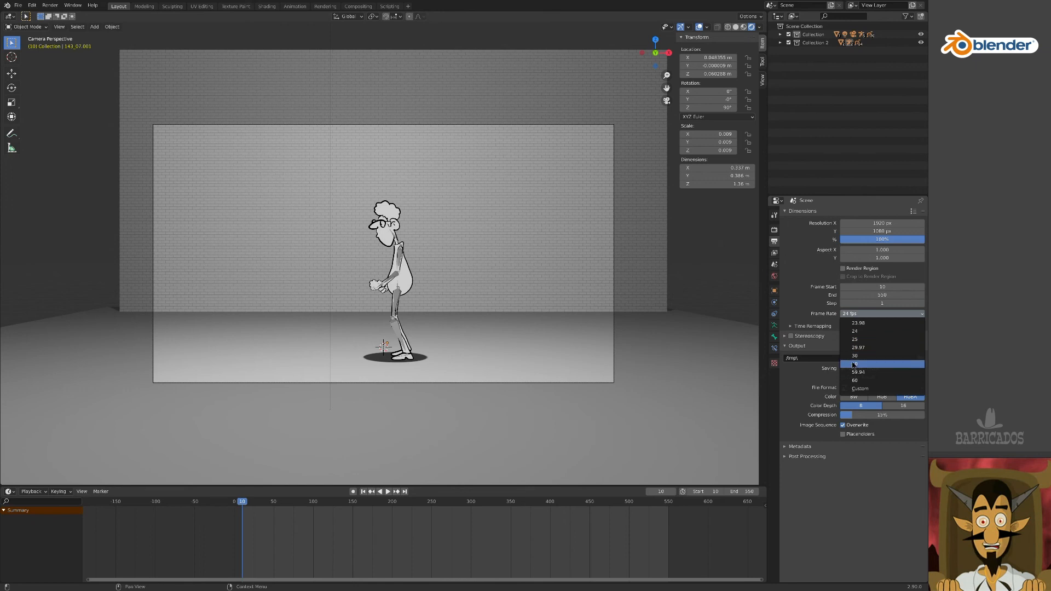
{"action": "mouse_move", "coordinate": [855, 381]}
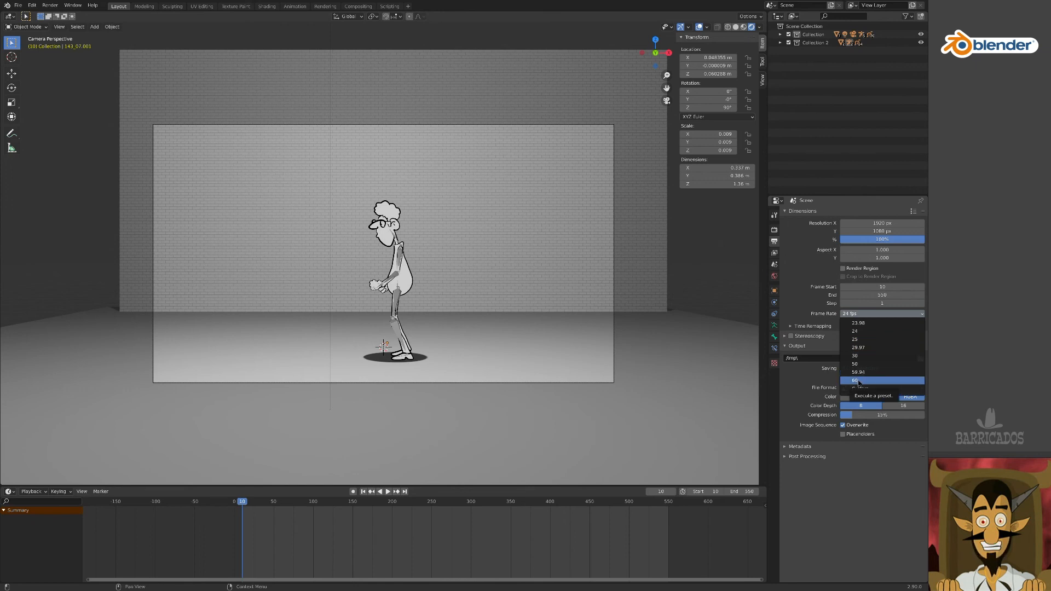
{"action": "left_click", "coordinate": [854, 380]}
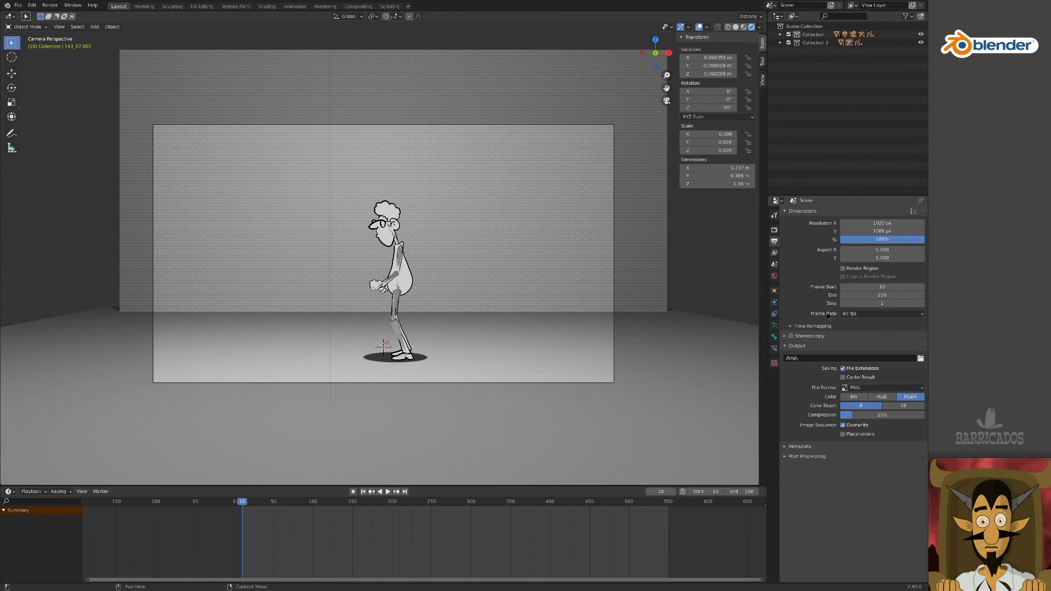
{"action": "left_click", "coordinate": [881, 387]}
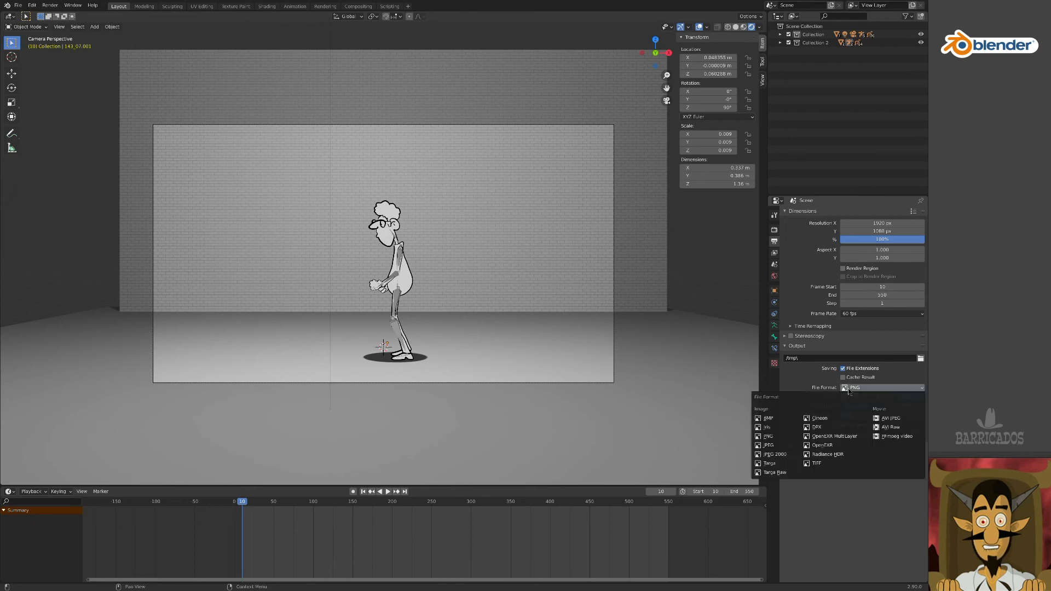
{"action": "left_click", "coordinate": [768, 436]}
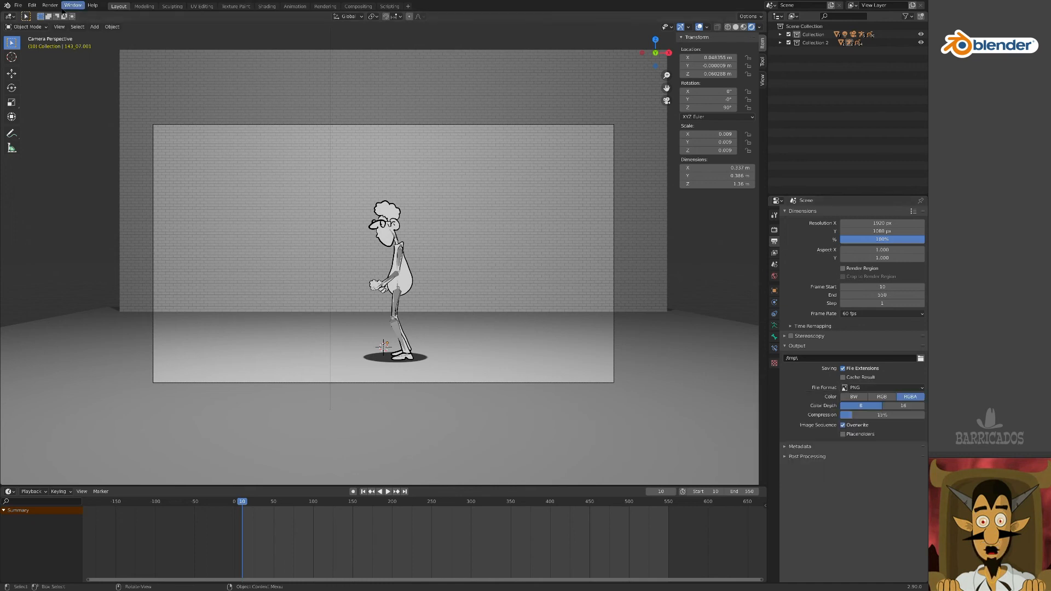
{"action": "left_click", "coordinate": [48, 4]}
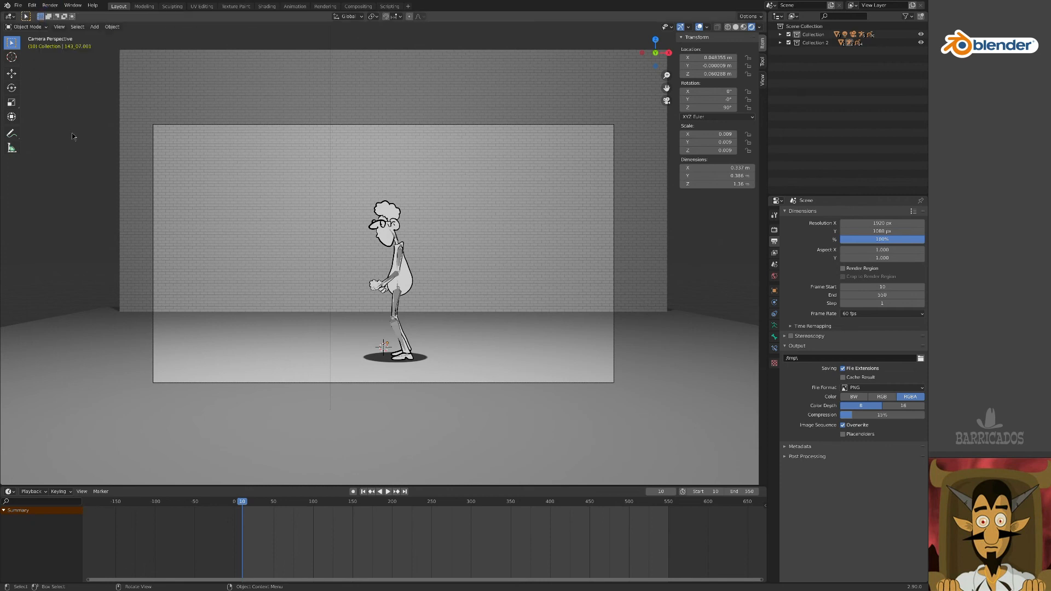
{"action": "mouse_move", "coordinate": [111, 52]}
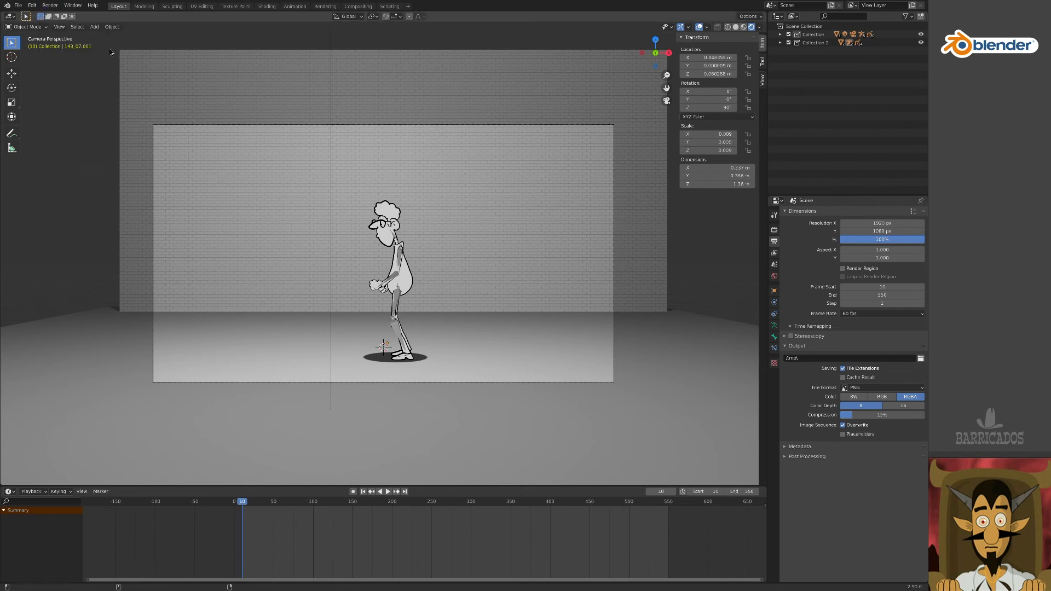
{"action": "mouse_move", "coordinate": [381, 325]}
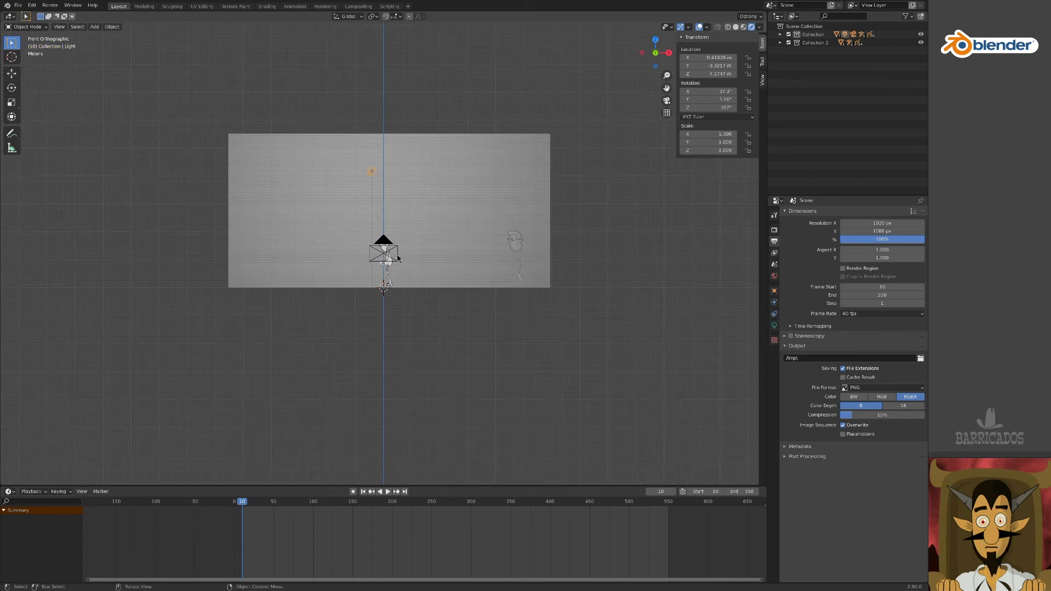
- Select the second light and Camera.001 in the front orthographic view
{"action": "left_click", "coordinate": [383, 253]}
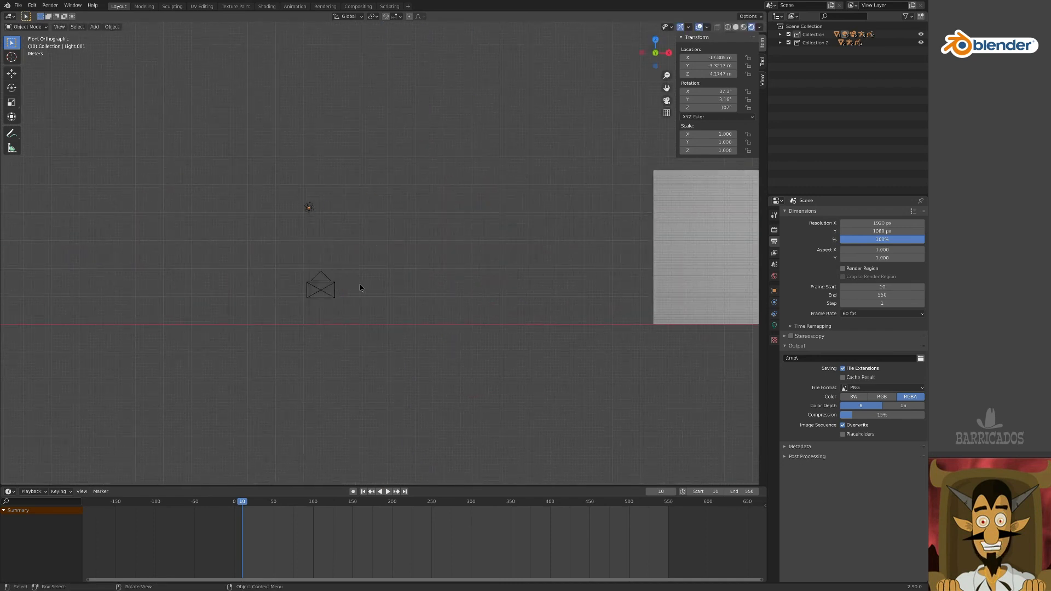
{"action": "left_click", "coordinate": [320, 285]}
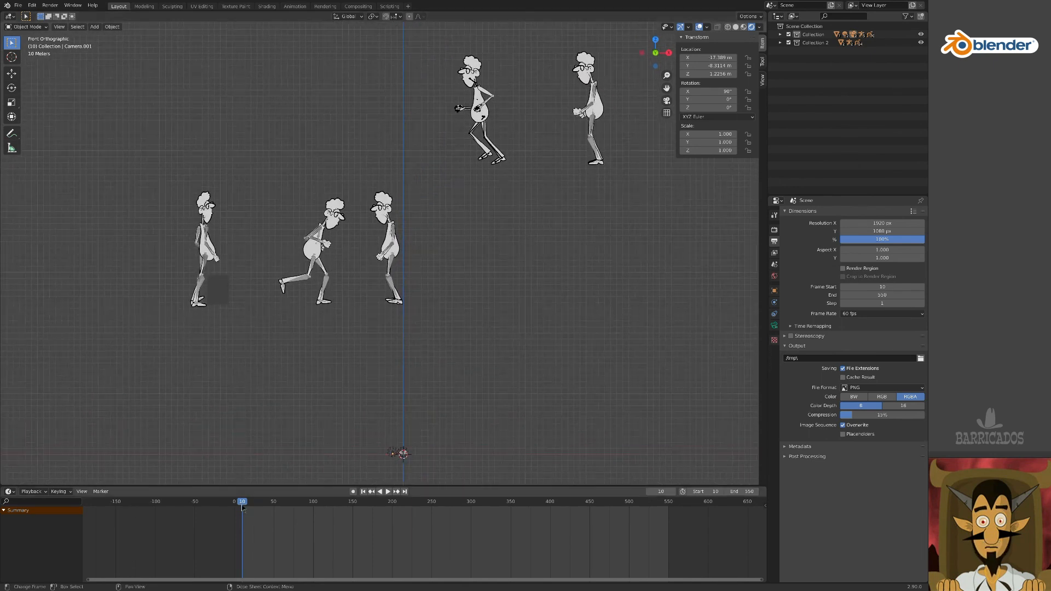
- Play the animation, select the run long character, and view it through the camera
{"action": "left_click", "coordinate": [378, 492]}
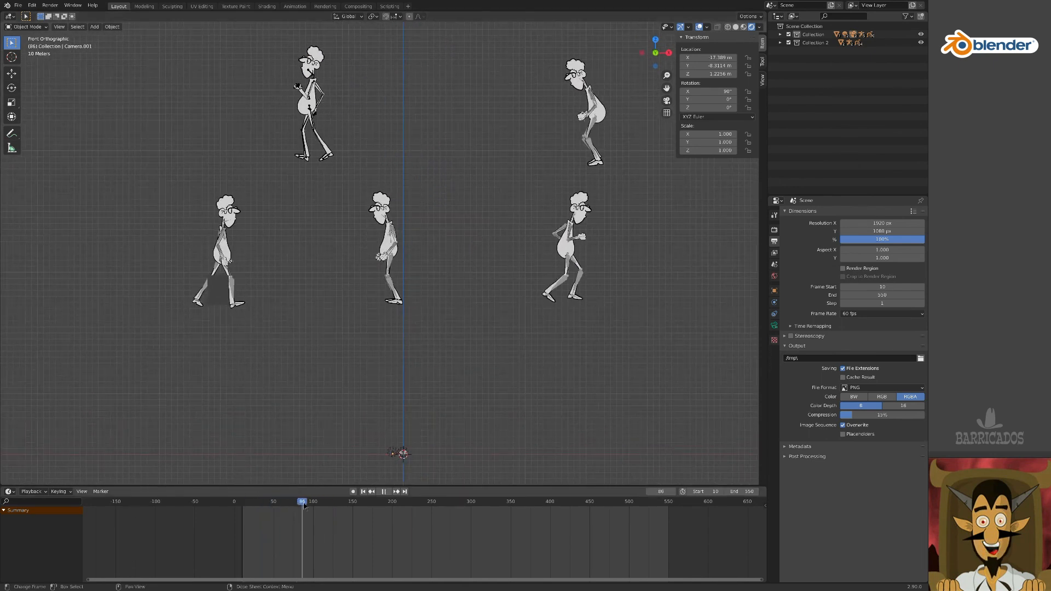
{"action": "left_click", "coordinate": [275, 500]}
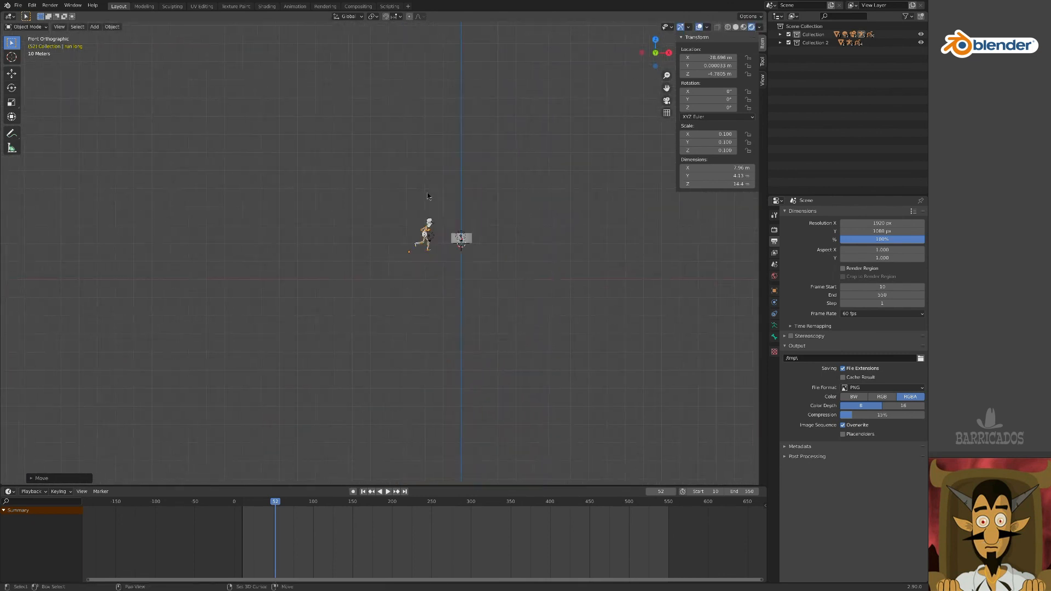
{"action": "key", "text": "s"}
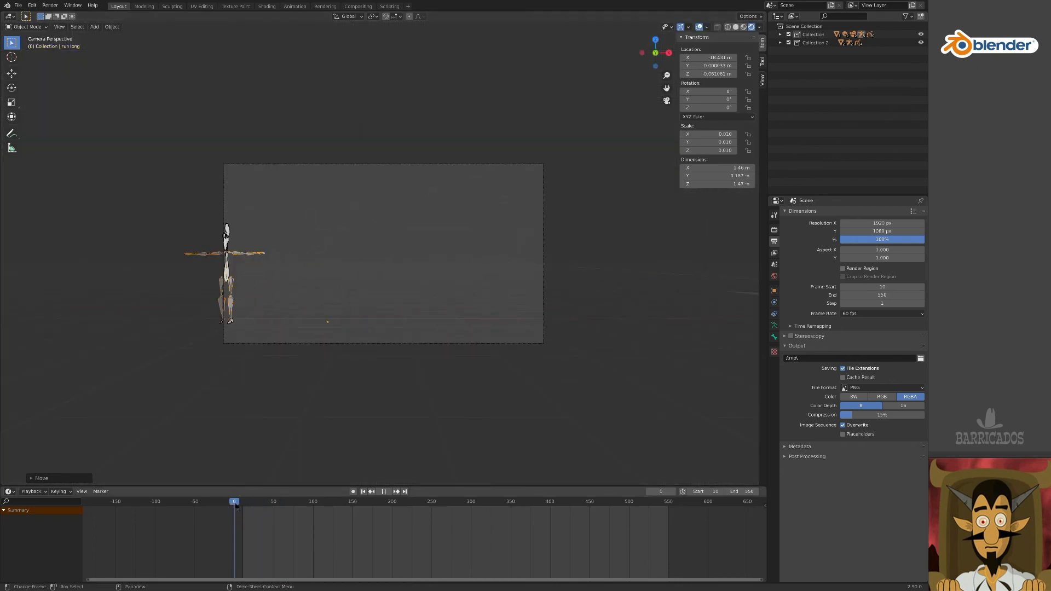
- Step through the run cycle to find the loop and set the frame range to 33–76
{"action": "left_click", "coordinate": [274, 501]}
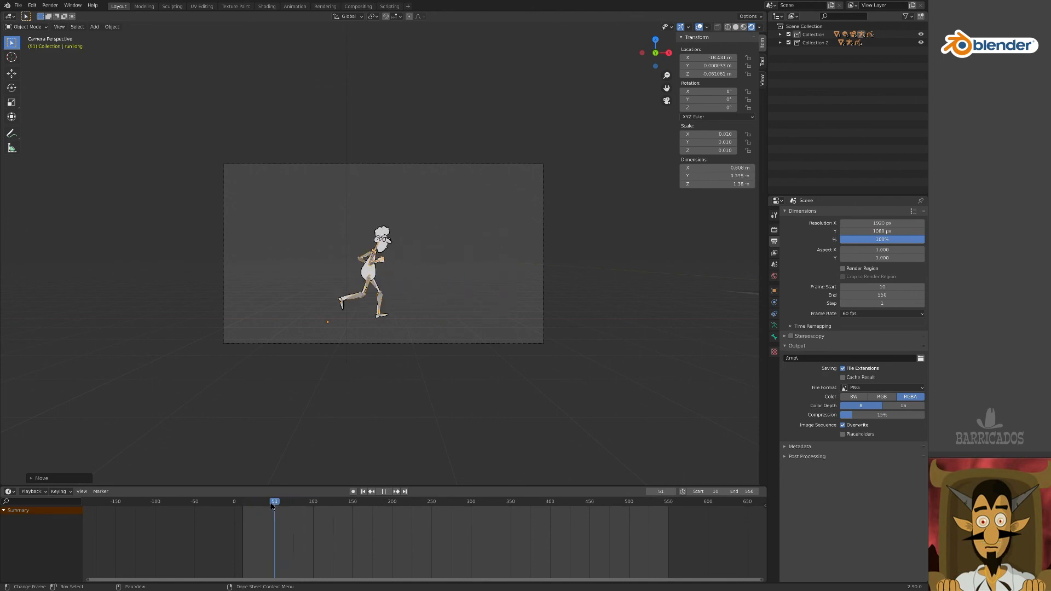
{"action": "left_click", "coordinate": [256, 501]}
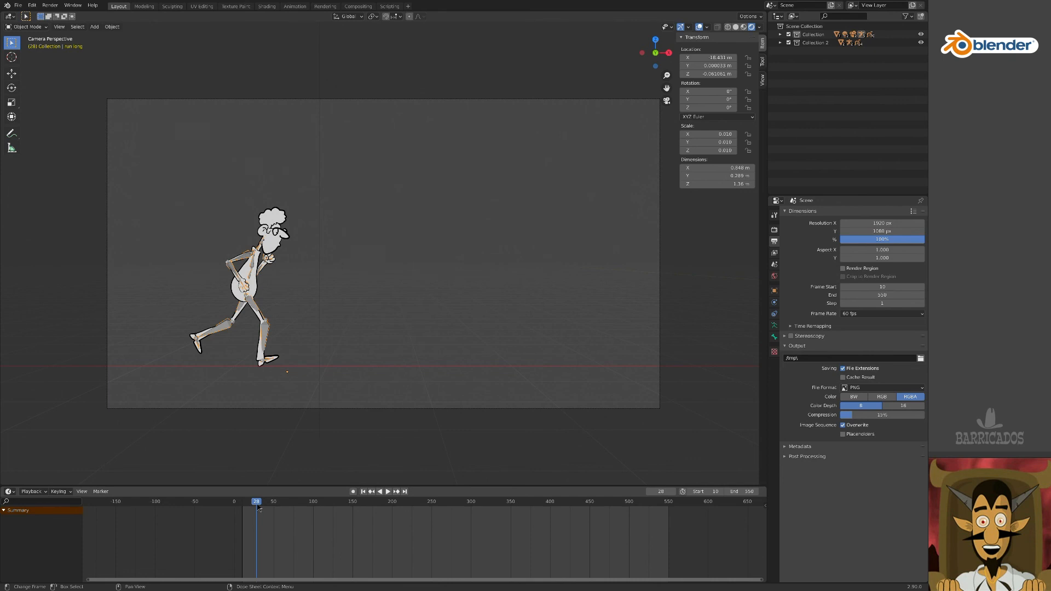
{"action": "left_click", "coordinate": [378, 492]}
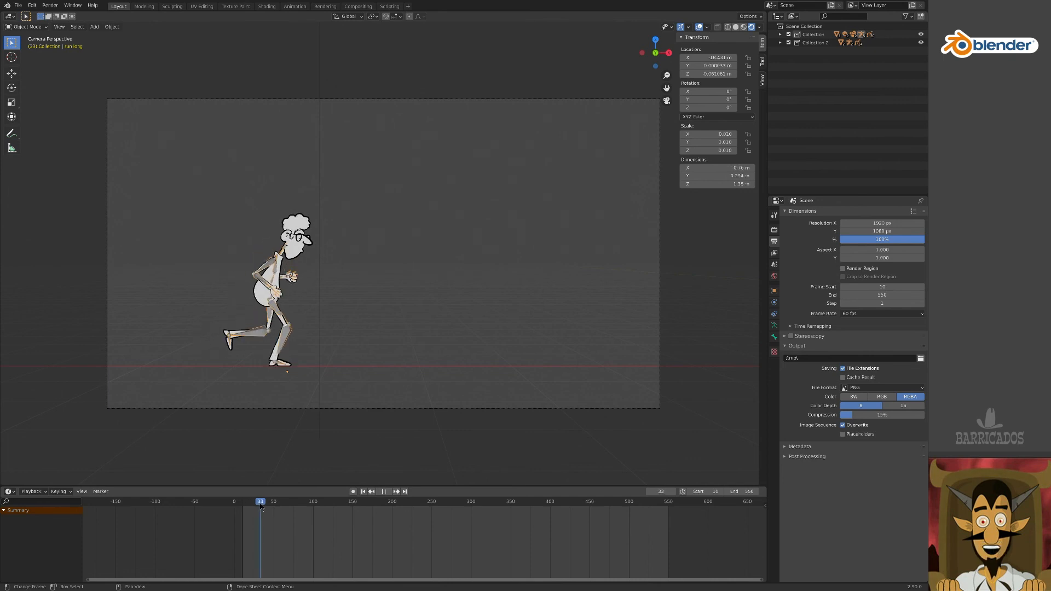
{"action": "left_click", "coordinate": [278, 502]}
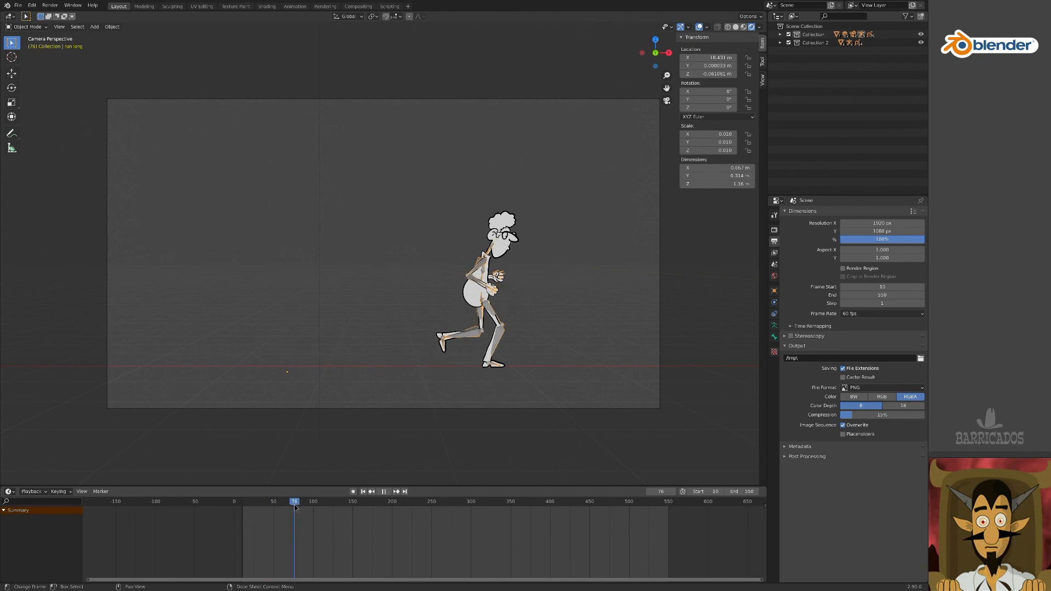
{"action": "left_click", "coordinate": [260, 501]}
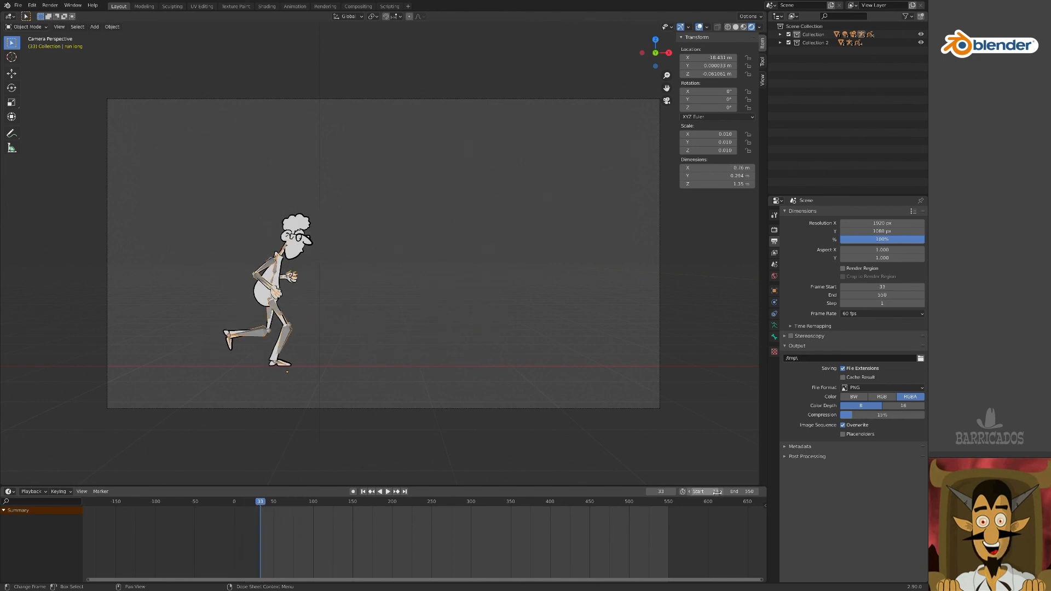
{"action": "left_click", "coordinate": [387, 492]}
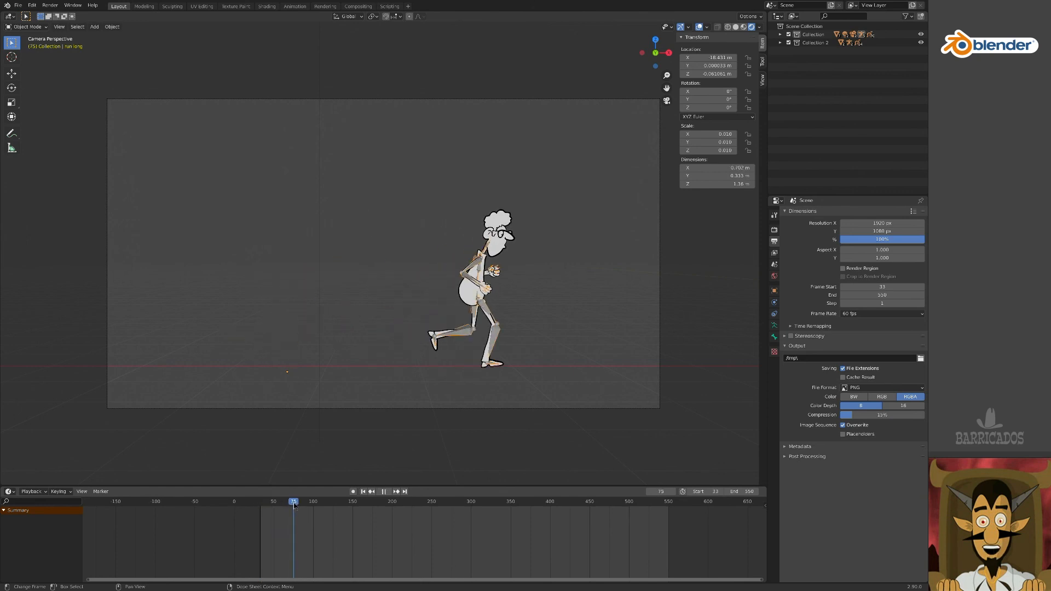
{"action": "left_click", "coordinate": [395, 492]}
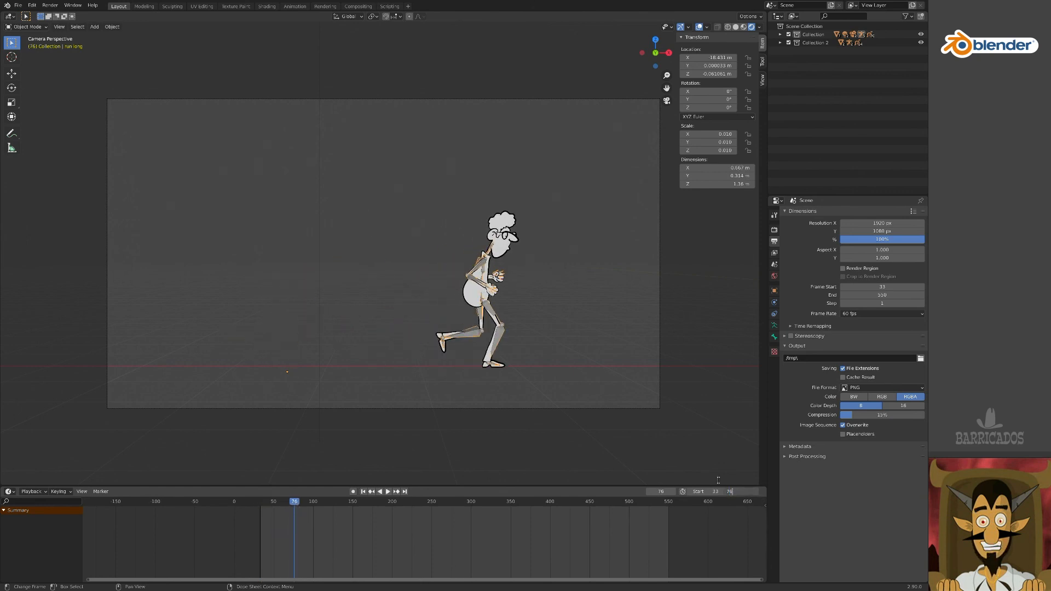
{"action": "left_click", "coordinate": [379, 492]}
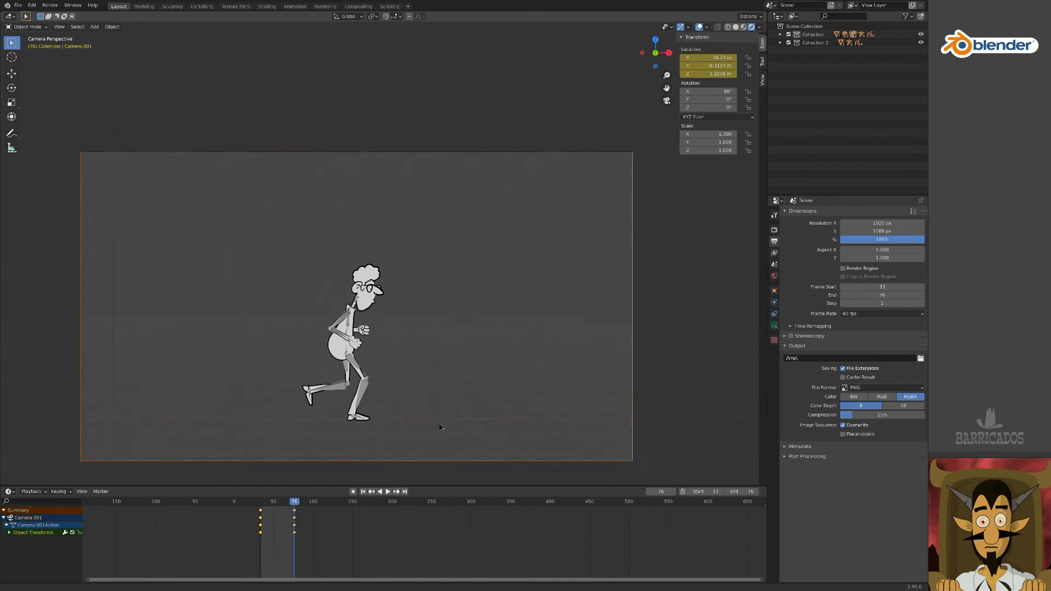
- Keyframe Camera.001's location at frames 33 and 76, then check framing at frame 65
{"action": "left_click", "coordinate": [388, 491]}
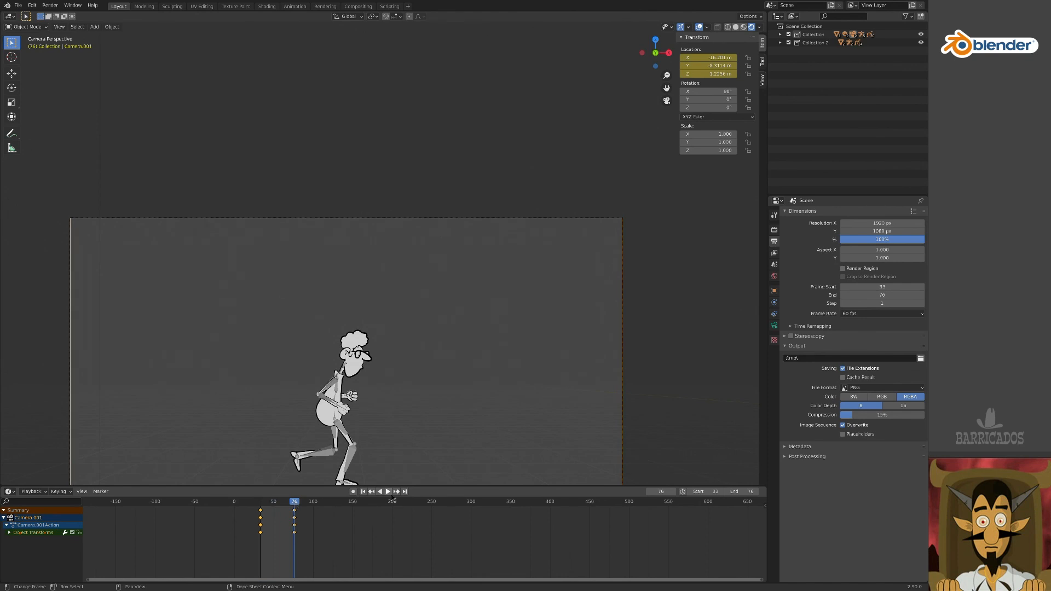
{"action": "left_click", "coordinate": [387, 491]}
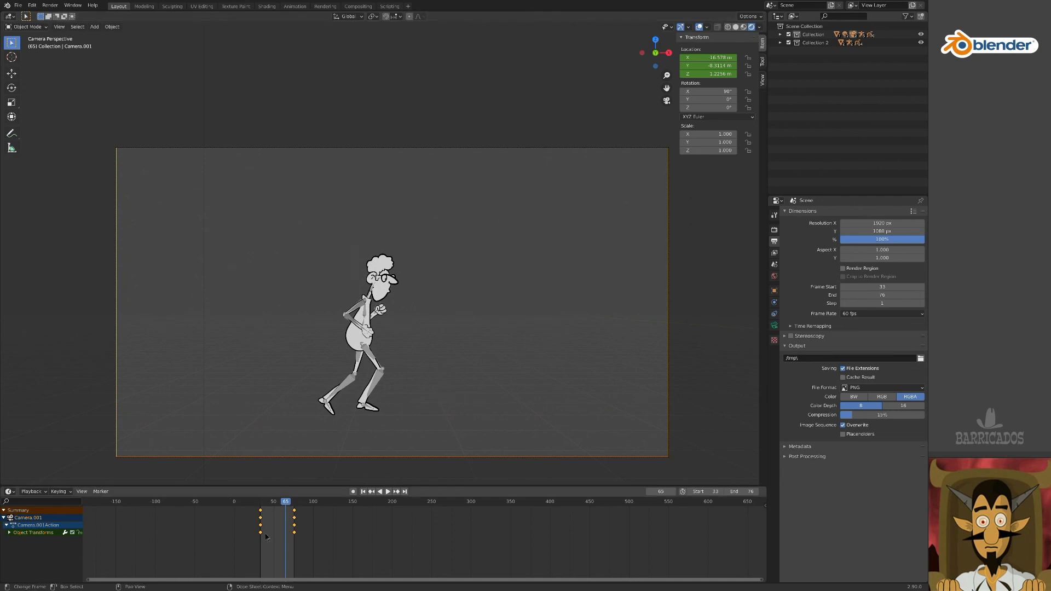
{"action": "mouse_move", "coordinate": [774, 242]}
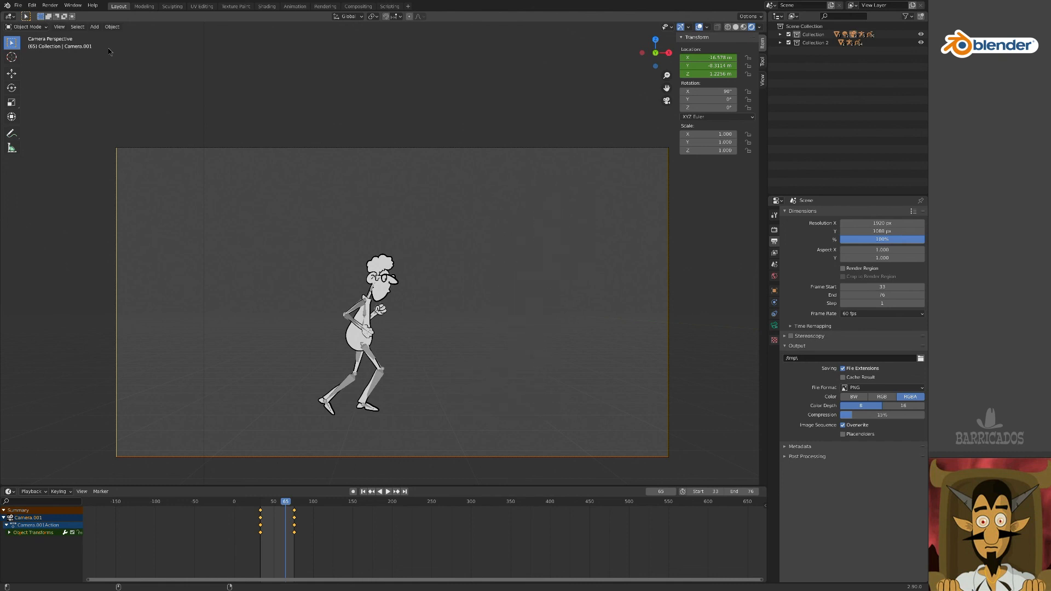
- Play the walk loop through Camera.002 over the 134–198 frame range
{"action": "left_click", "coordinate": [339, 501]}
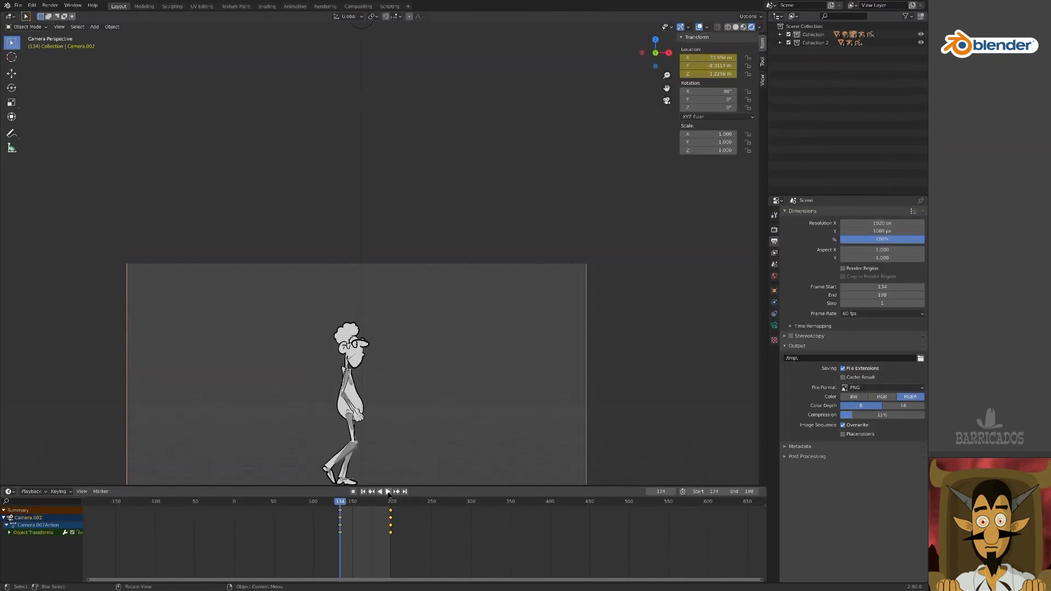
{"action": "left_click", "coordinate": [383, 491]}
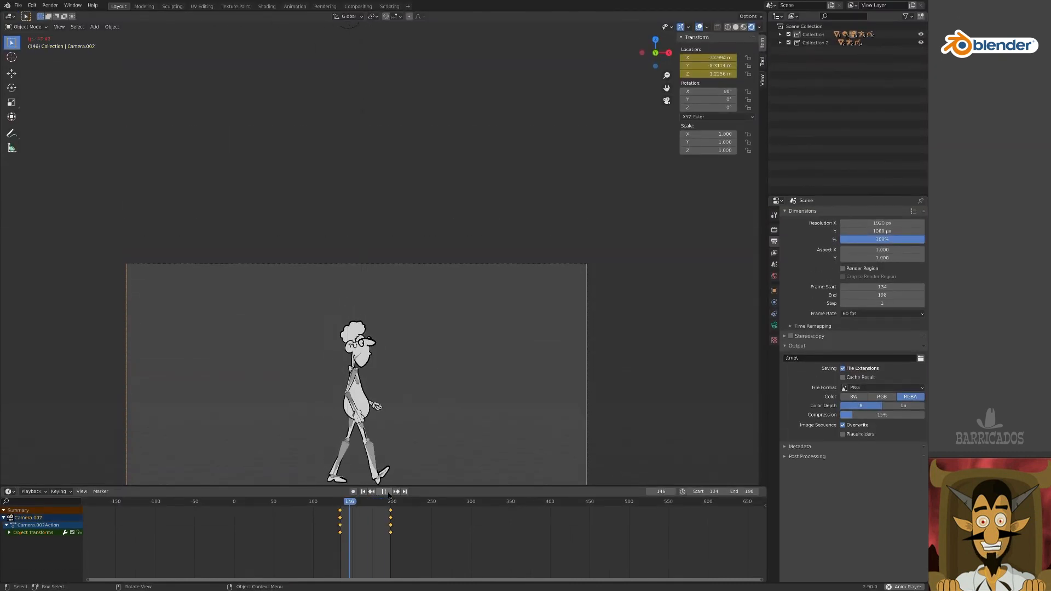
{"action": "left_click", "coordinate": [383, 491]}
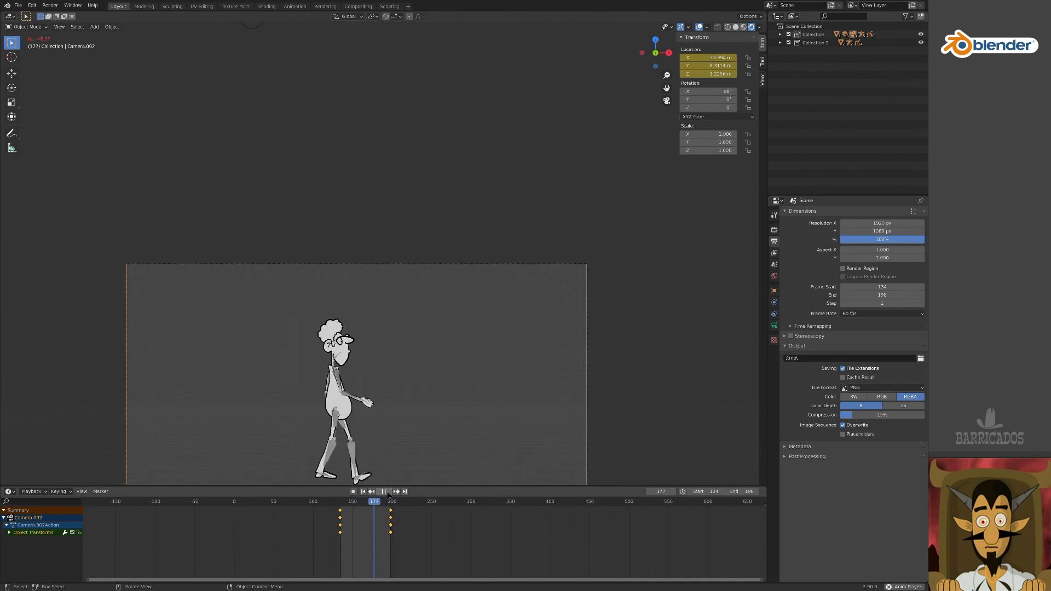
{"action": "left_click", "coordinate": [384, 491]}
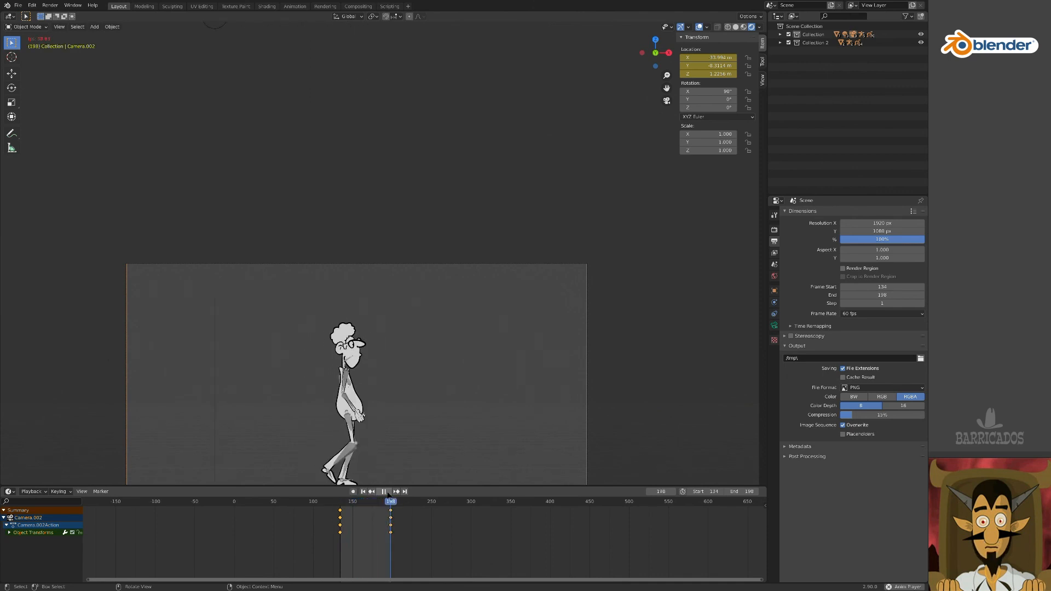